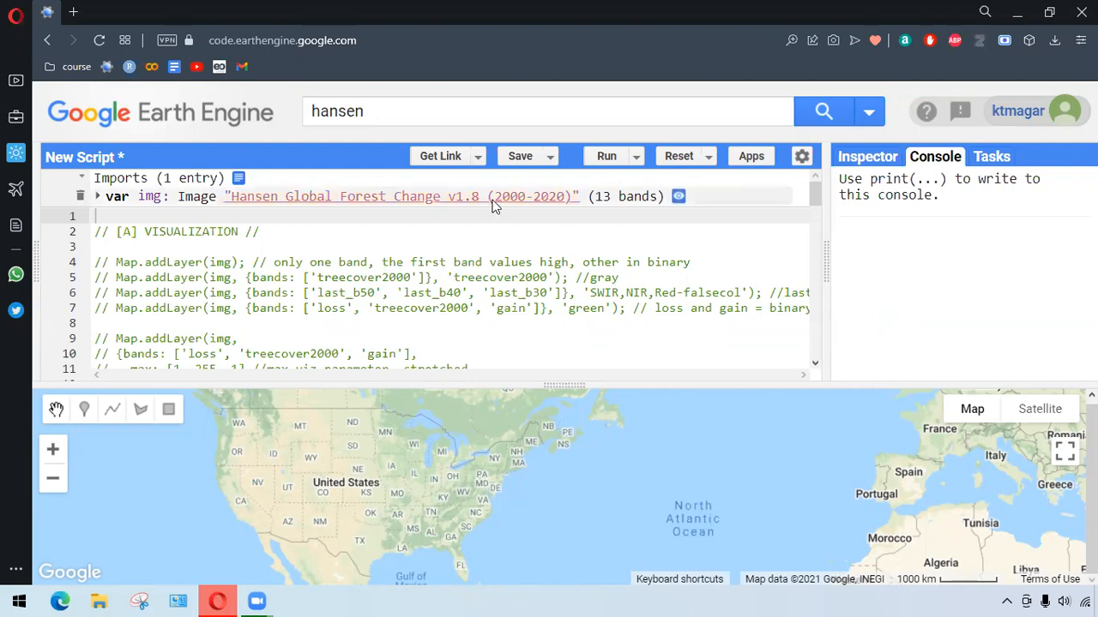
Review the imported Hansen dataset's band descriptions in its details page, then dismiss it.
click(401, 195)
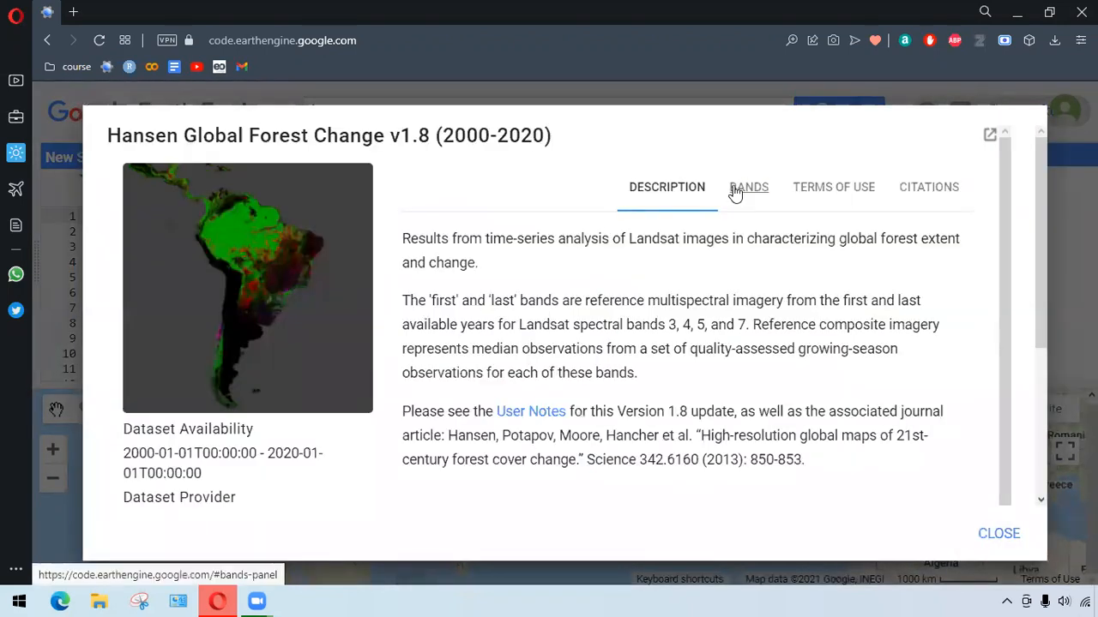
click(748, 187)
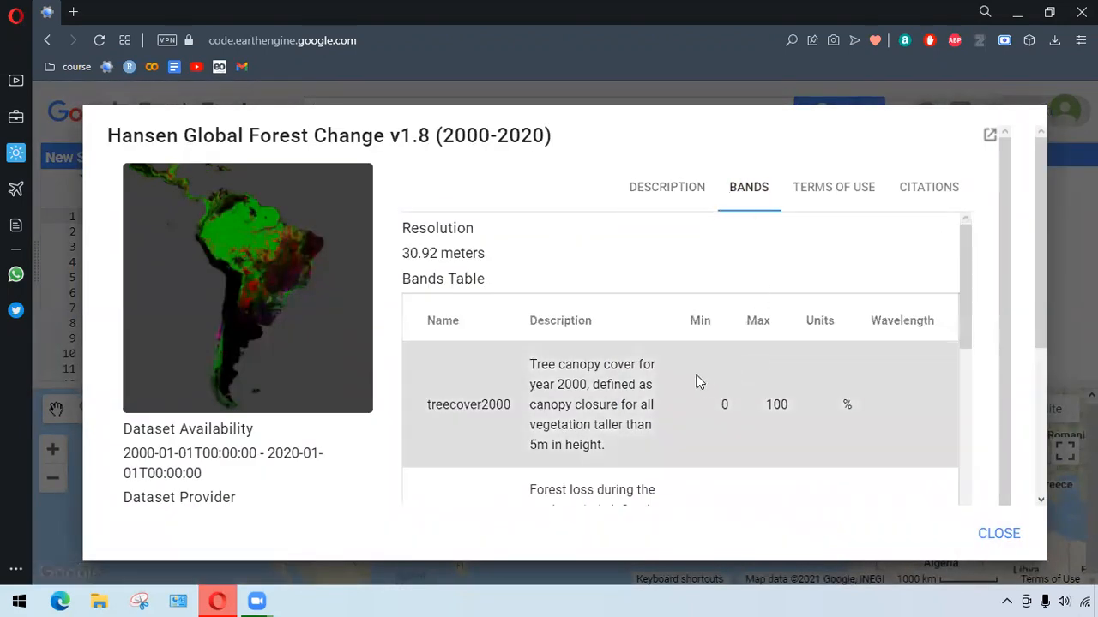
scroll(down, 3)
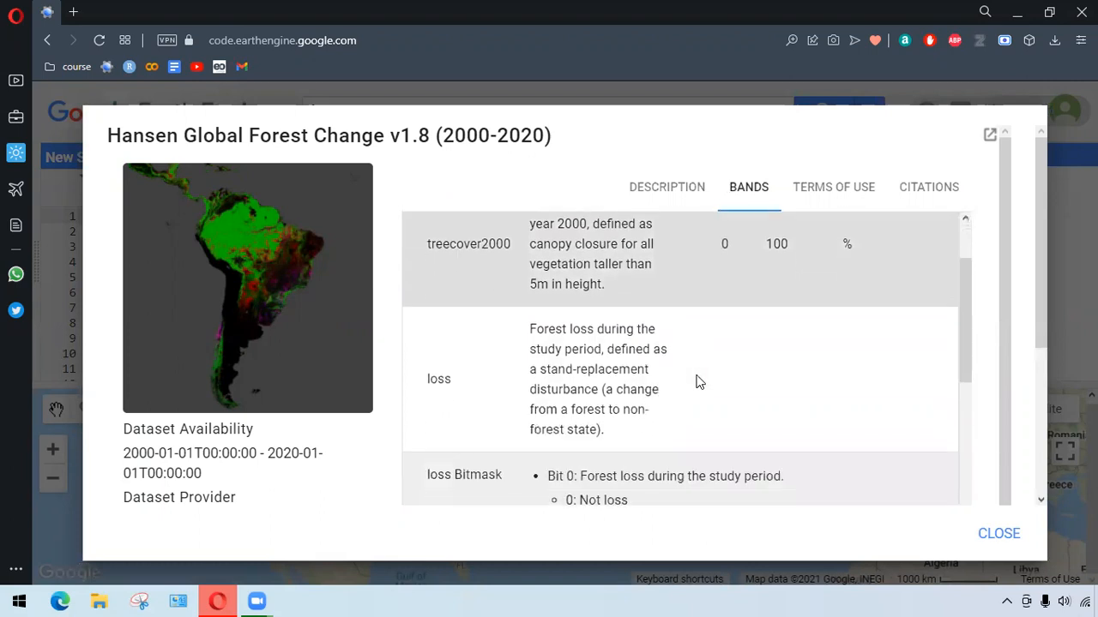
scroll(down, 3)
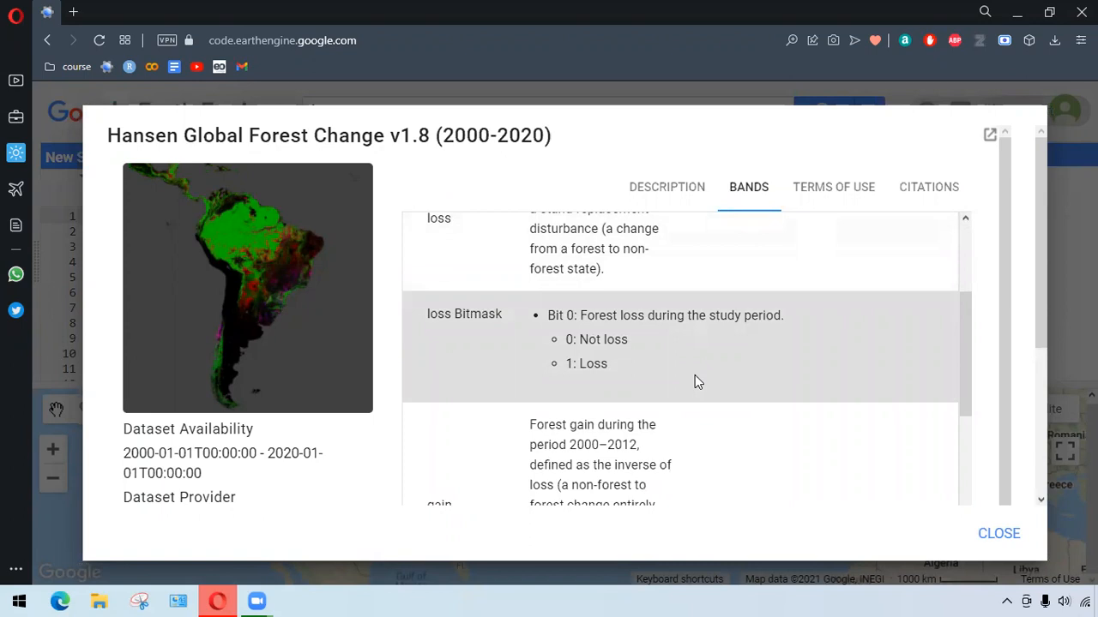
scroll(down, 3)
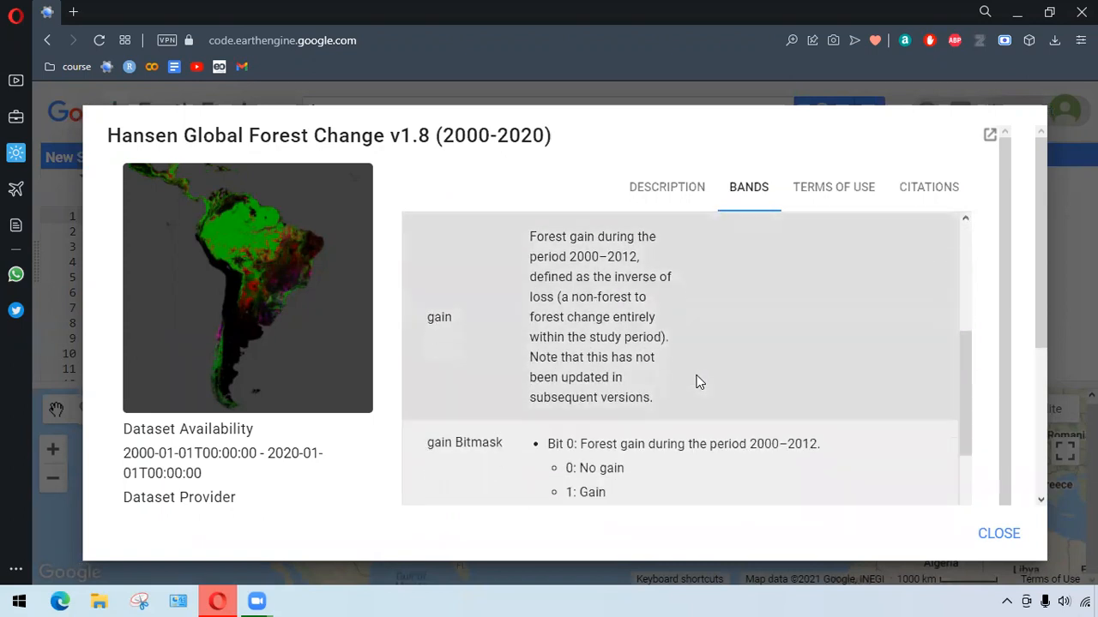
scroll(down, 3)
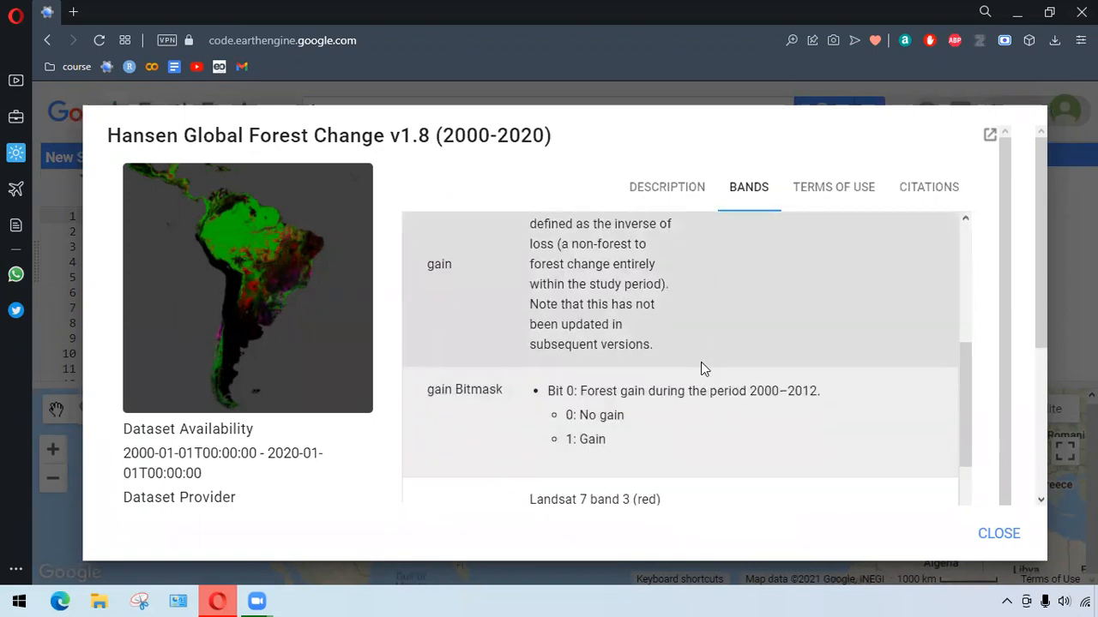
scroll(down, 3)
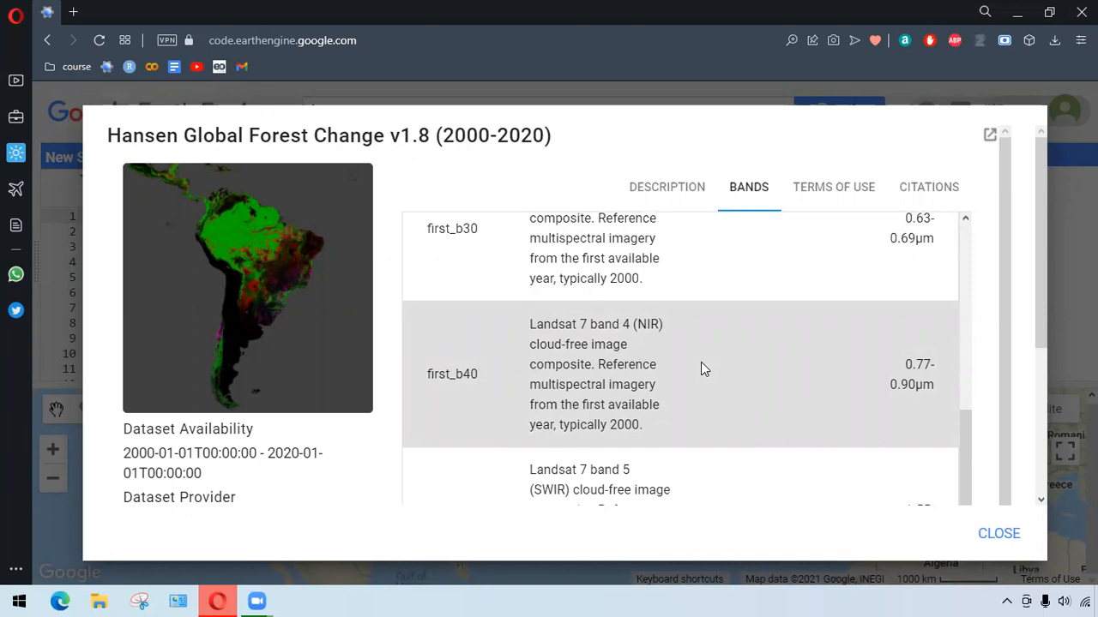
scroll(down, 3)
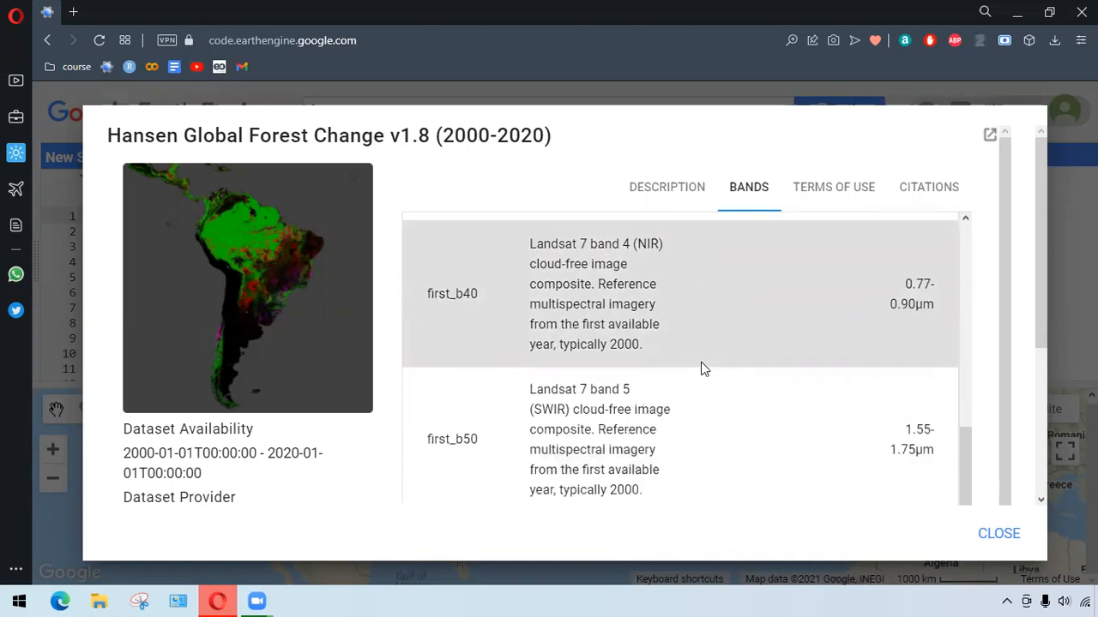
scroll(down, 3)
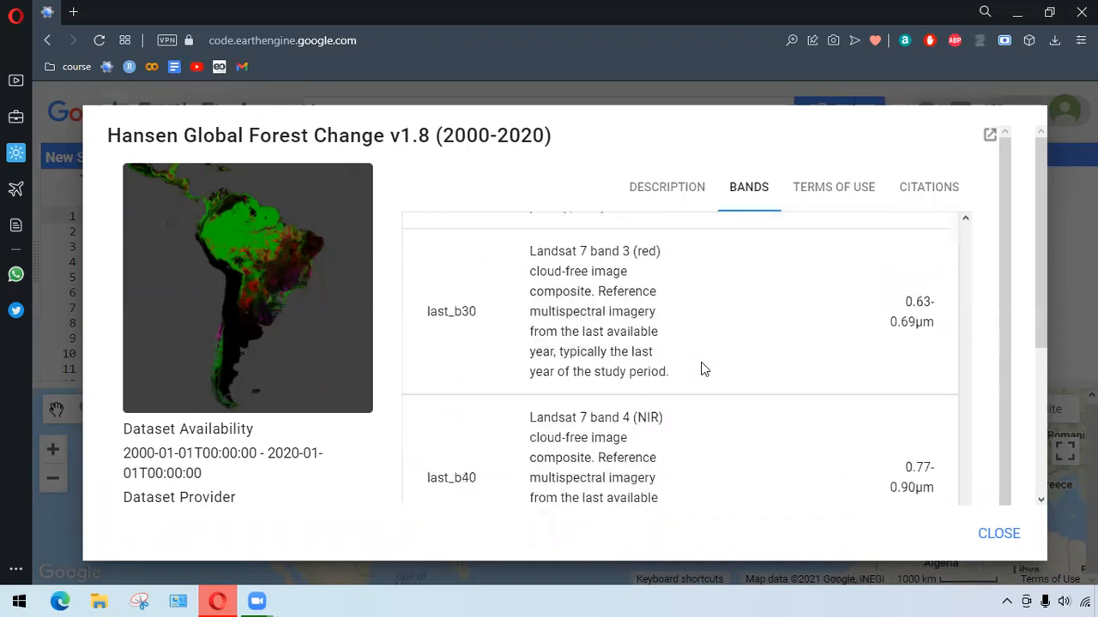
scroll(down, 3)
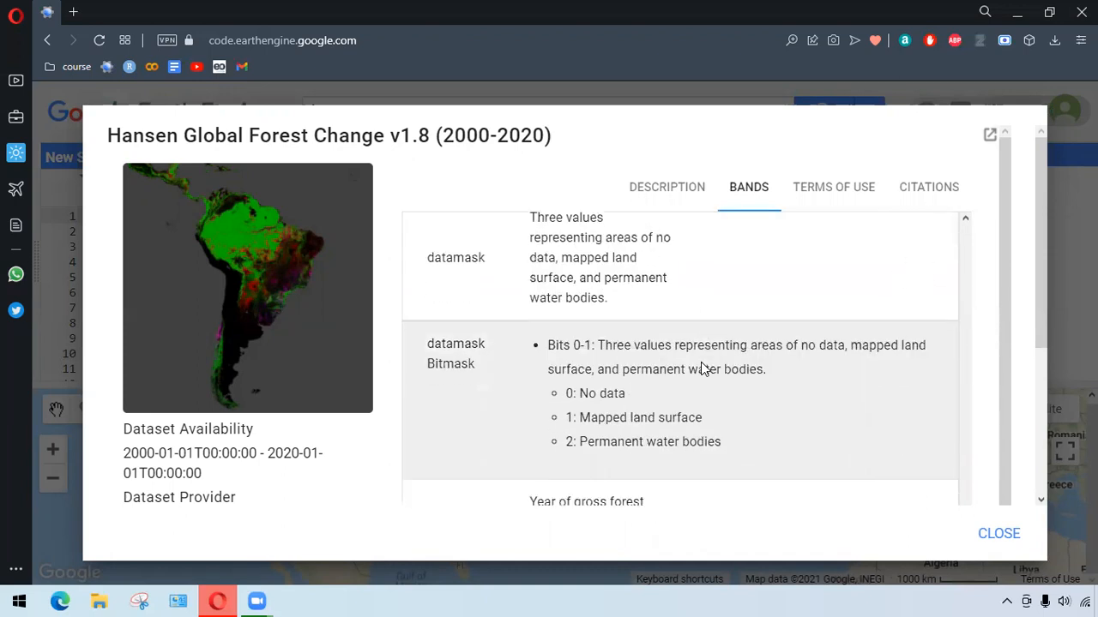
scroll(down, 3)
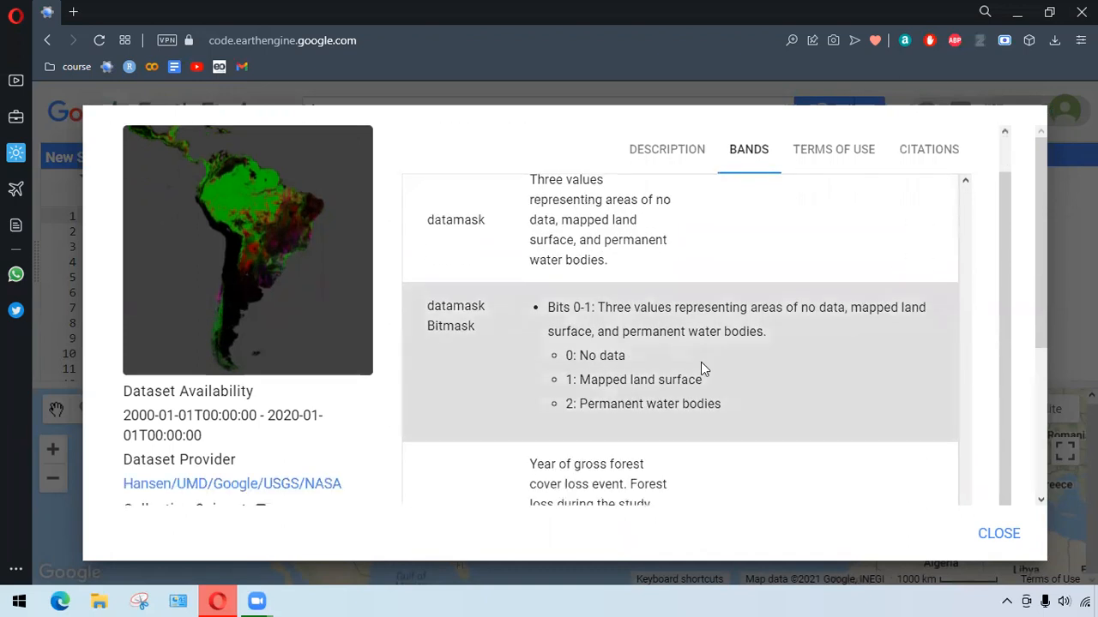
scroll(down, 3)
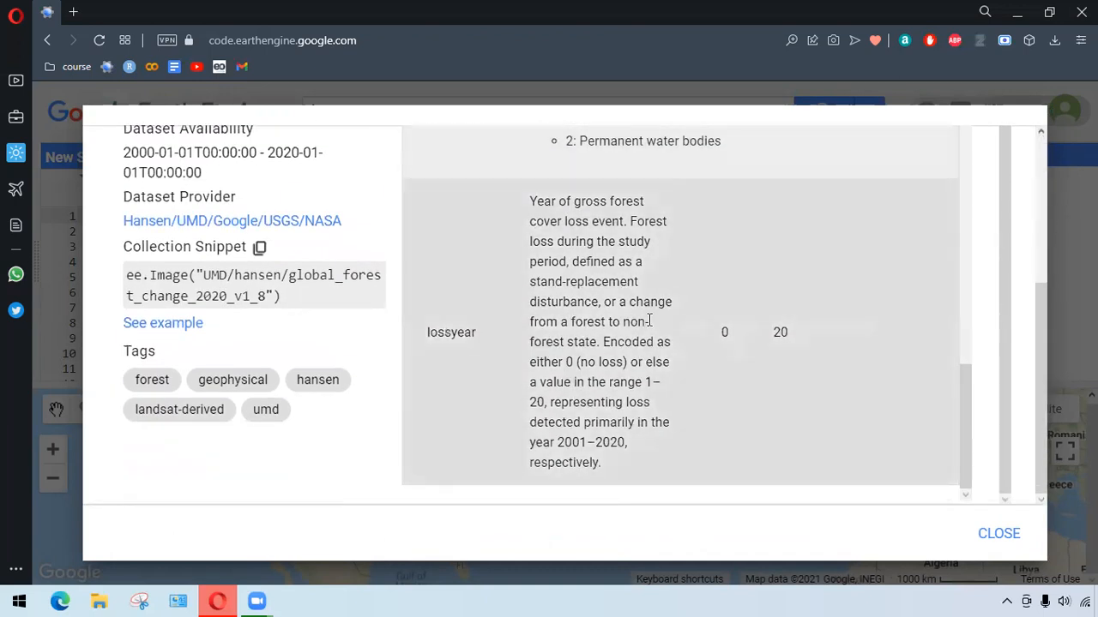
mouse_move(763, 343)
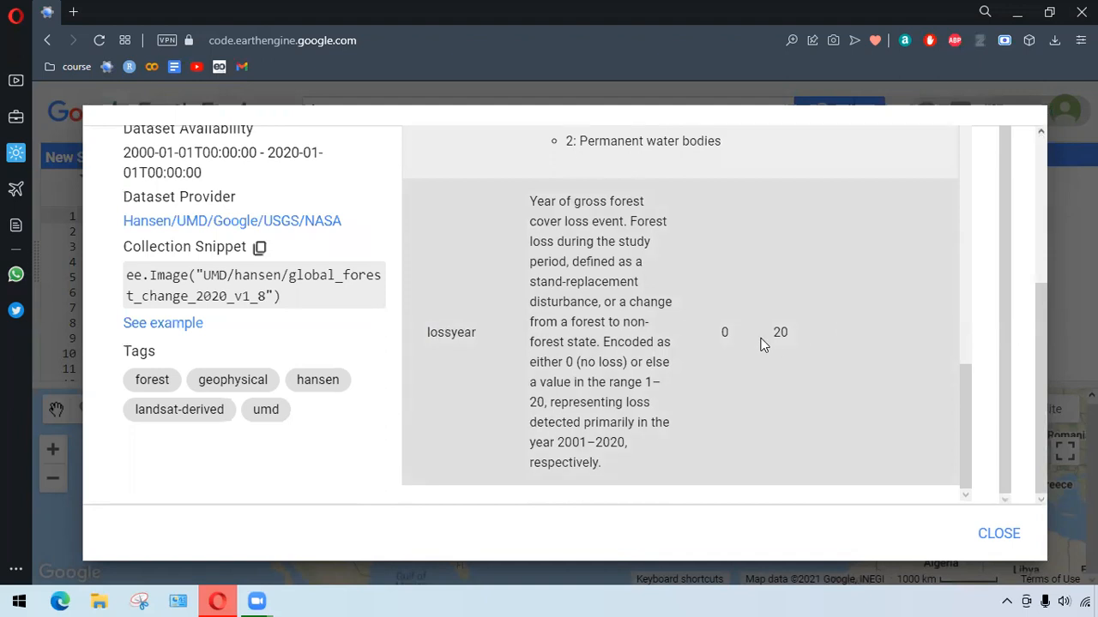
mouse_move(882, 385)
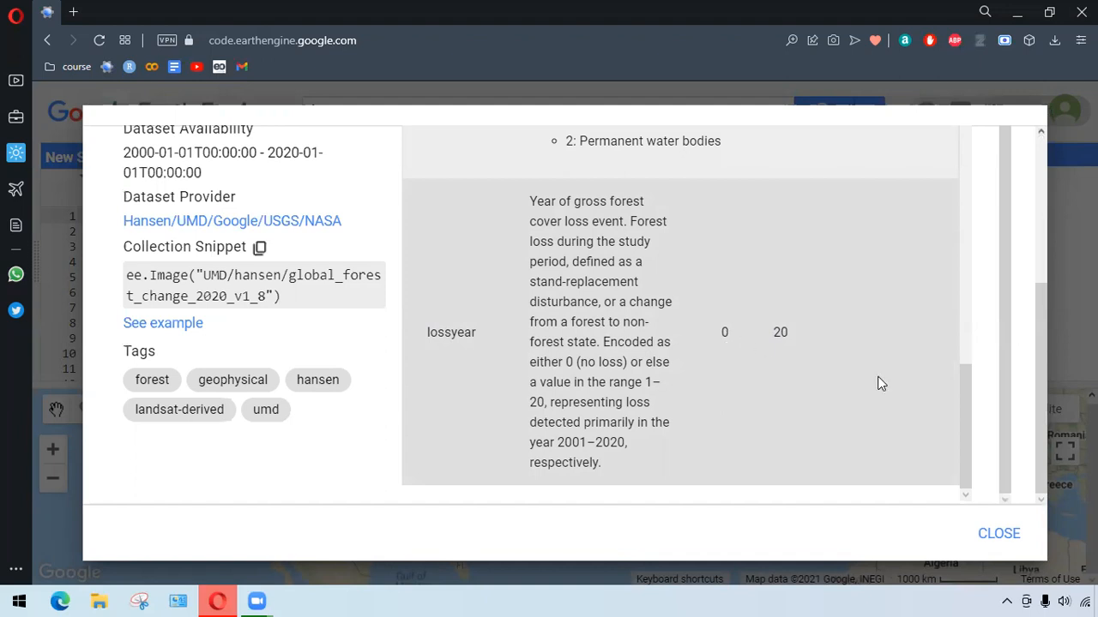
click(998, 533)
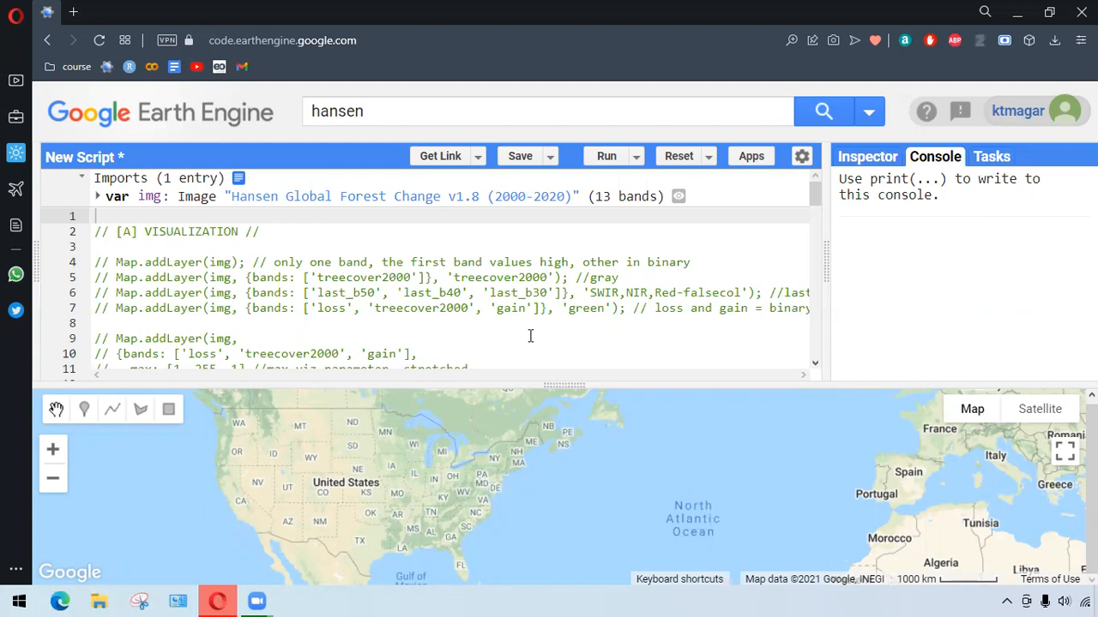
mouse_move(194, 315)
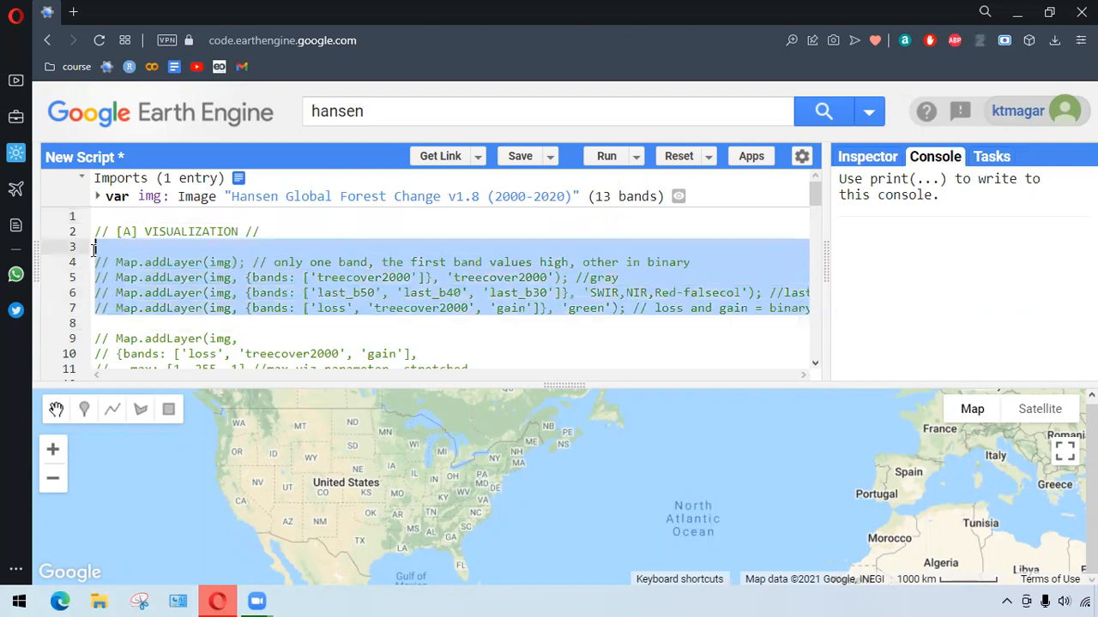
Uncomment the four Map.addLayer lines for img with Ctrl+/.
key(ctrl+/)
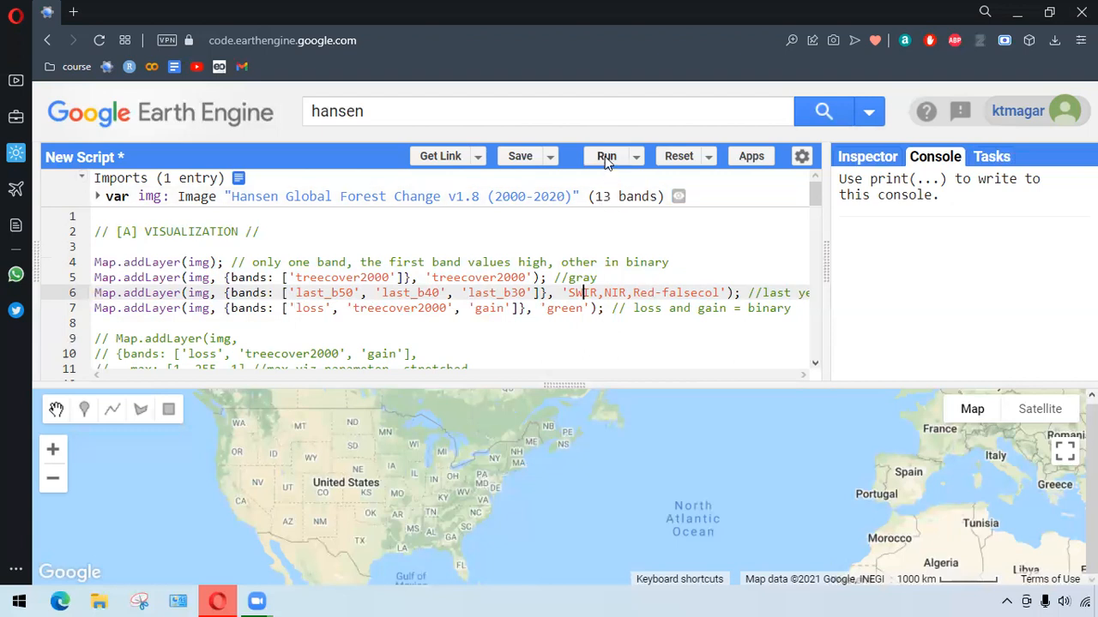
Run the script and enable the green loss-and-gain layer from the map's Layers list.
click(607, 156)
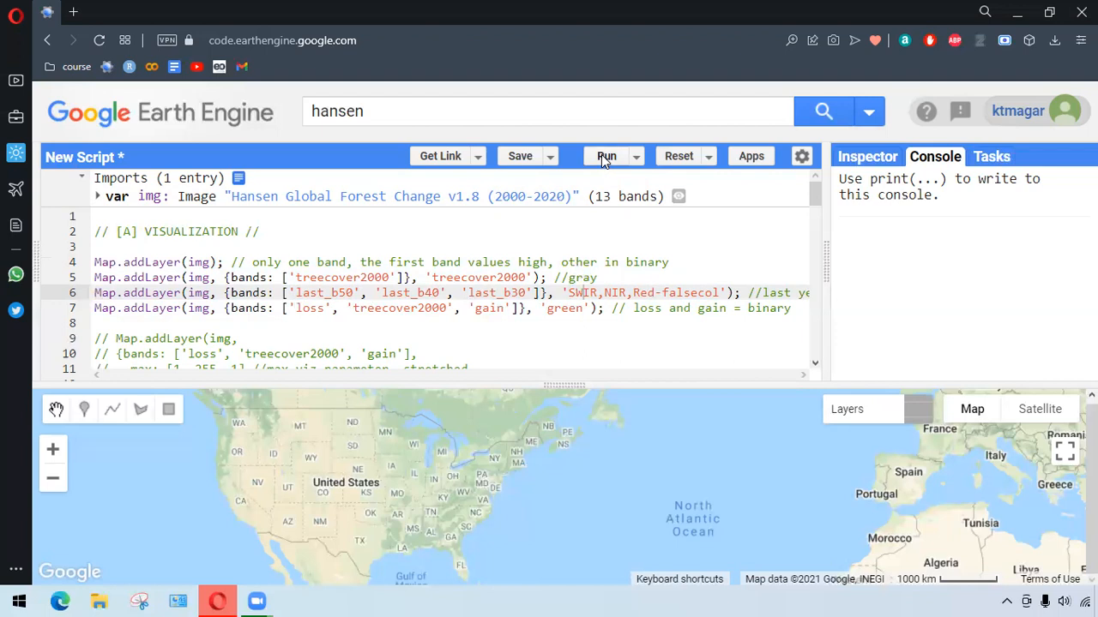
click(607, 154)
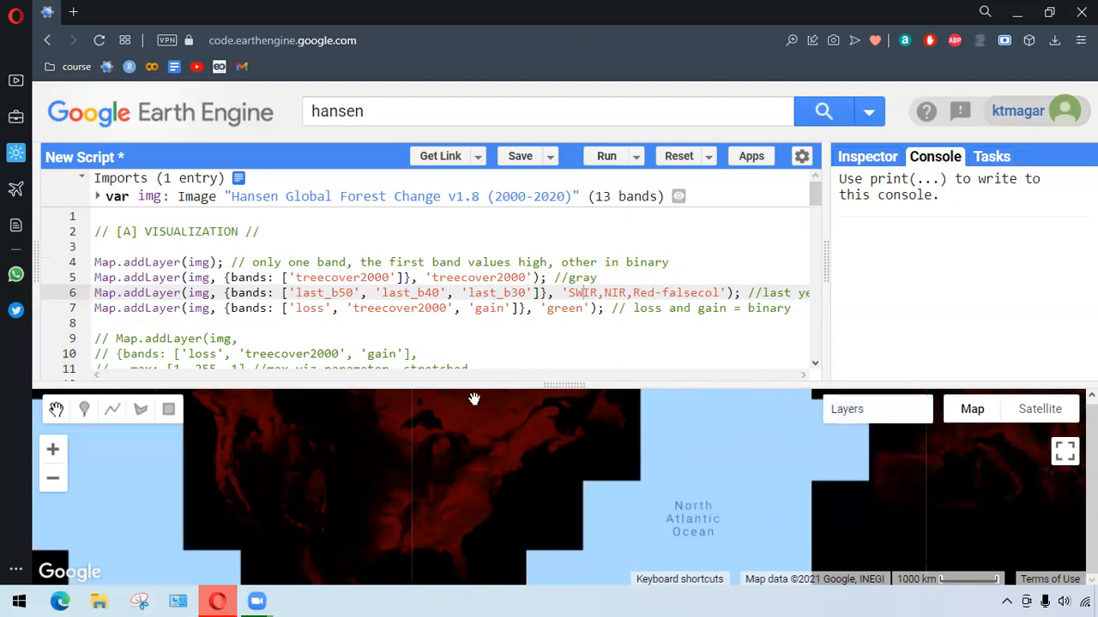
mouse_move(518, 465)
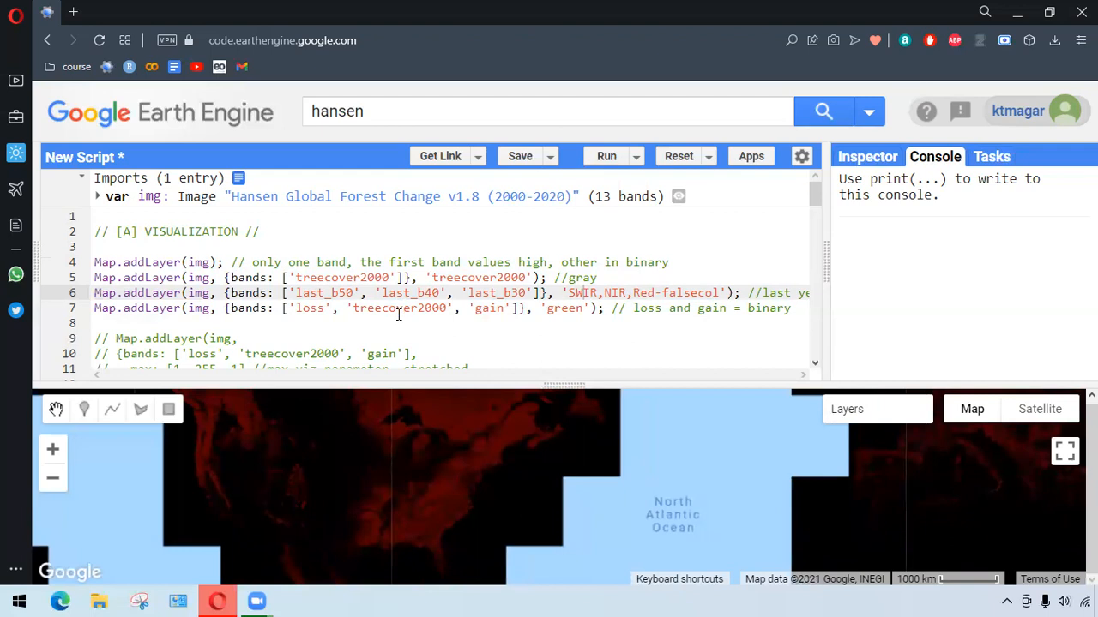
mouse_move(518, 429)
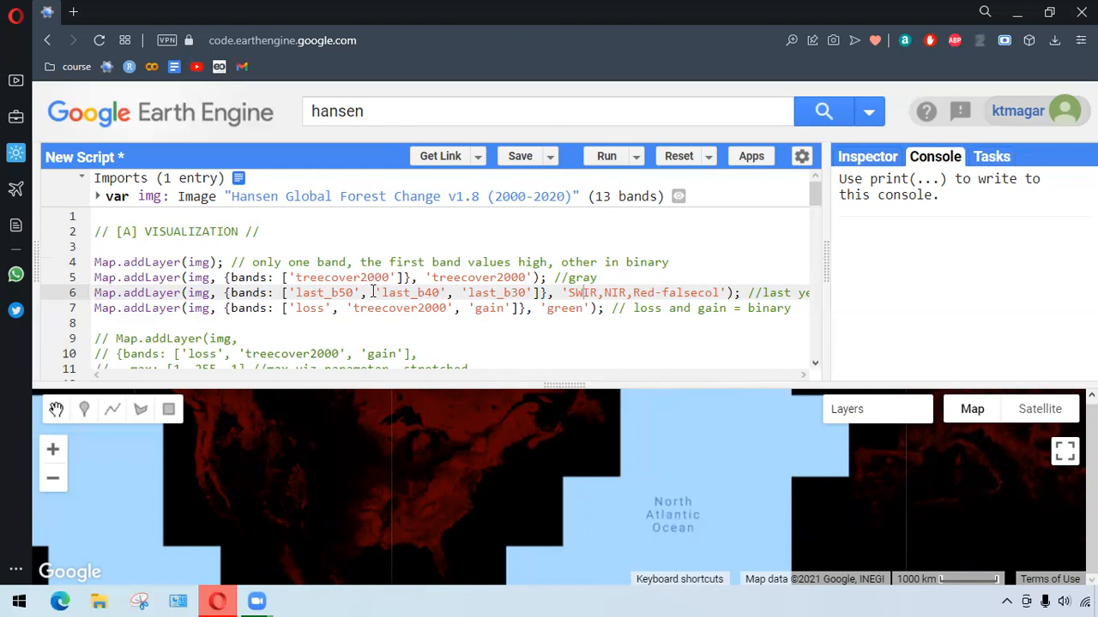
mouse_move(775, 417)
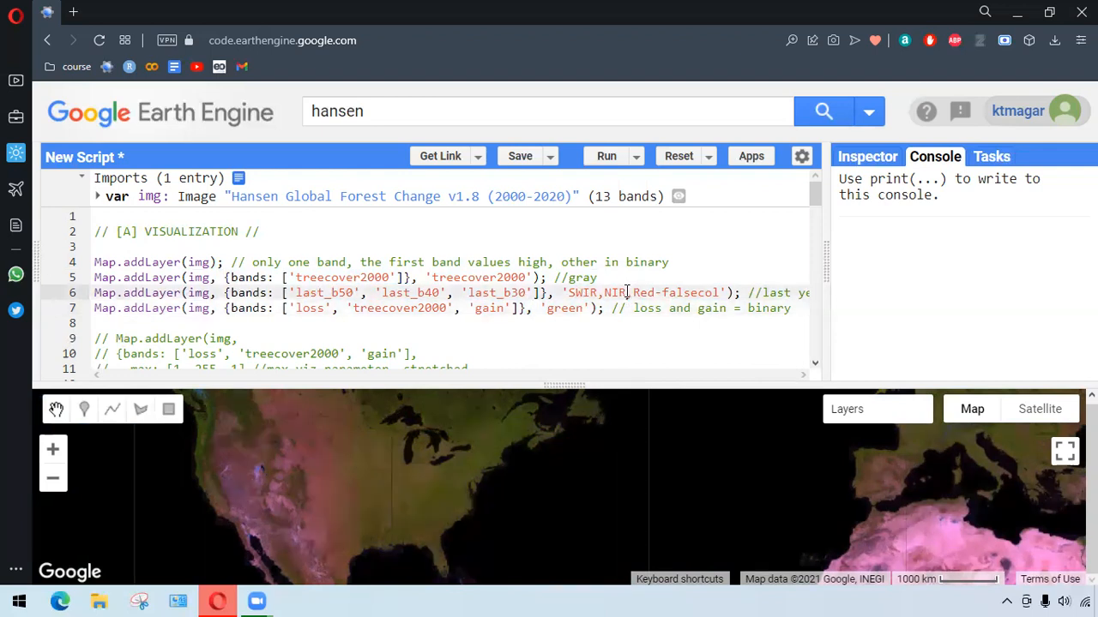
mouse_move(660, 289)
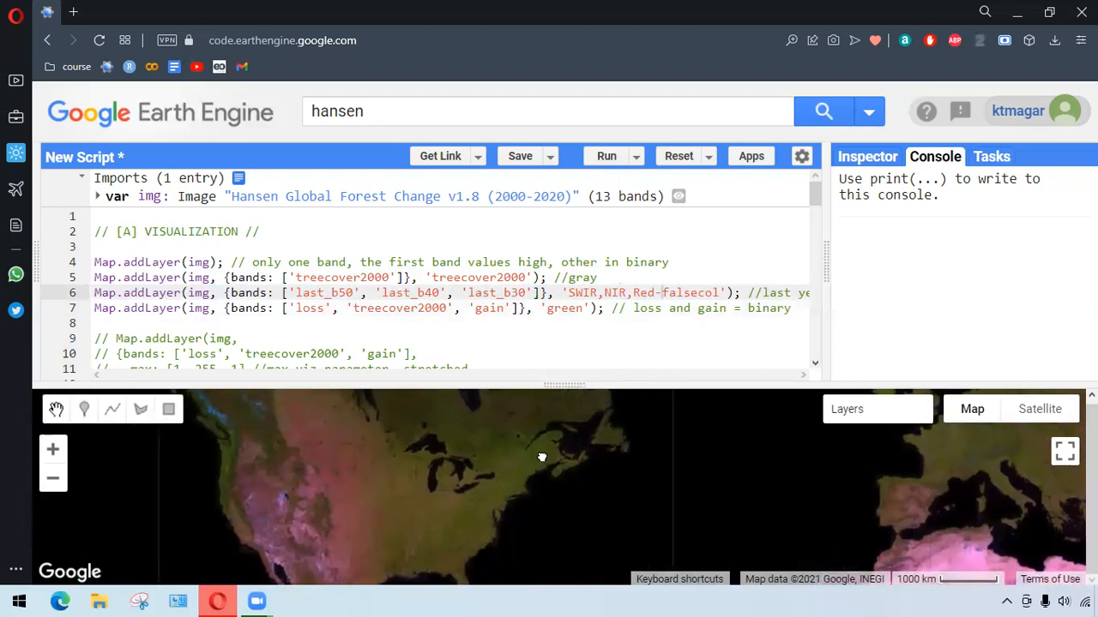
click(878, 408)
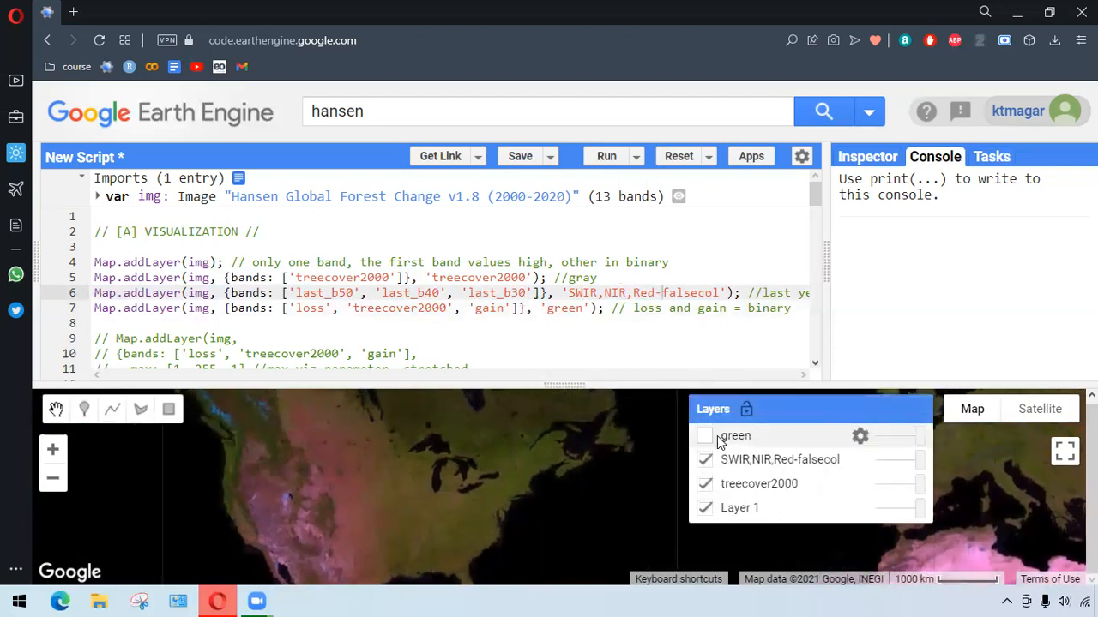
click(704, 436)
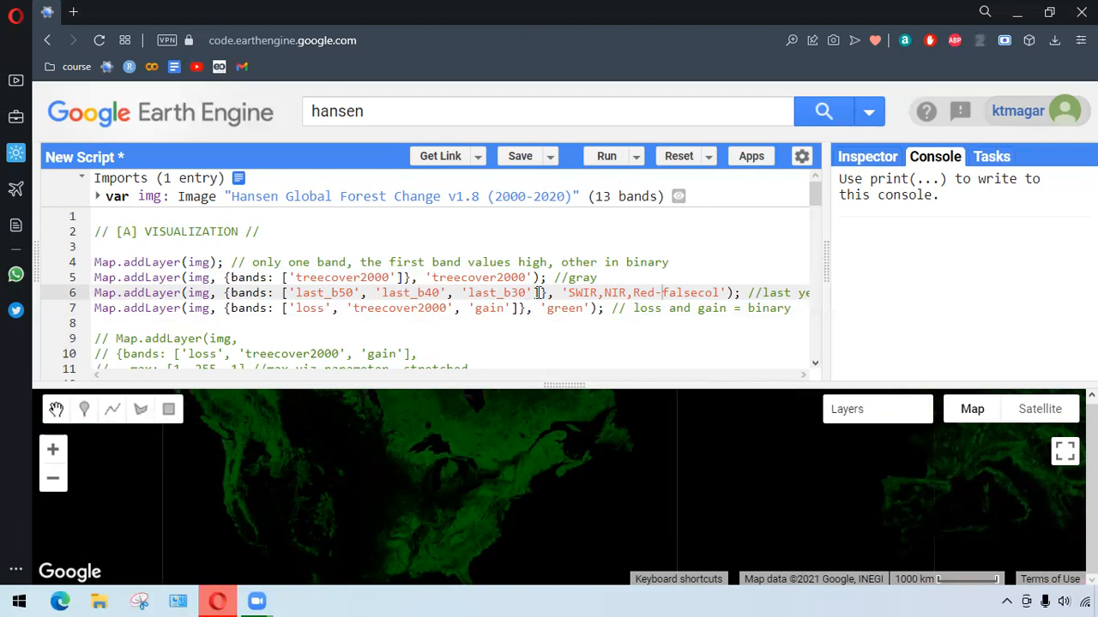
scroll(down, 3)
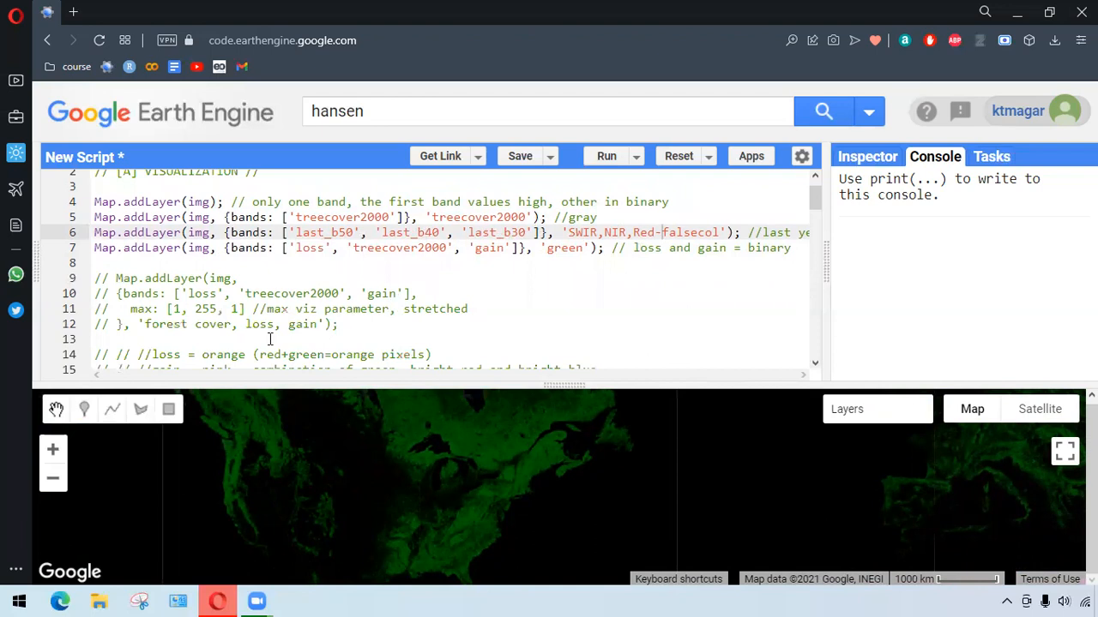
Activate the stretched 'forest cover, loss, gain' Map.addLayer block and rerun the script.
drag(95, 278, 340, 324)
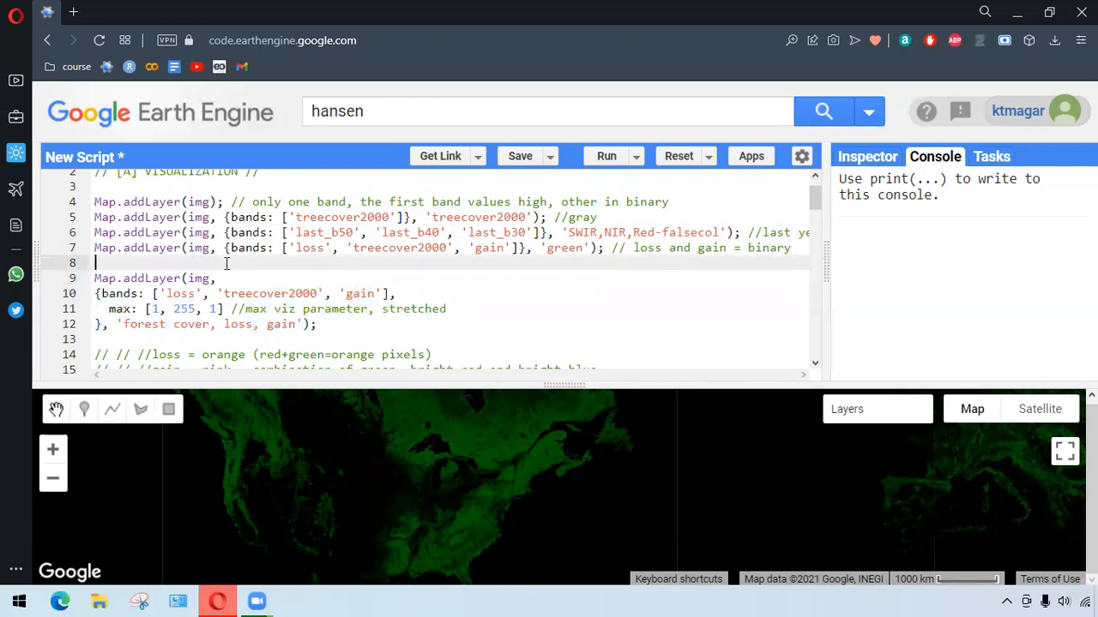
mouse_move(450, 406)
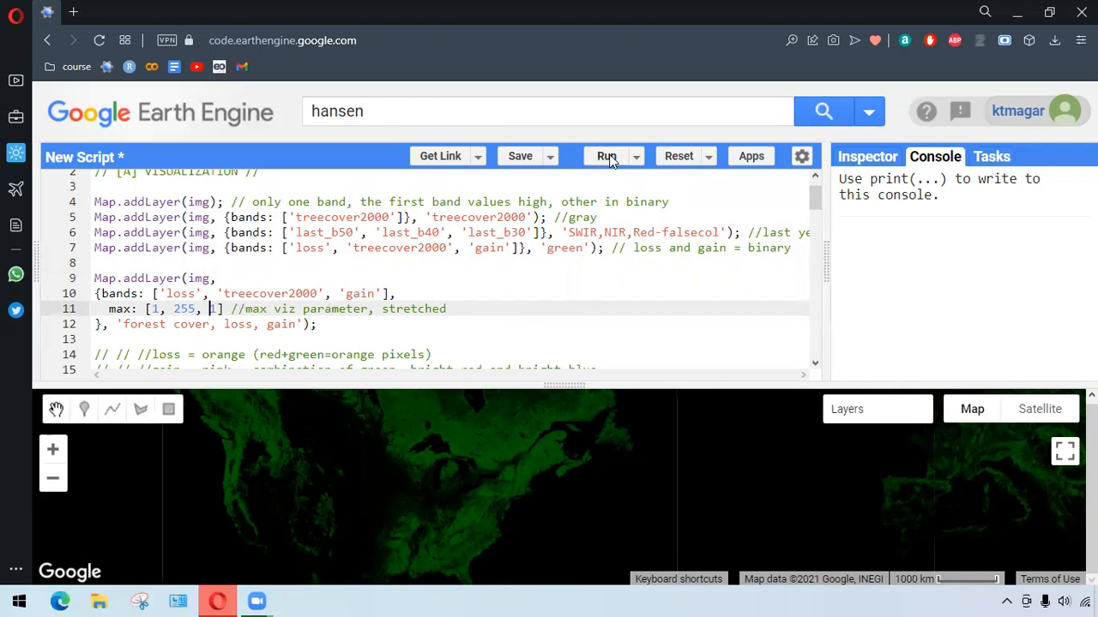
click(607, 155)
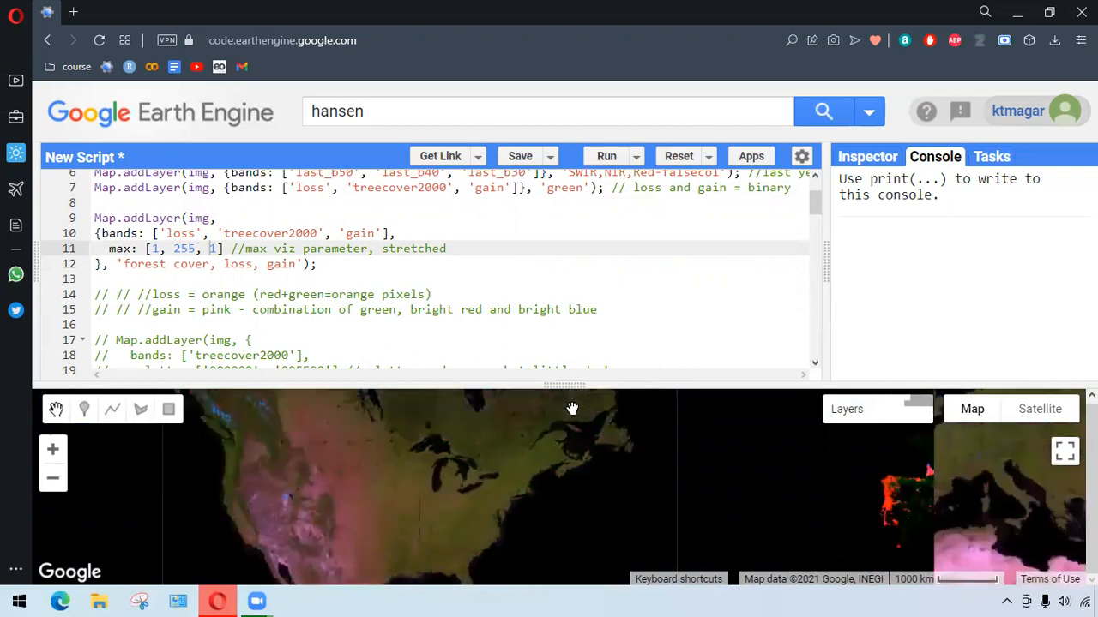
click(607, 154)
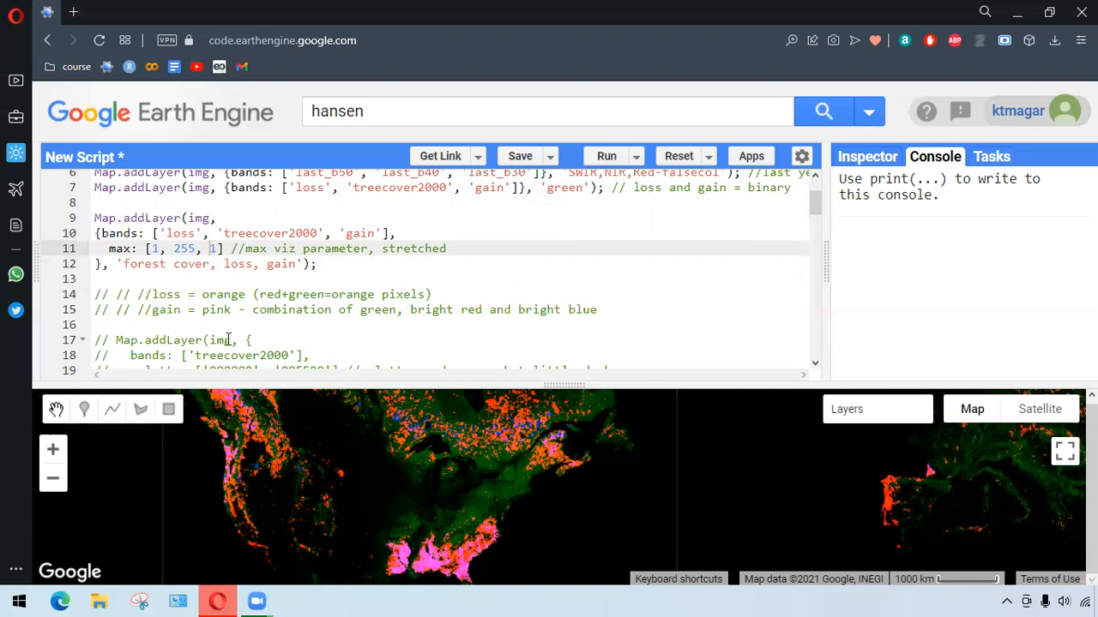
mouse_move(273, 333)
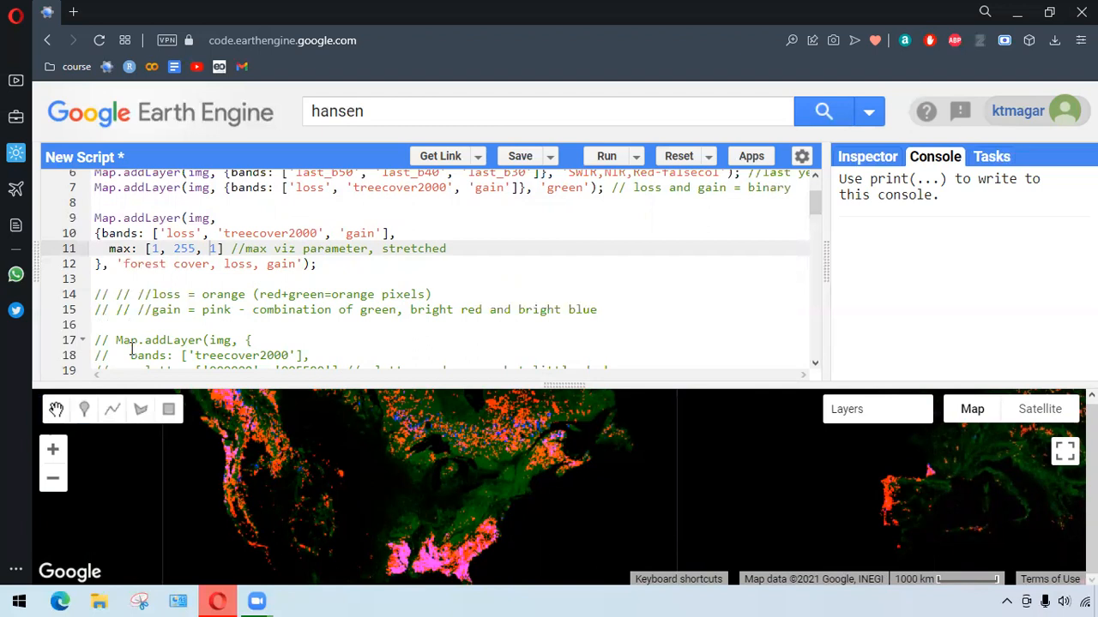
mouse_move(208, 316)
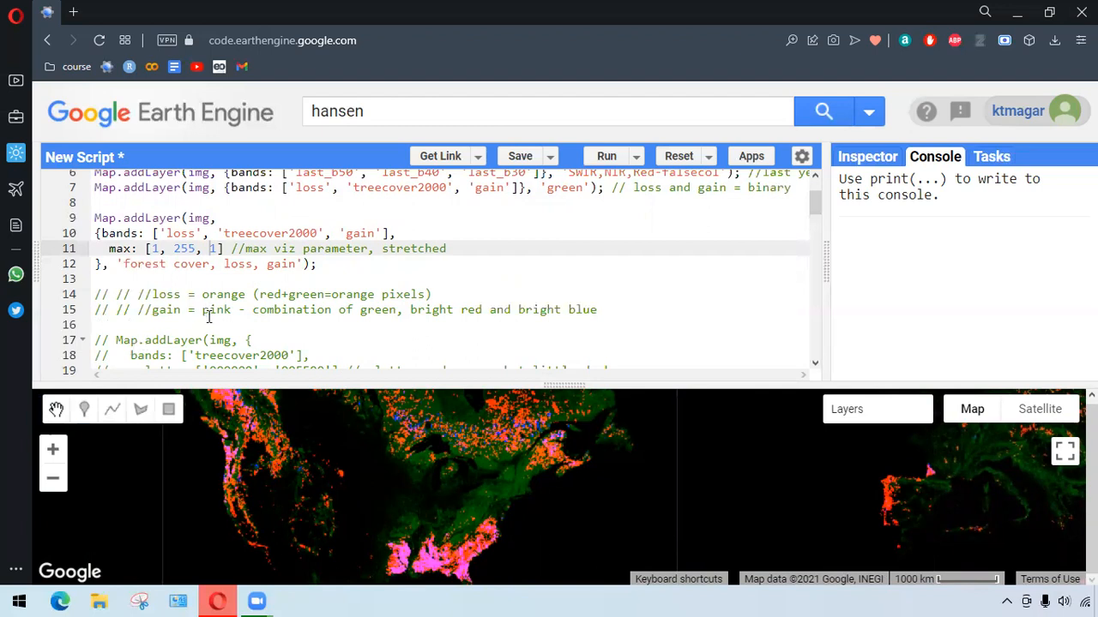
mouse_move(446, 322)
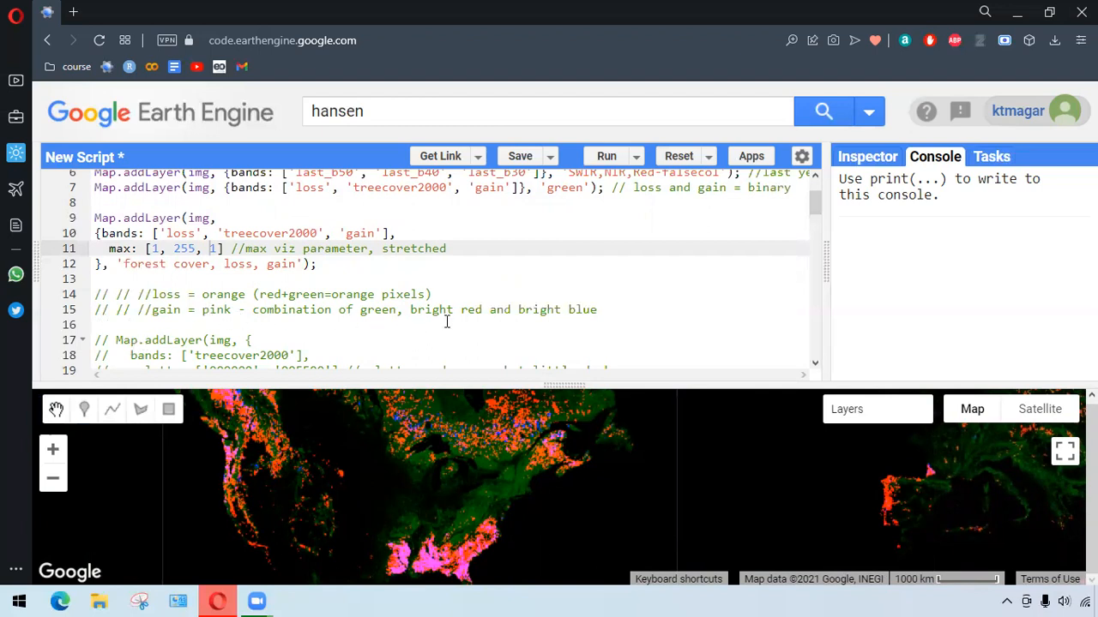
mouse_move(542, 443)
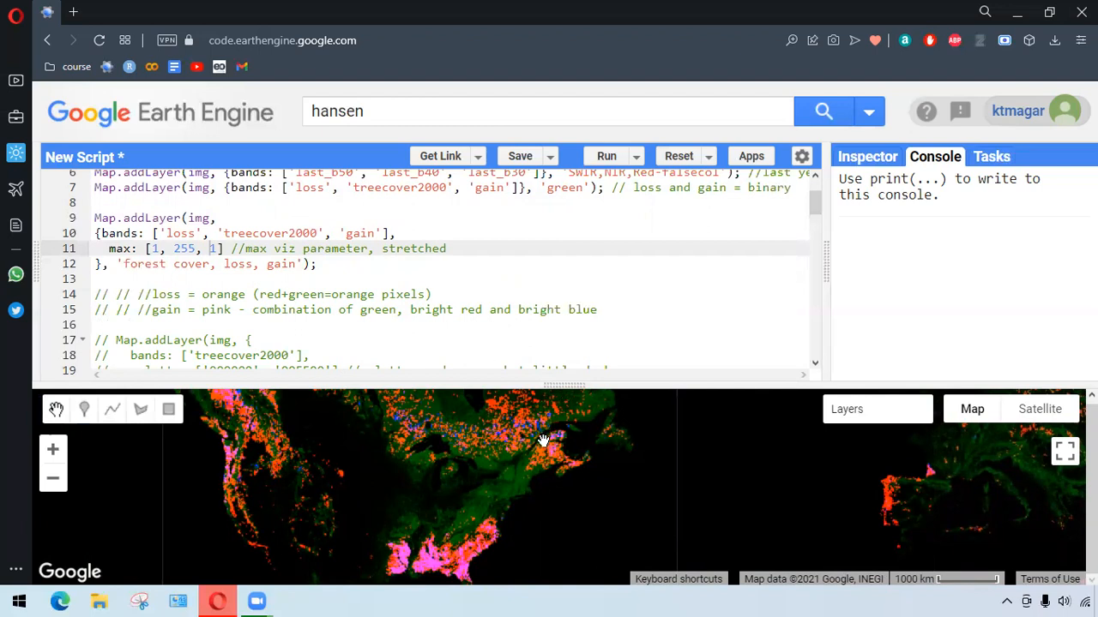
mouse_move(505, 474)
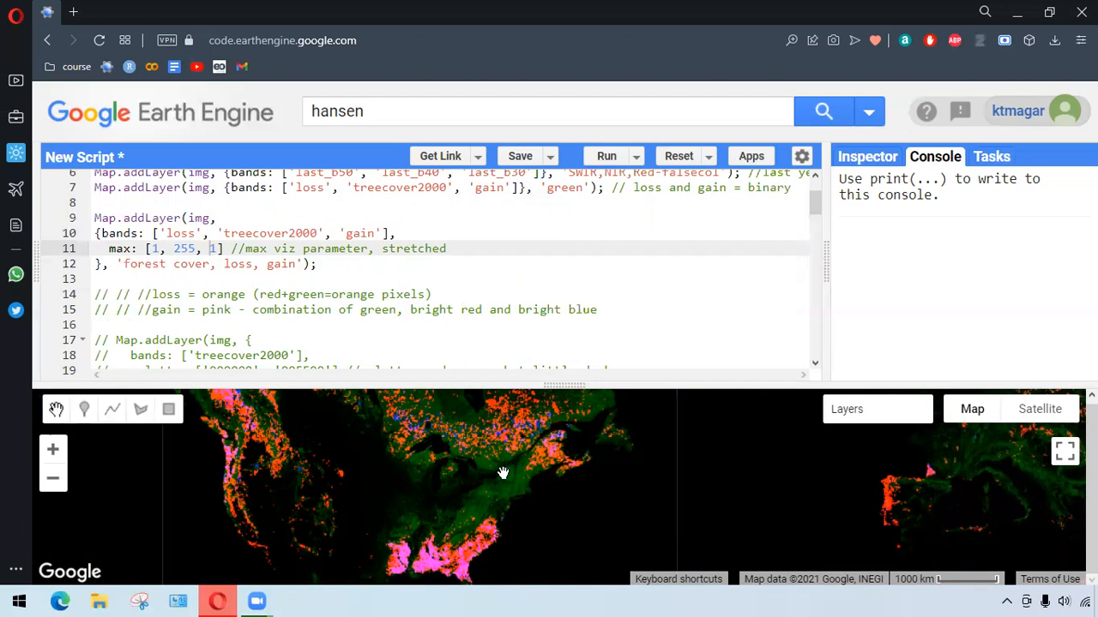
drag(505, 473, 501, 439)
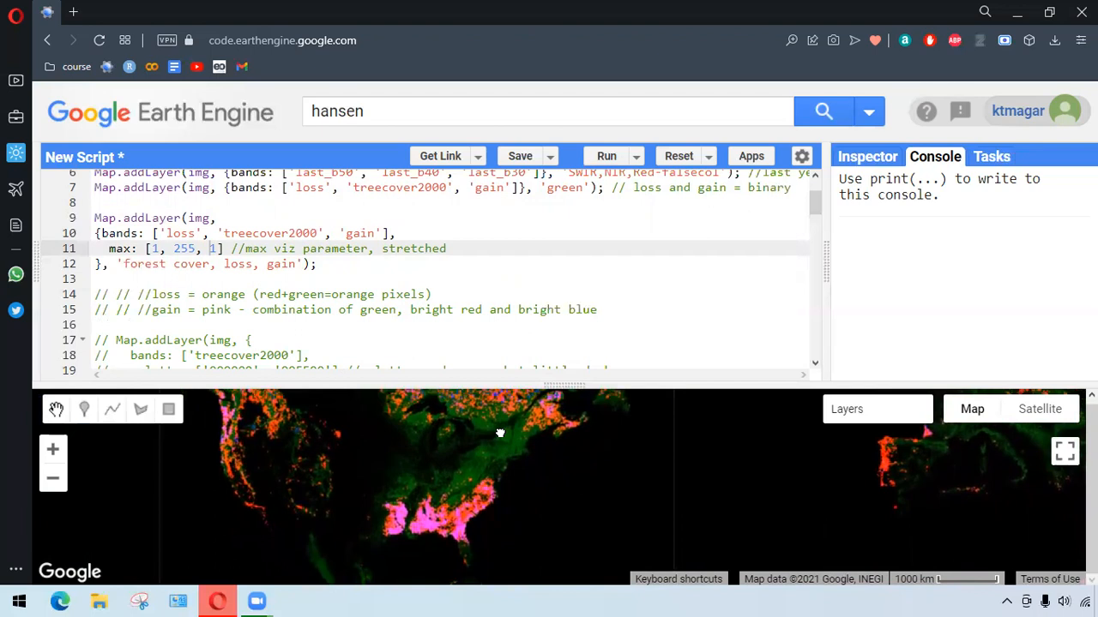
scroll(down, 3)
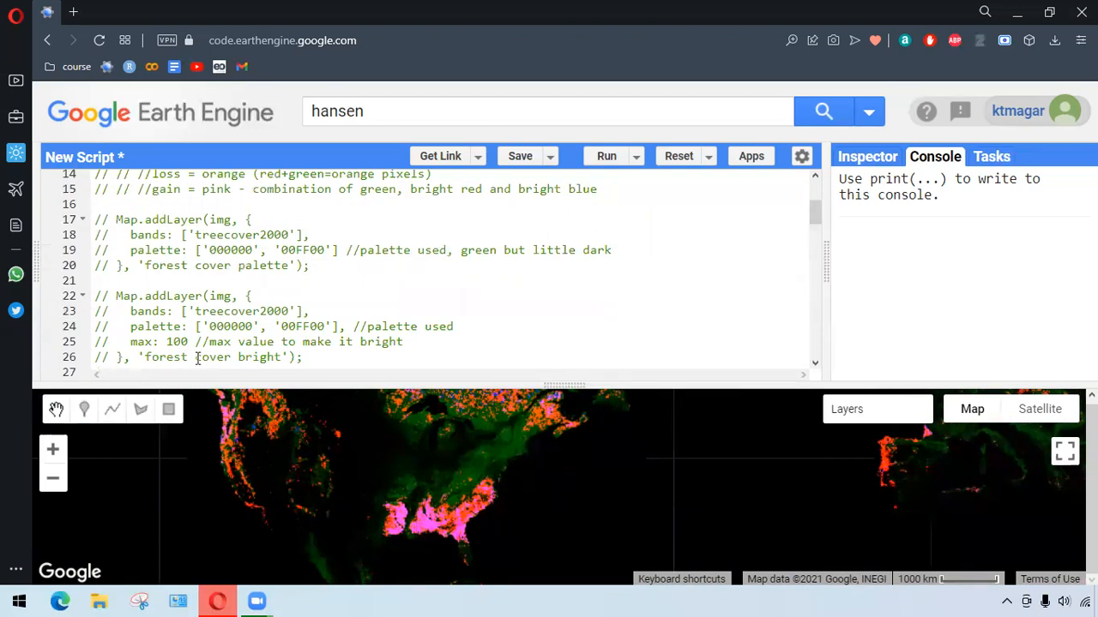
Uncomment the 'forest cover palette' and 'forest cover bright' treecover2000 layers and rerun.
drag(94, 233, 302, 357)
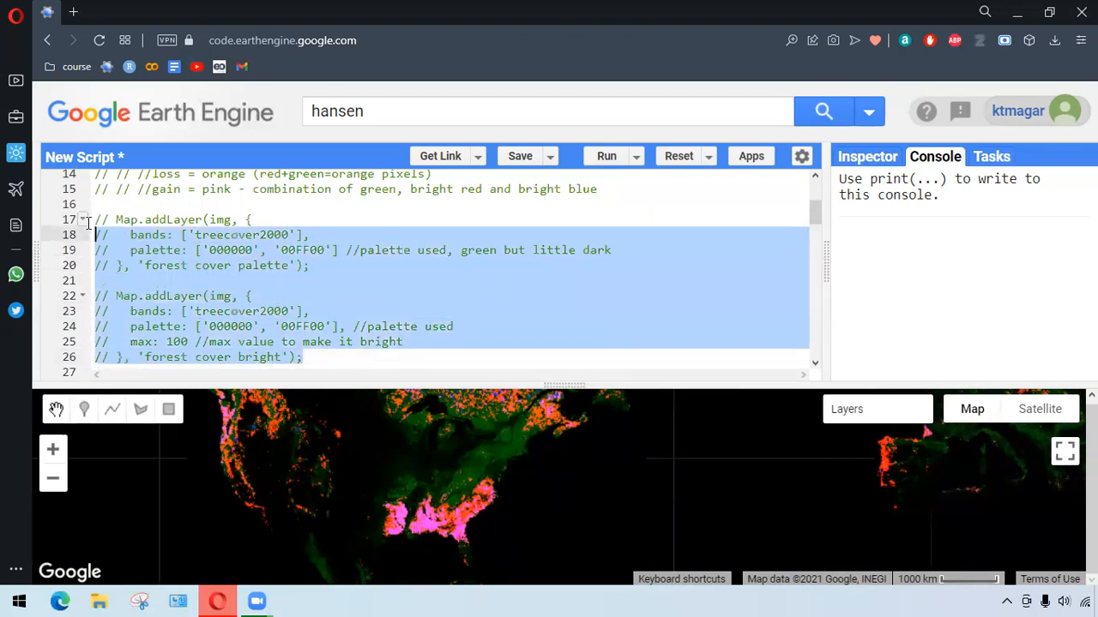
key(ctrl+/)
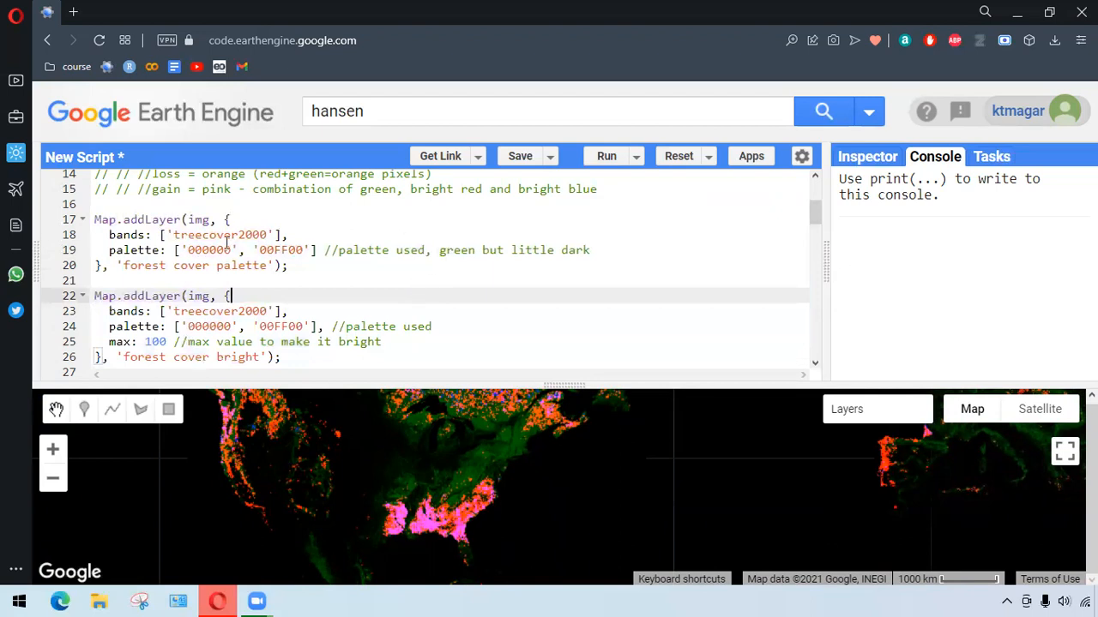
mouse_move(203, 230)
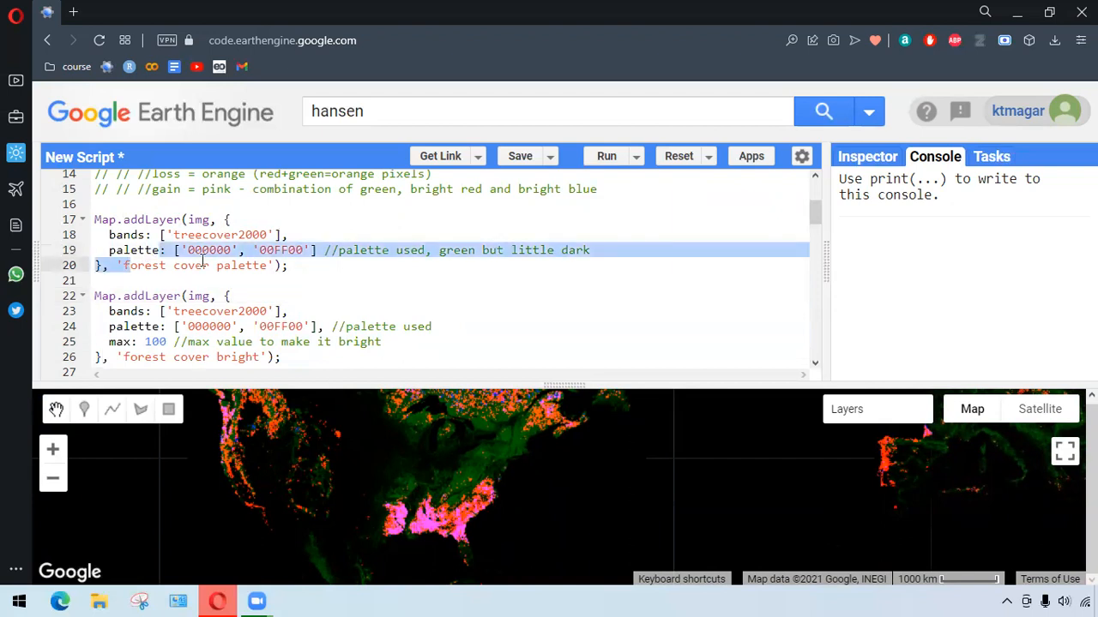
click(317, 281)
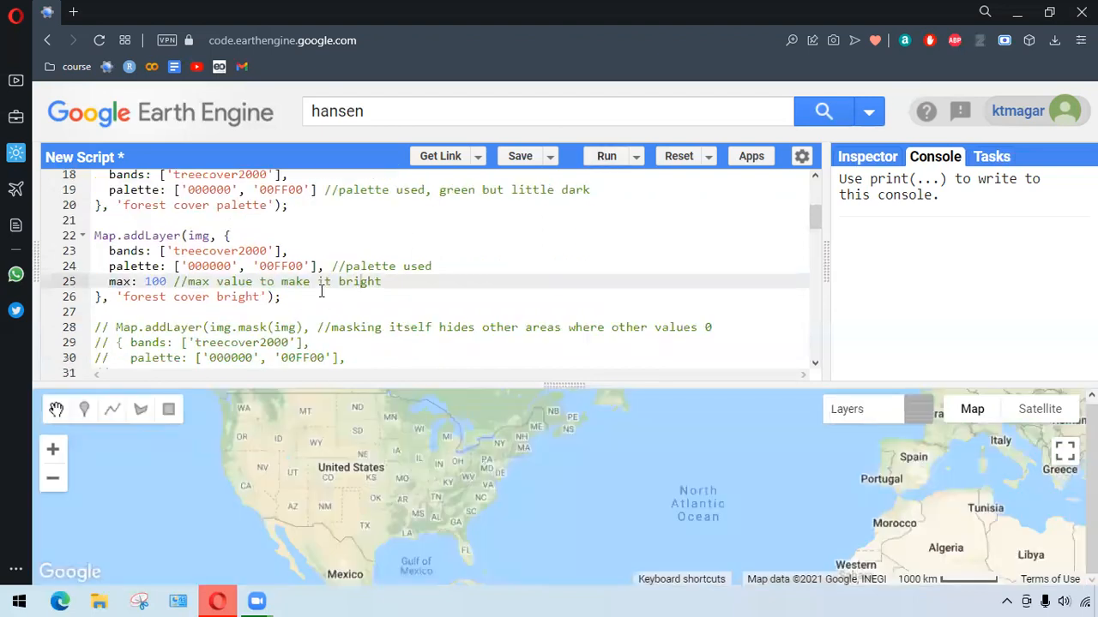
Rerun with the img.mask(img) 'forest cover masked' layer and hide the unmasked forest cover layers.
scroll(down, 3)
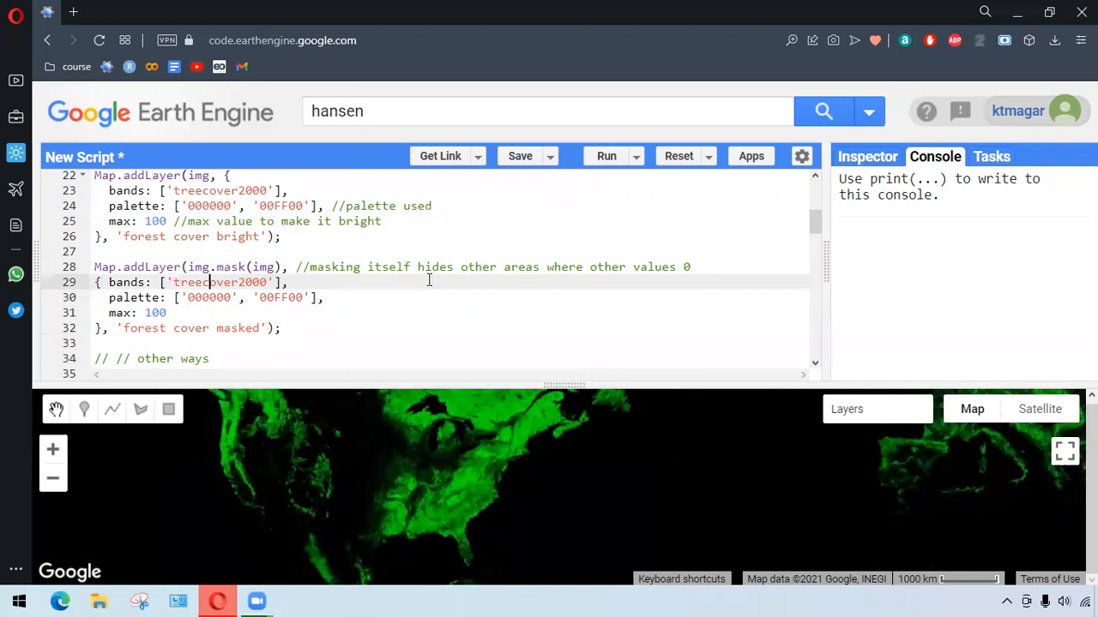
mouse_move(534, 285)
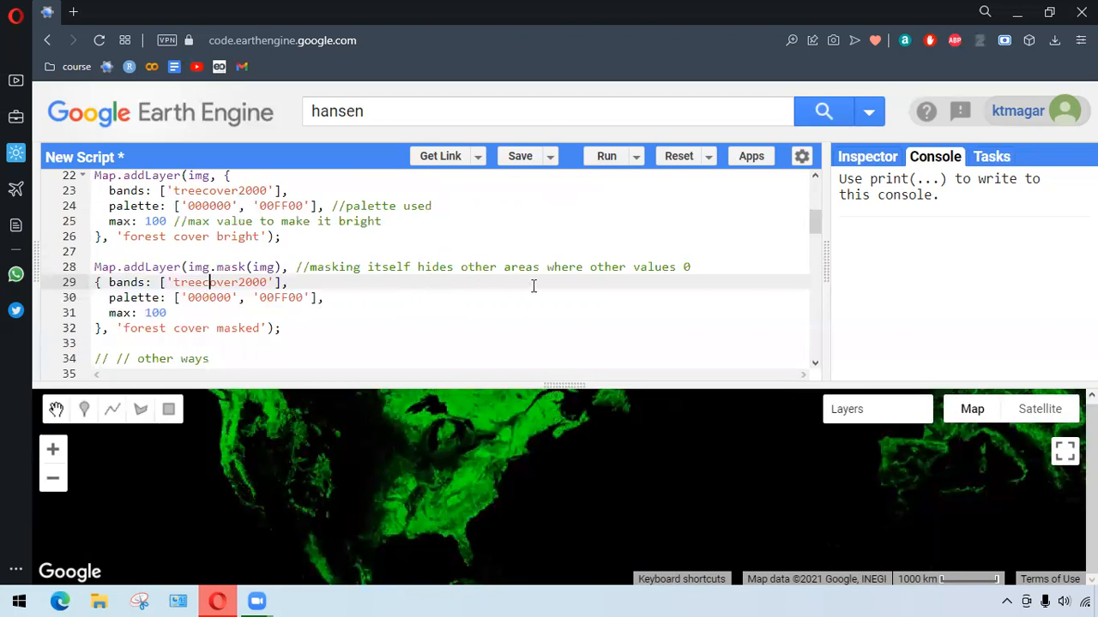
mouse_move(408, 141)
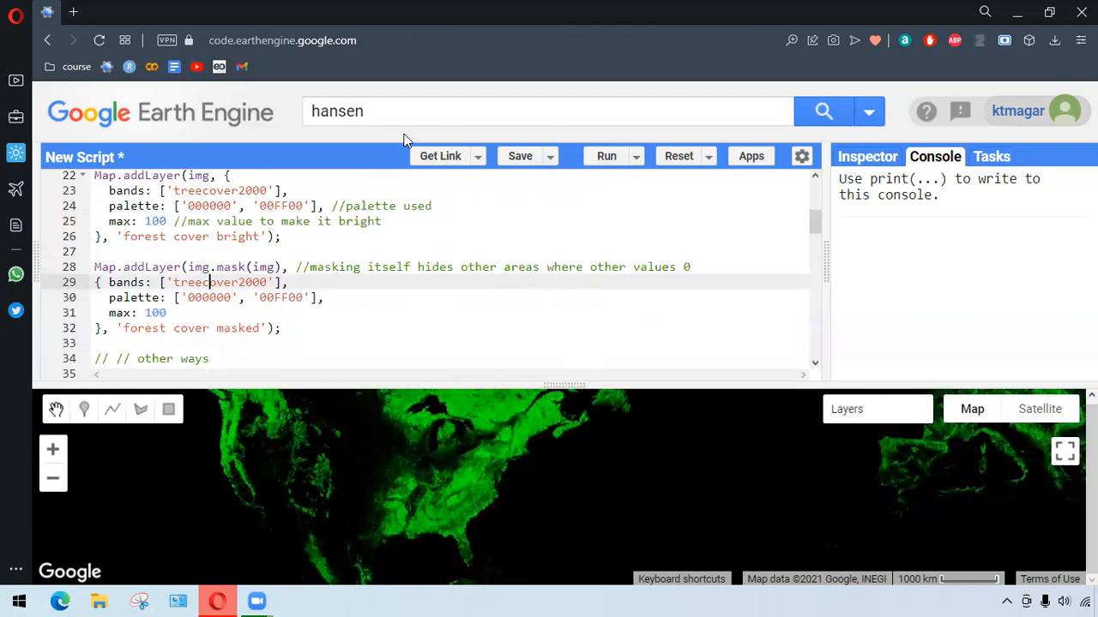
mouse_move(475, 288)
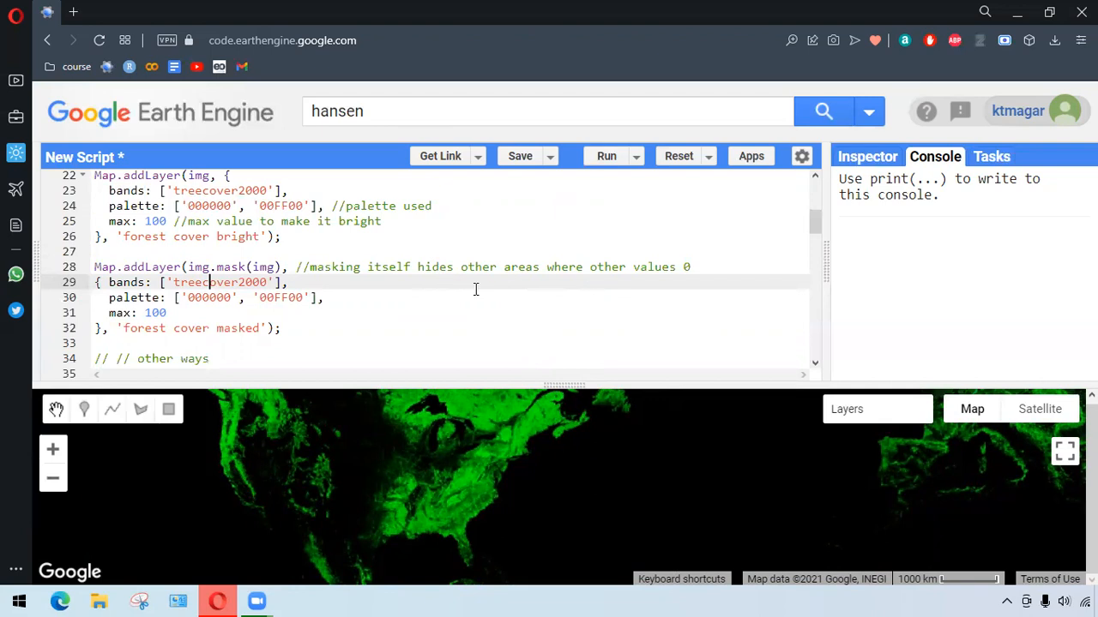
mouse_move(539, 386)
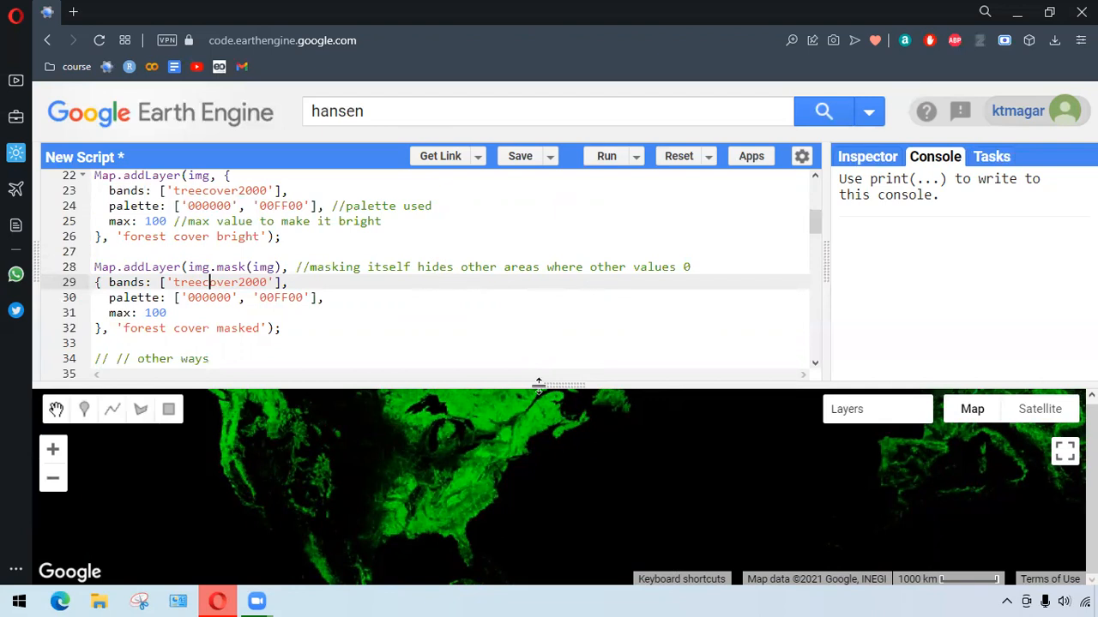
click(848, 409)
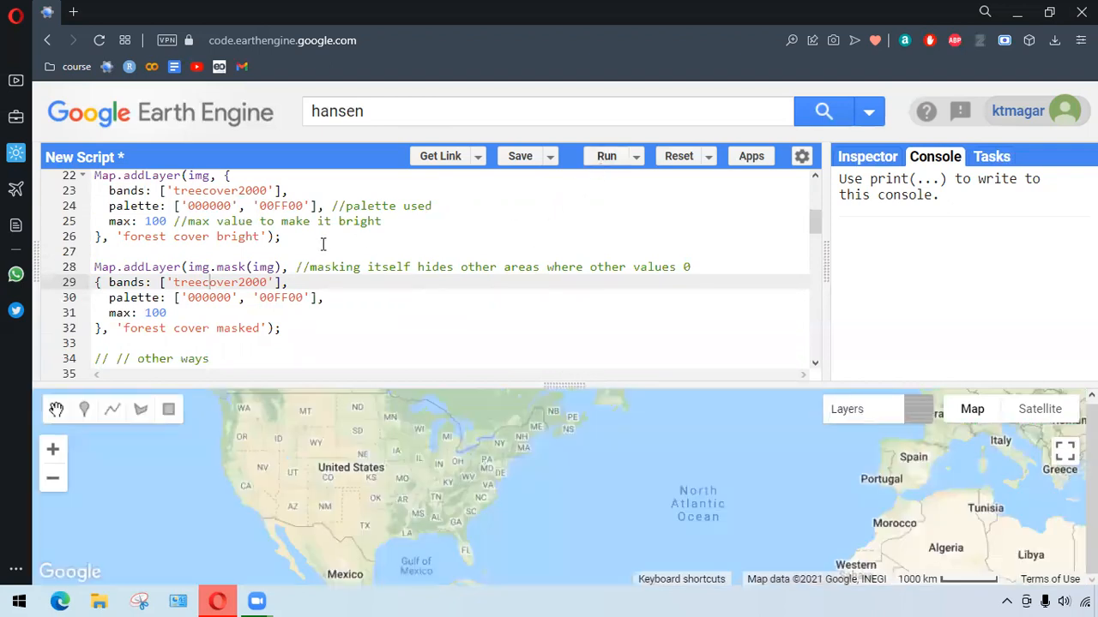
mouse_move(233, 264)
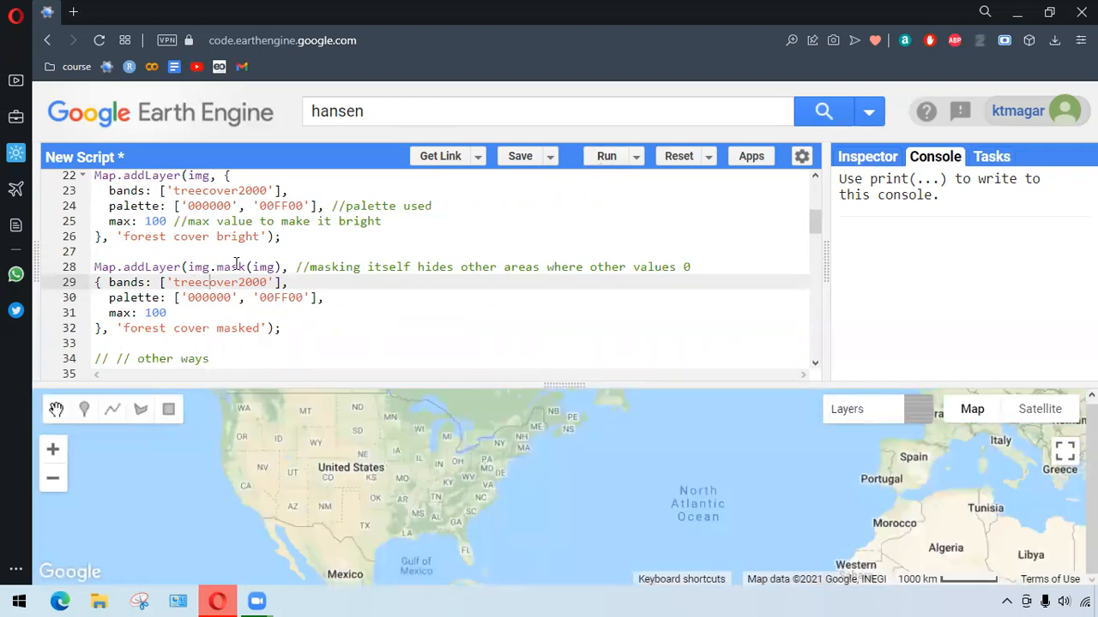
click(607, 154)
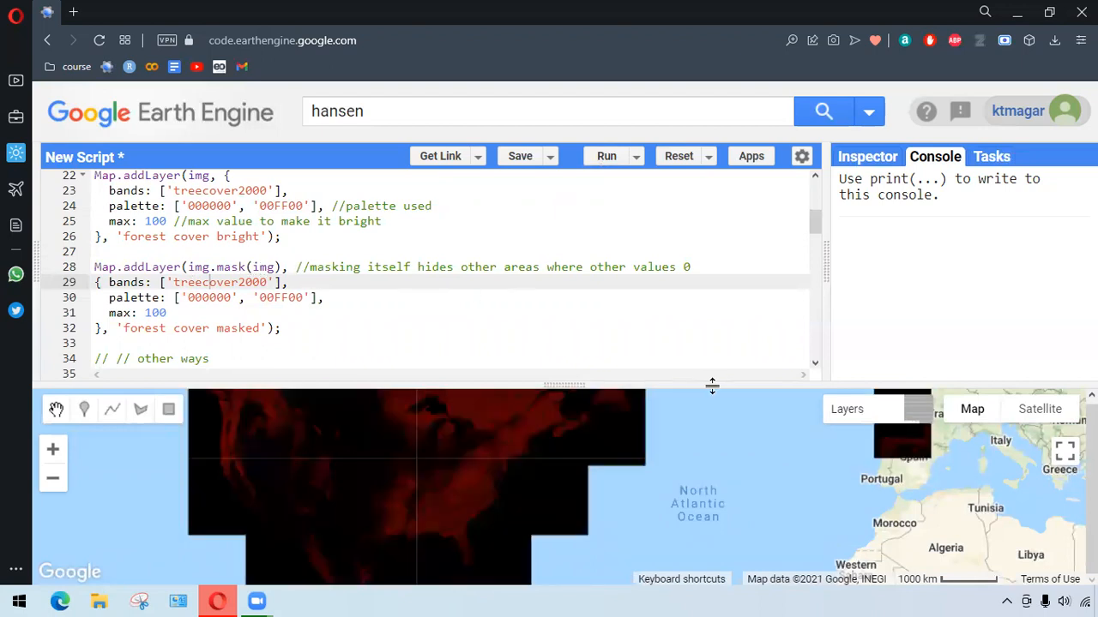
click(847, 408)
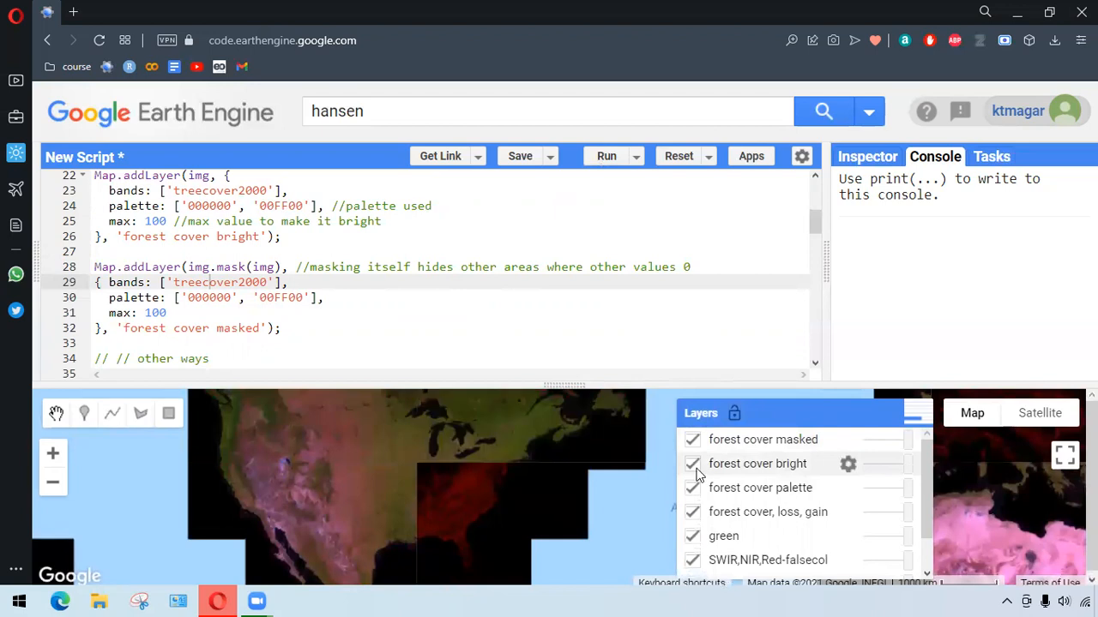
click(693, 463)
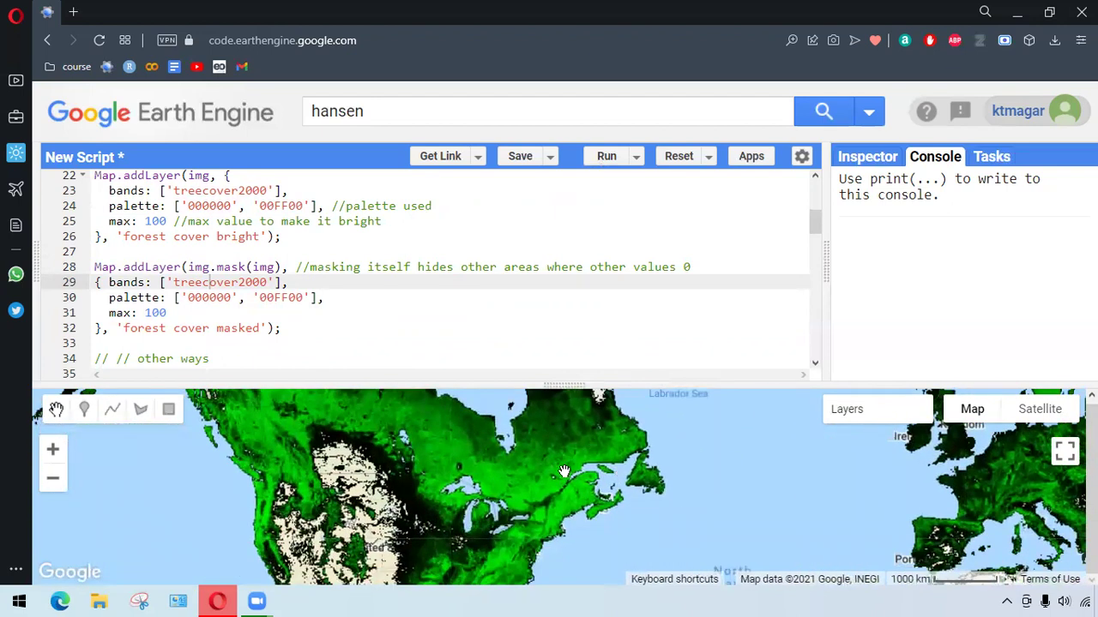
drag(563, 471, 587, 443)
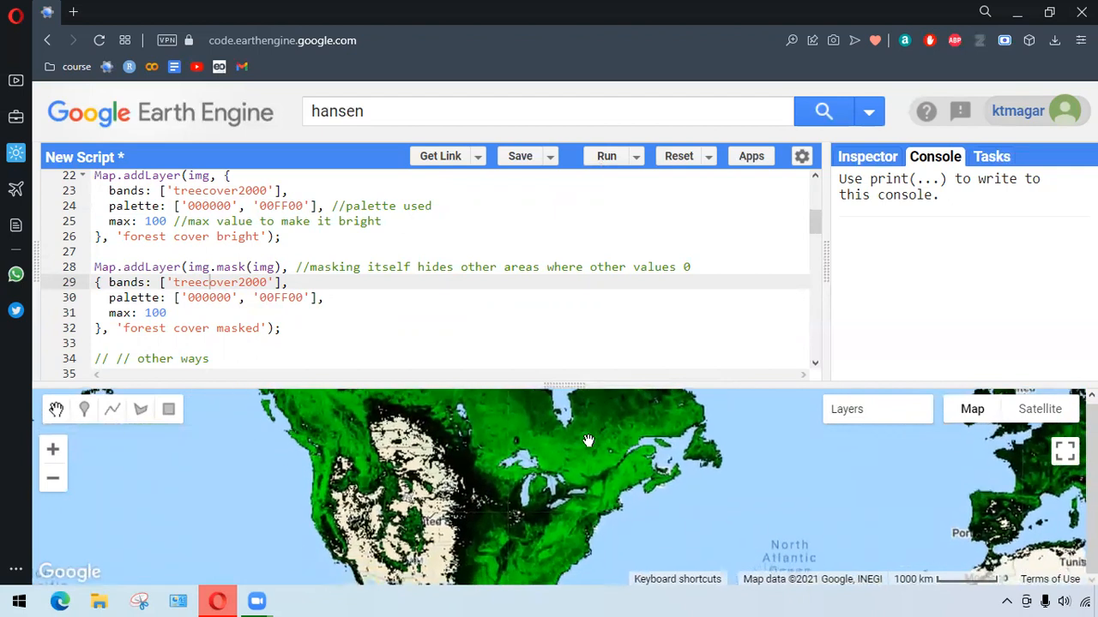
Rerun the script showing masked Forest Cover green, Loss red and Gain blue from selected bands.
scroll(down, 3)
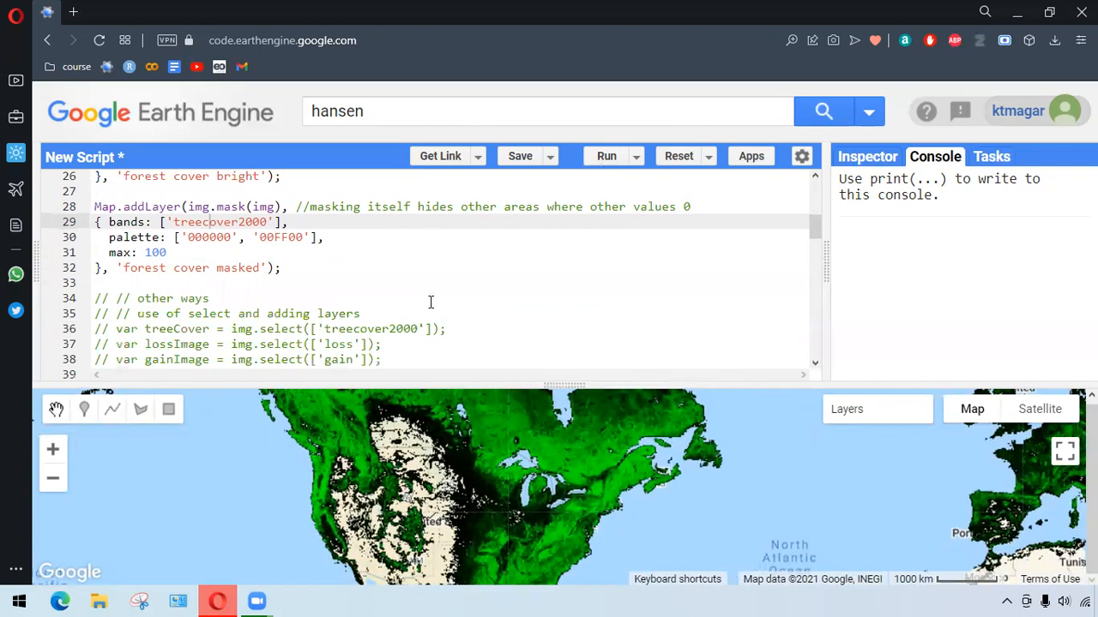
scroll(down, 3)
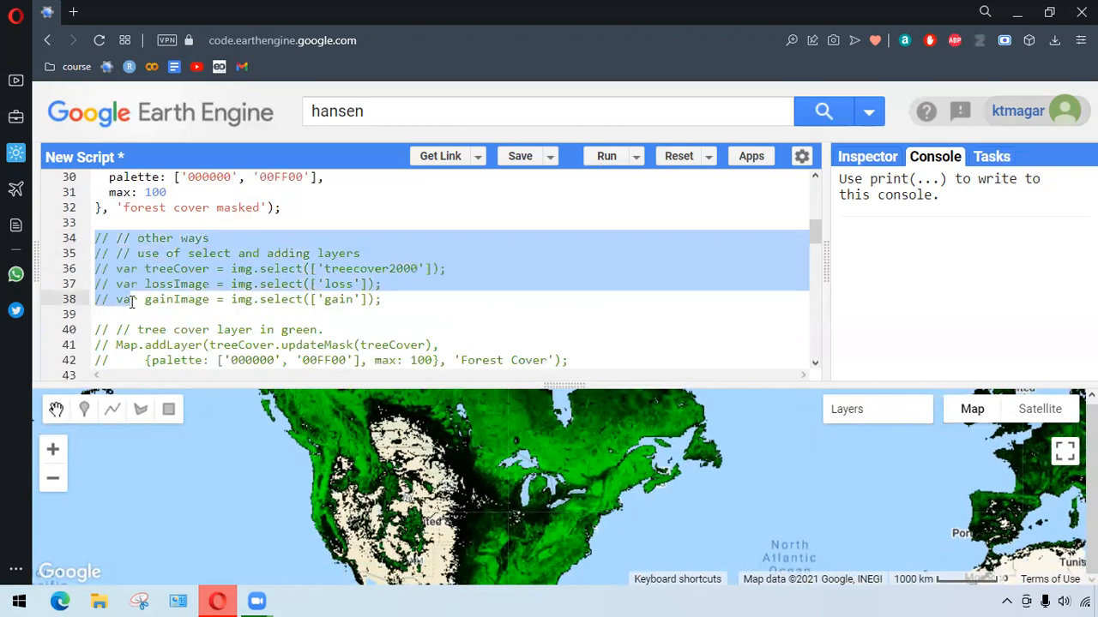
scroll(down, 3)
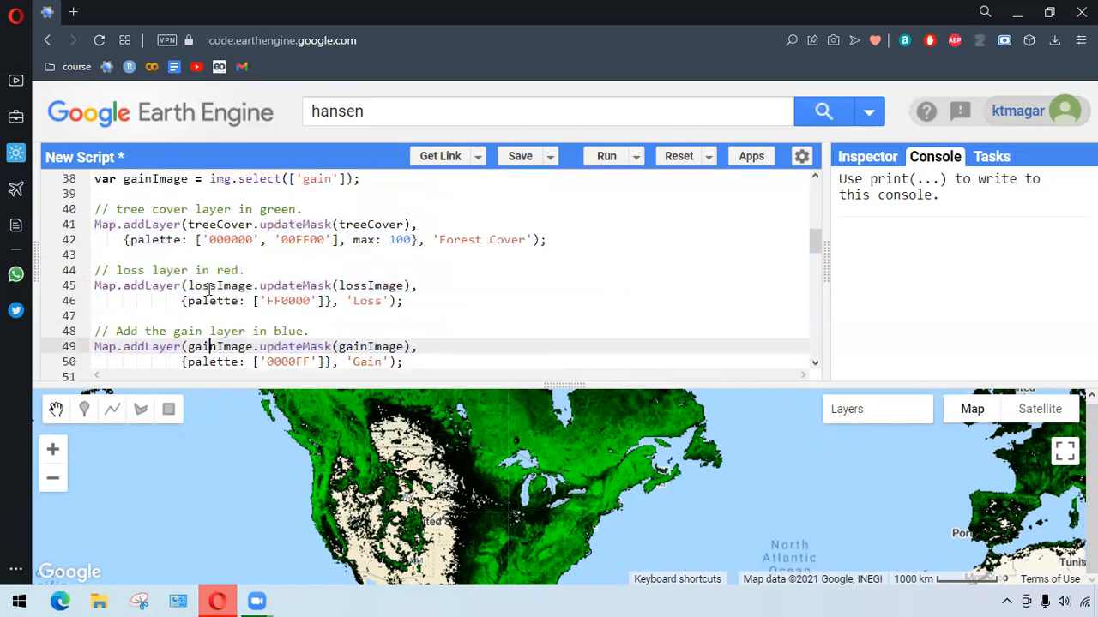
scroll(up, 3)
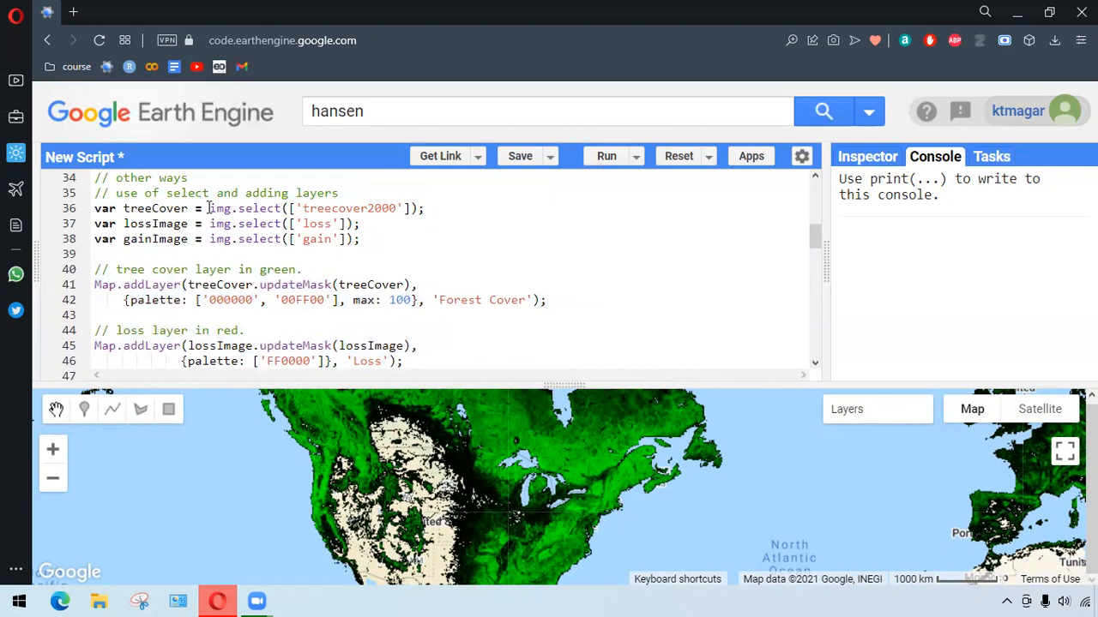
mouse_move(636, 161)
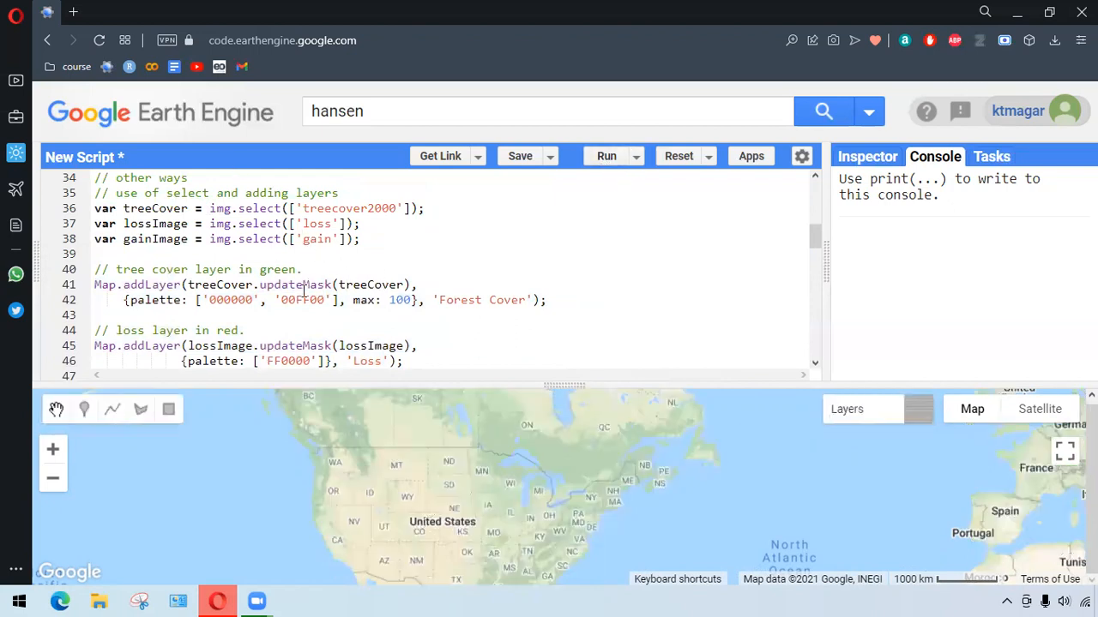
click(606, 155)
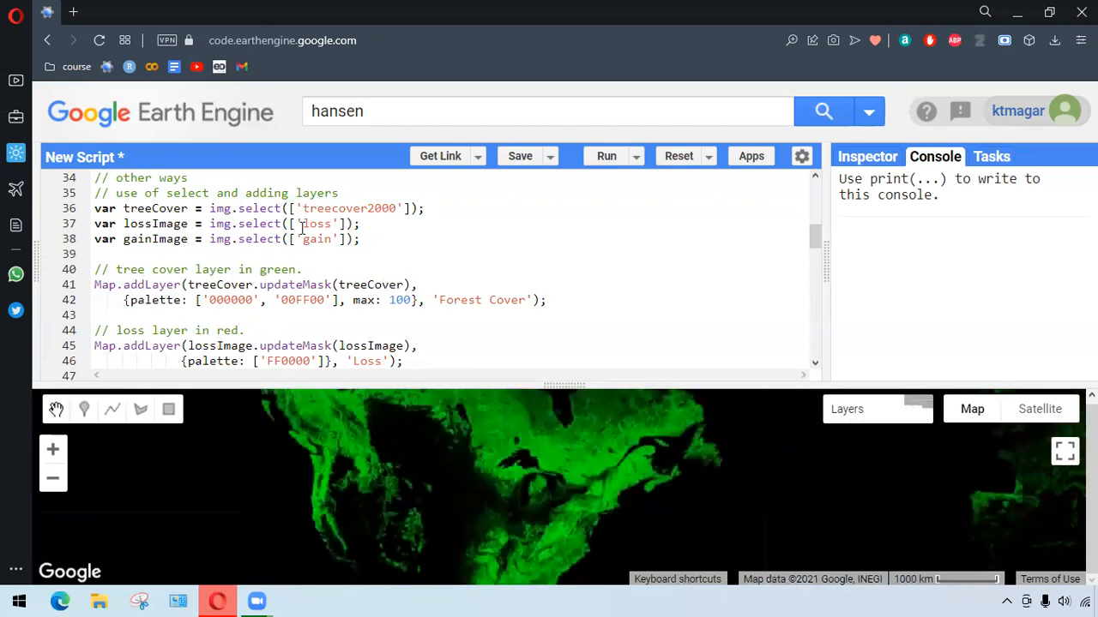
Scroll the code editor to the commented '[B] Quantifying Forest Change' section.
scroll(down, 3)
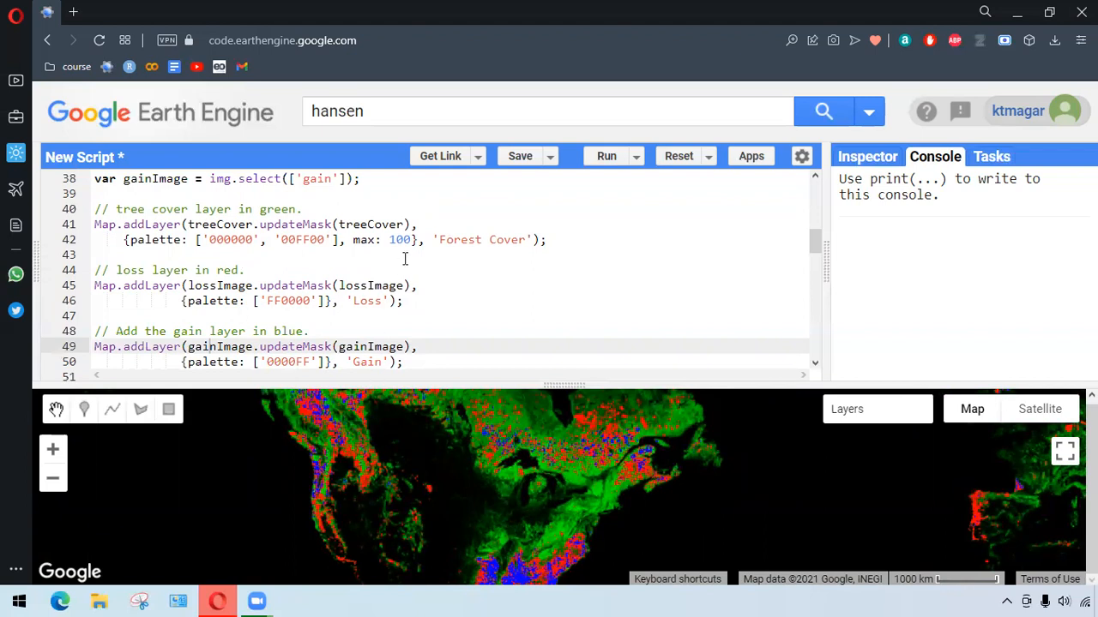
scroll(down, 3)
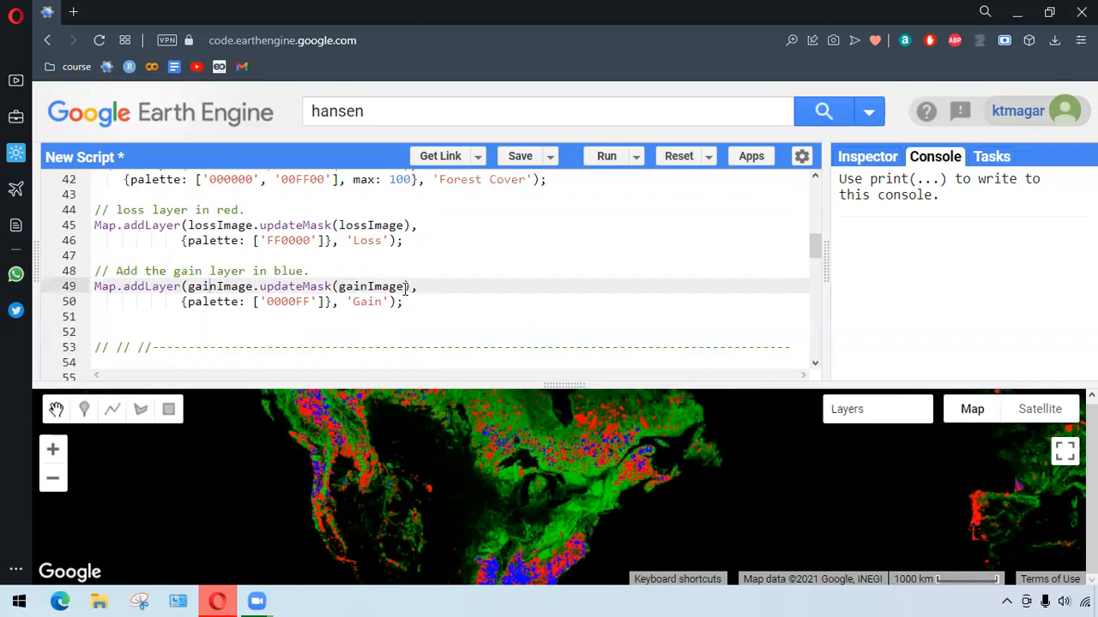
scroll(down, 3)
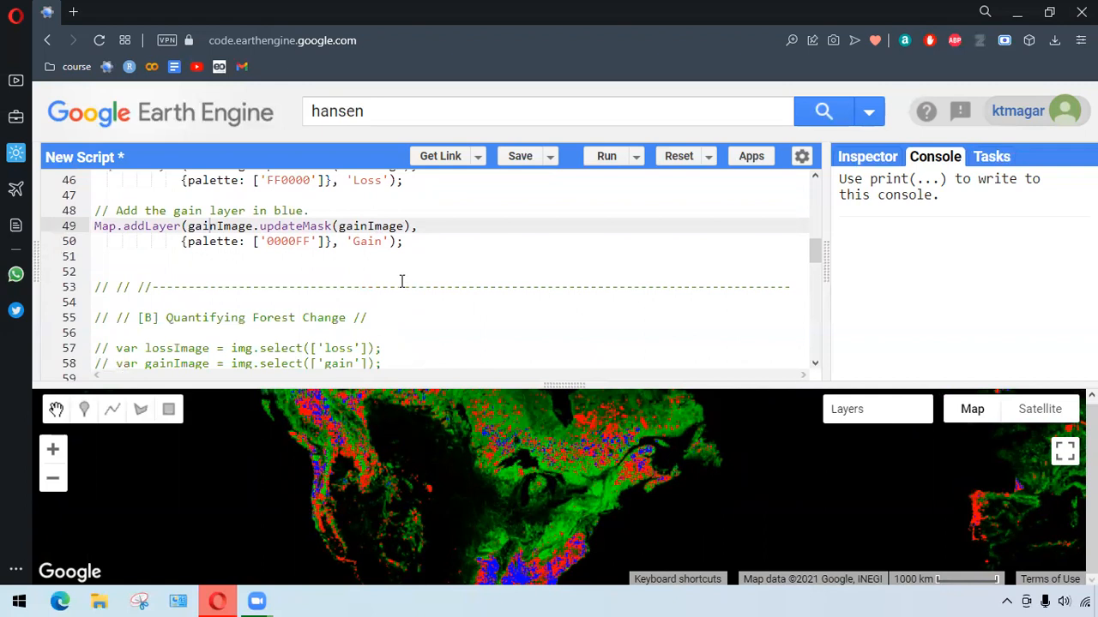
scroll(up, 3)
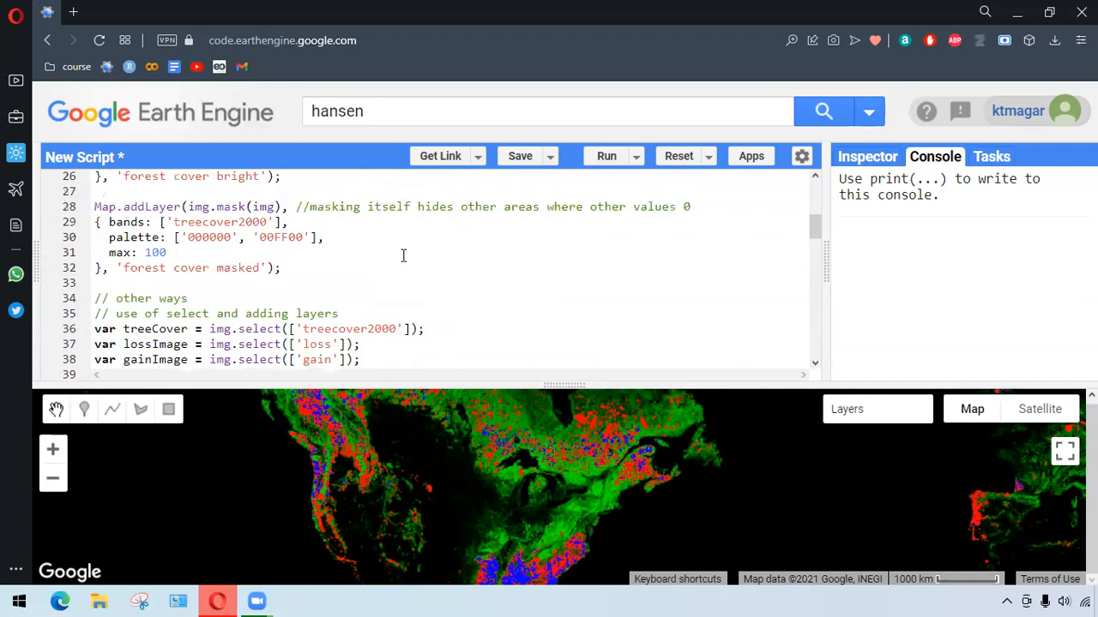
scroll(up, 3)
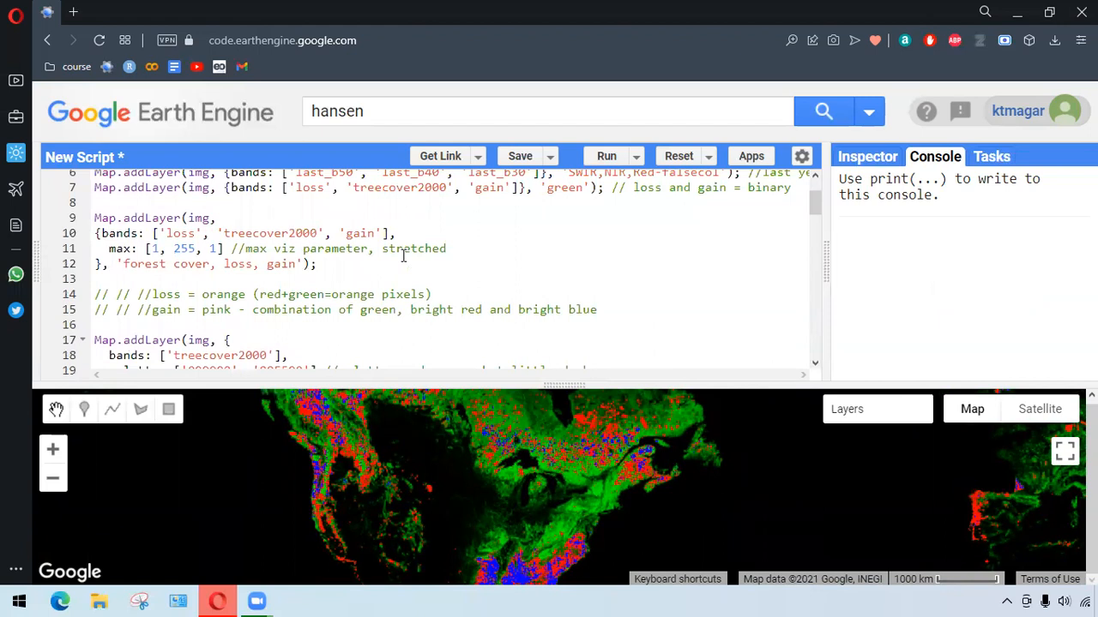
scroll(down, 3)
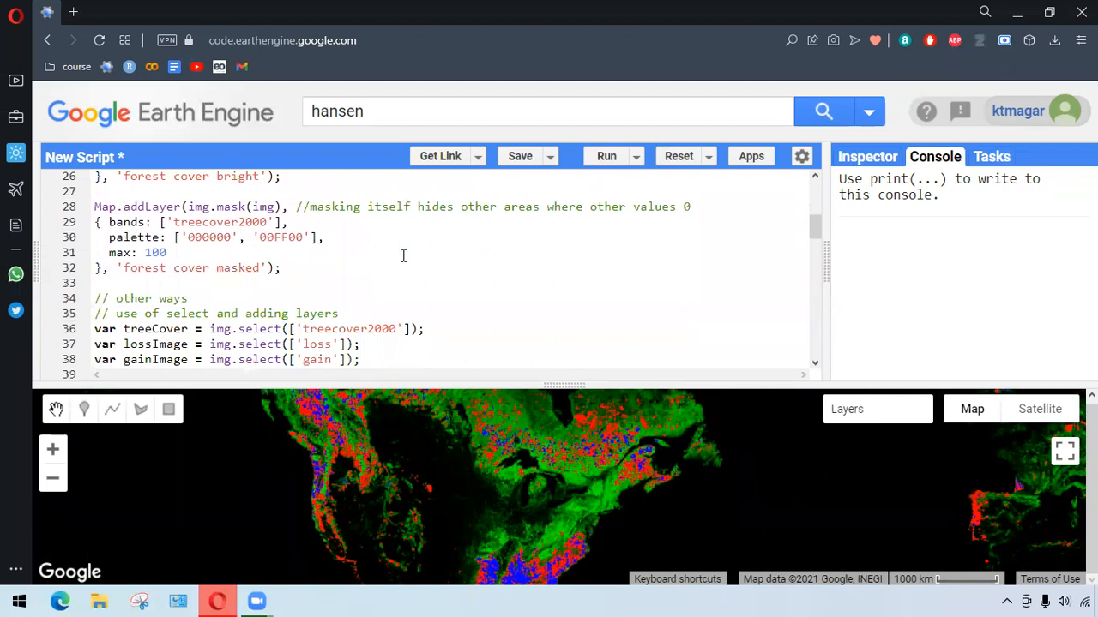
scroll(down, 3)
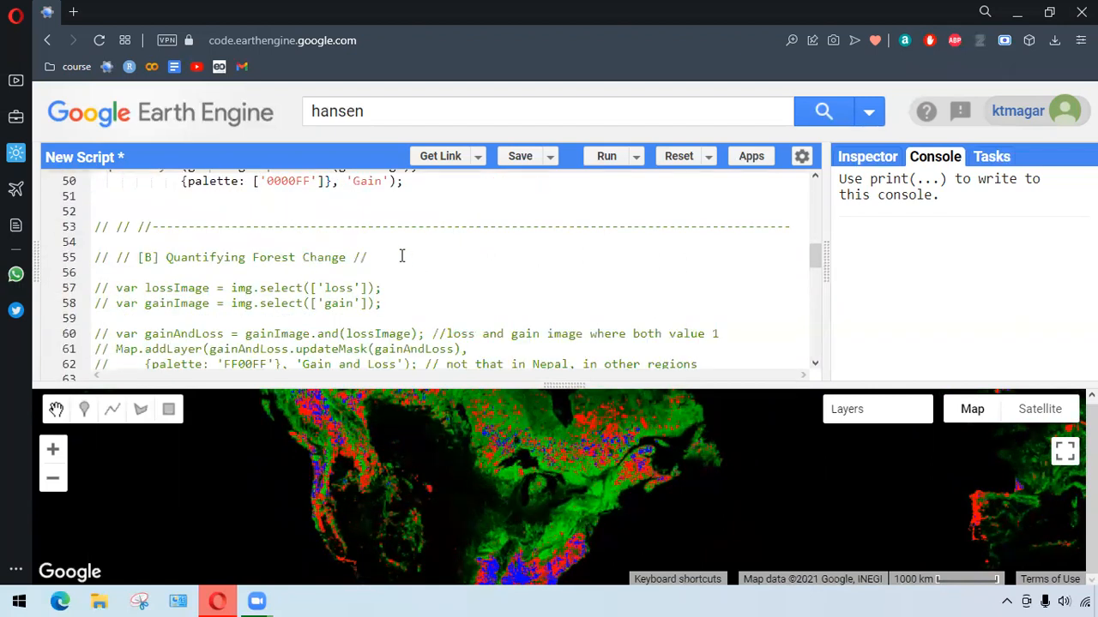
Select the commented loss, gain and magenta Gain and Loss code under [B] for uncommenting.
click(95, 257)
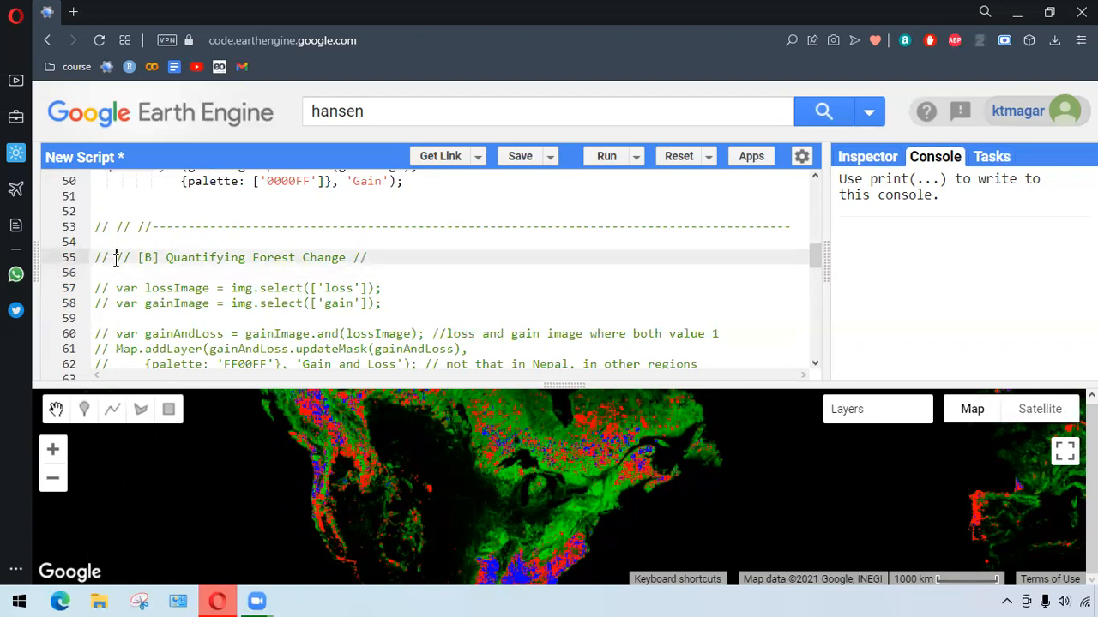
scroll(down, 3)
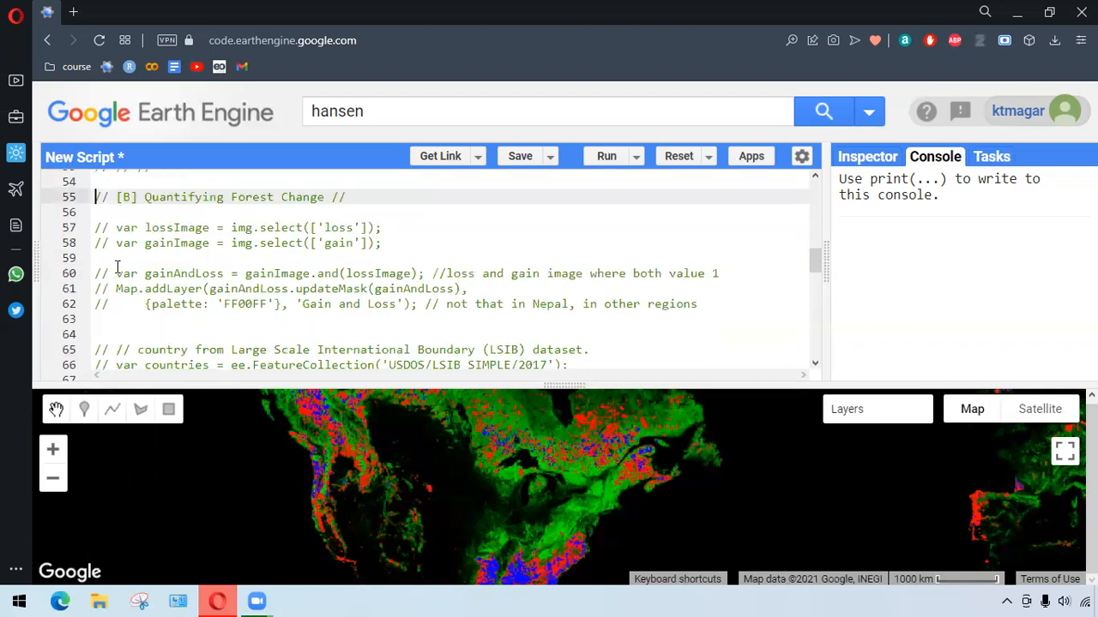
drag(95, 226, 696, 304)
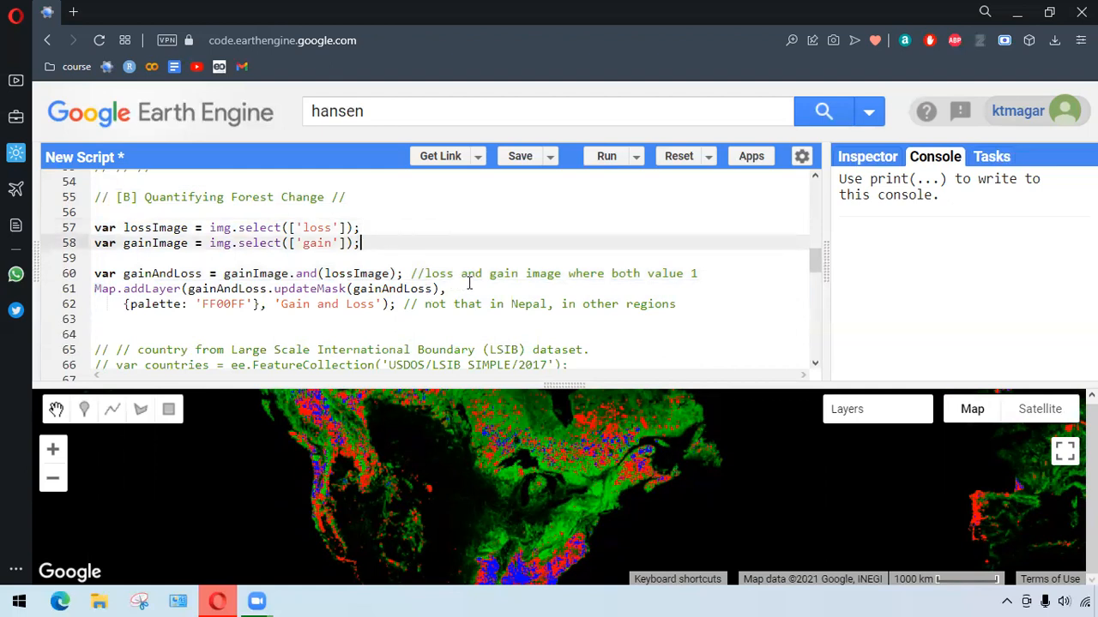
mouse_move(713, 271)
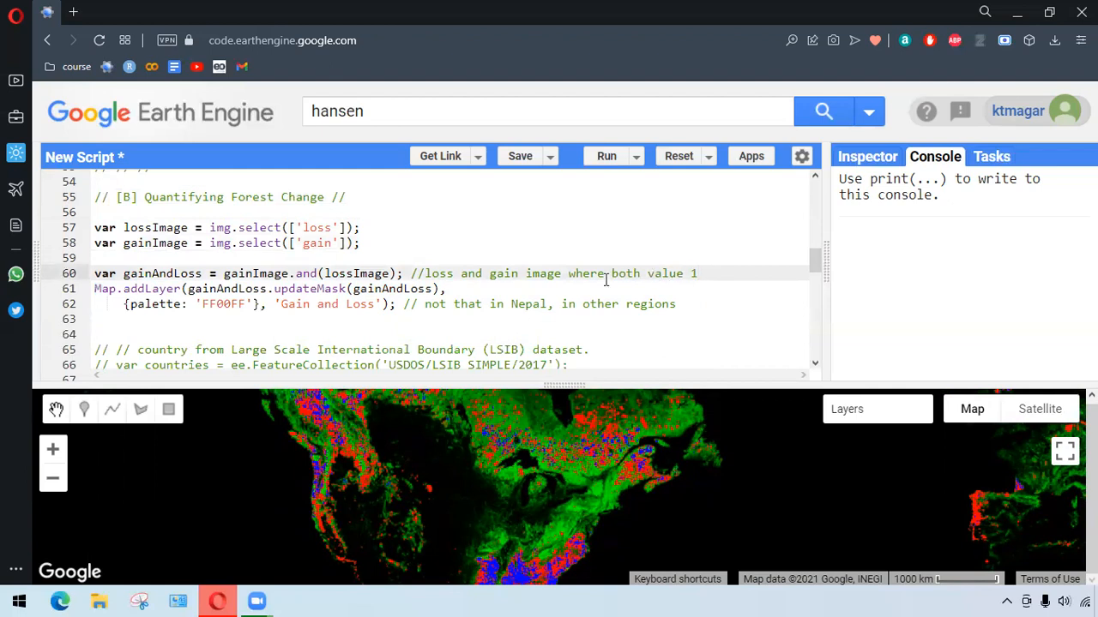
mouse_move(518, 291)
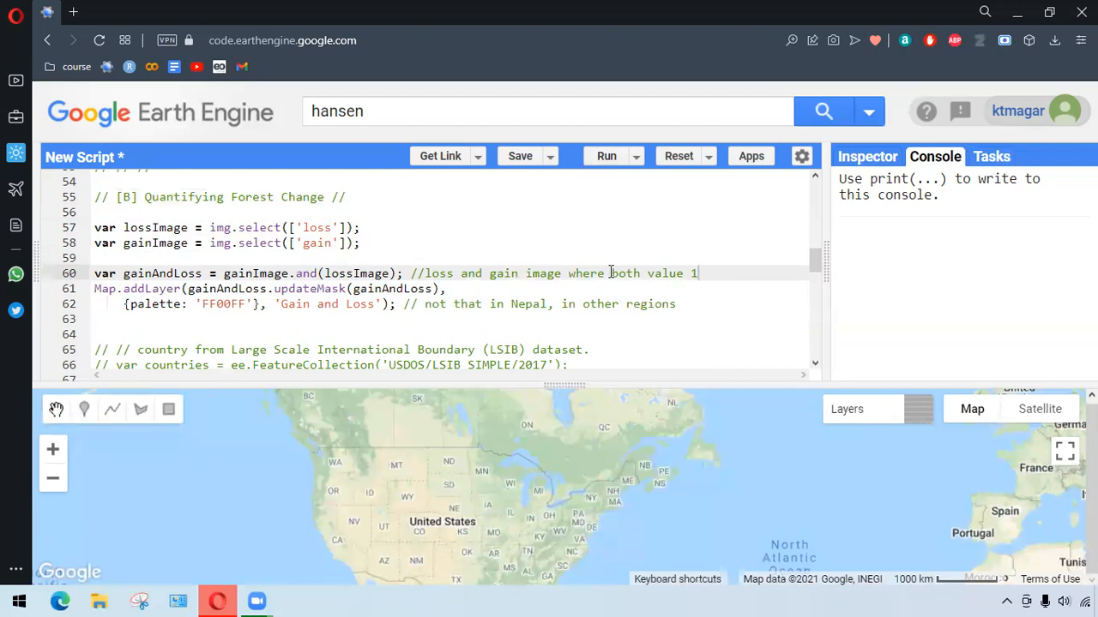
mouse_move(532, 288)
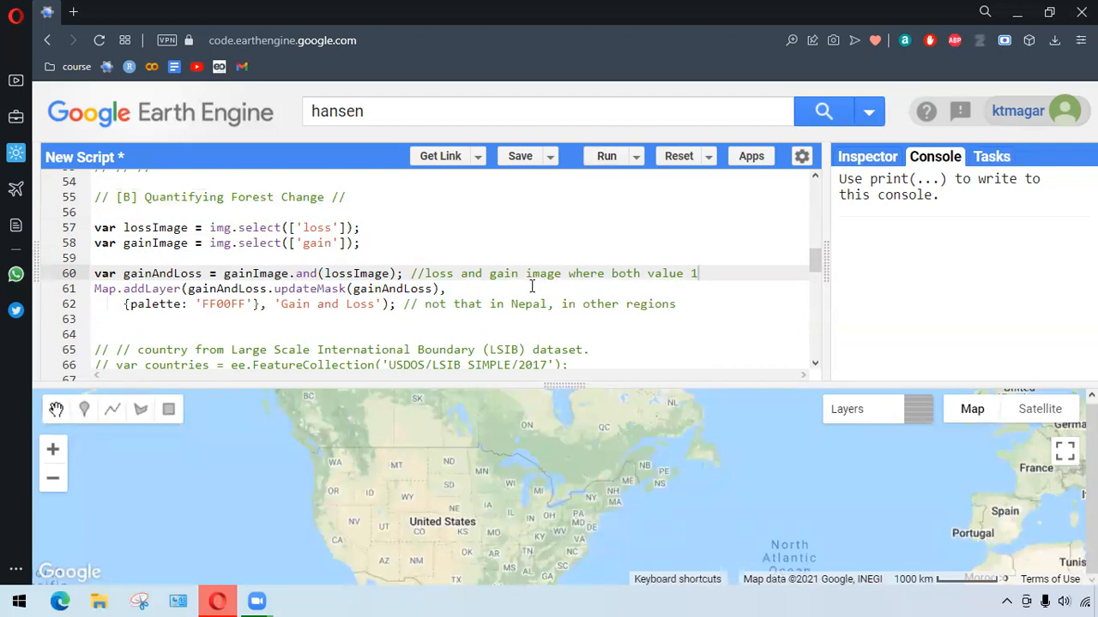
Rerun and hide the other forest layers so only the magenta Gain and Loss layer shows.
click(608, 154)
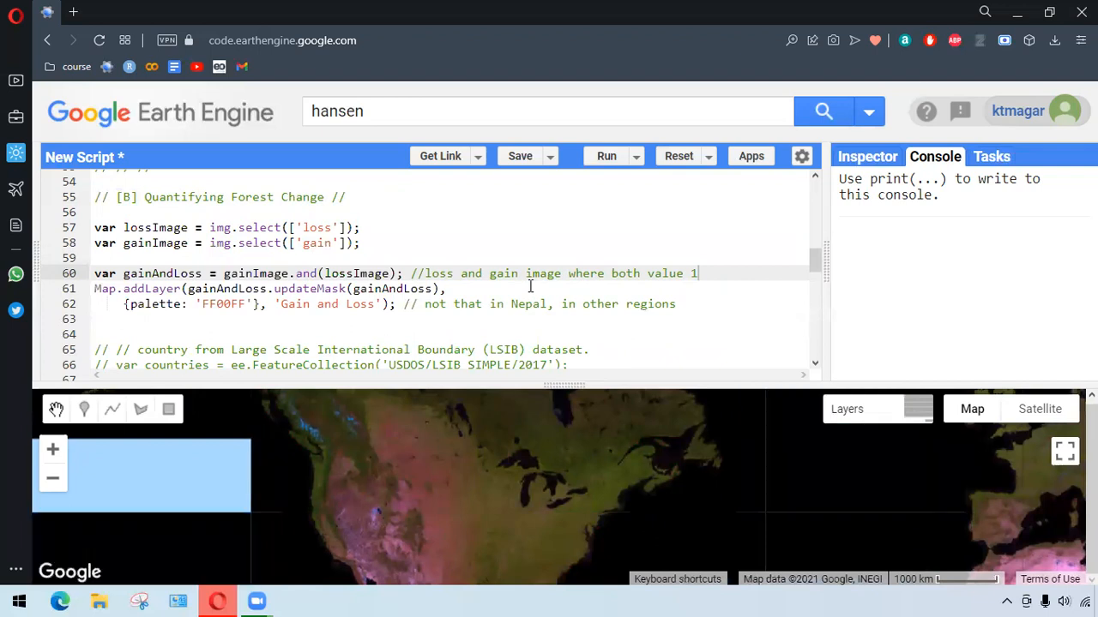
click(607, 154)
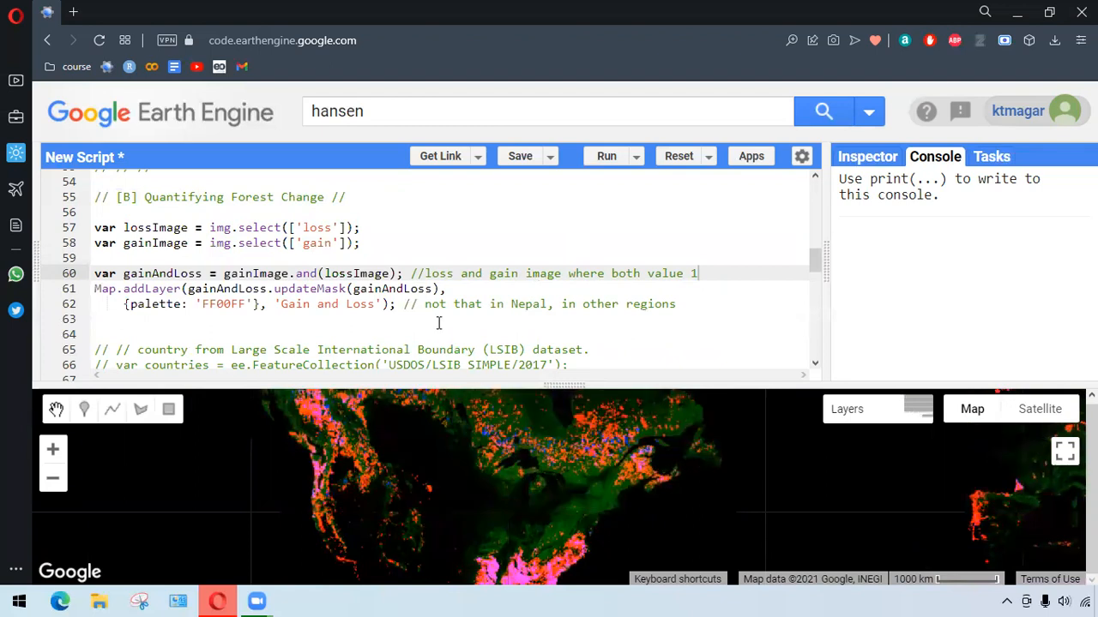
click(847, 408)
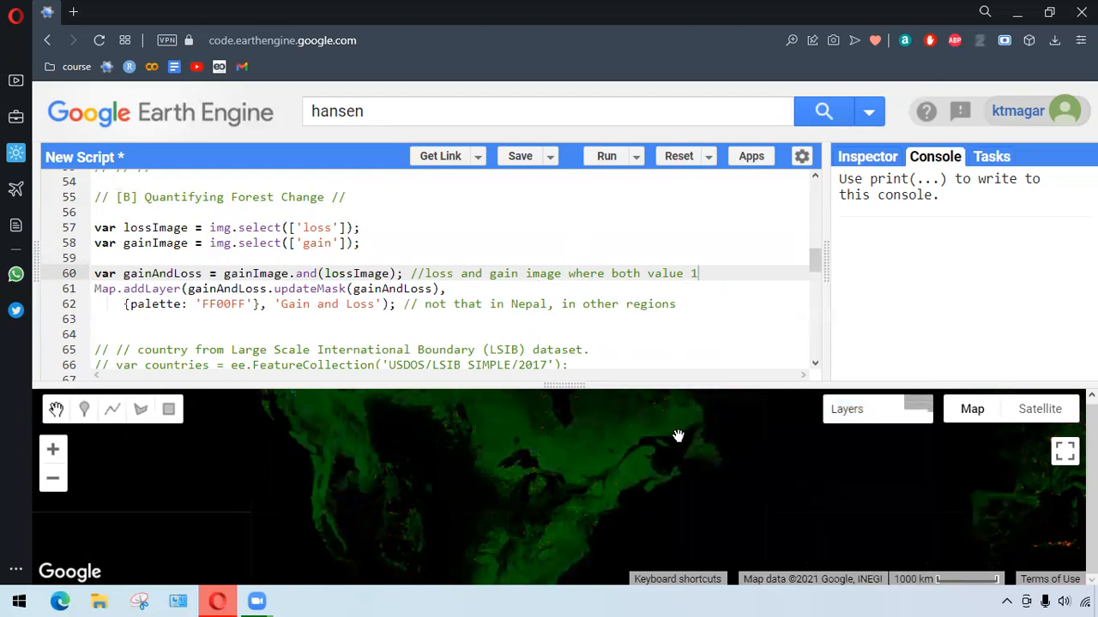
click(876, 408)
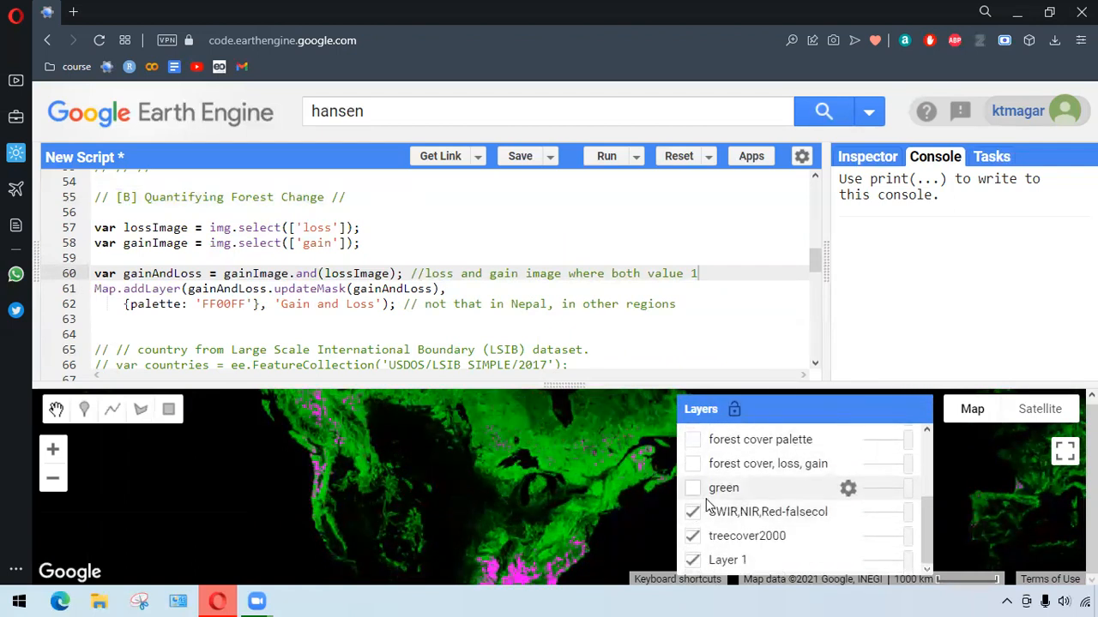
click(693, 511)
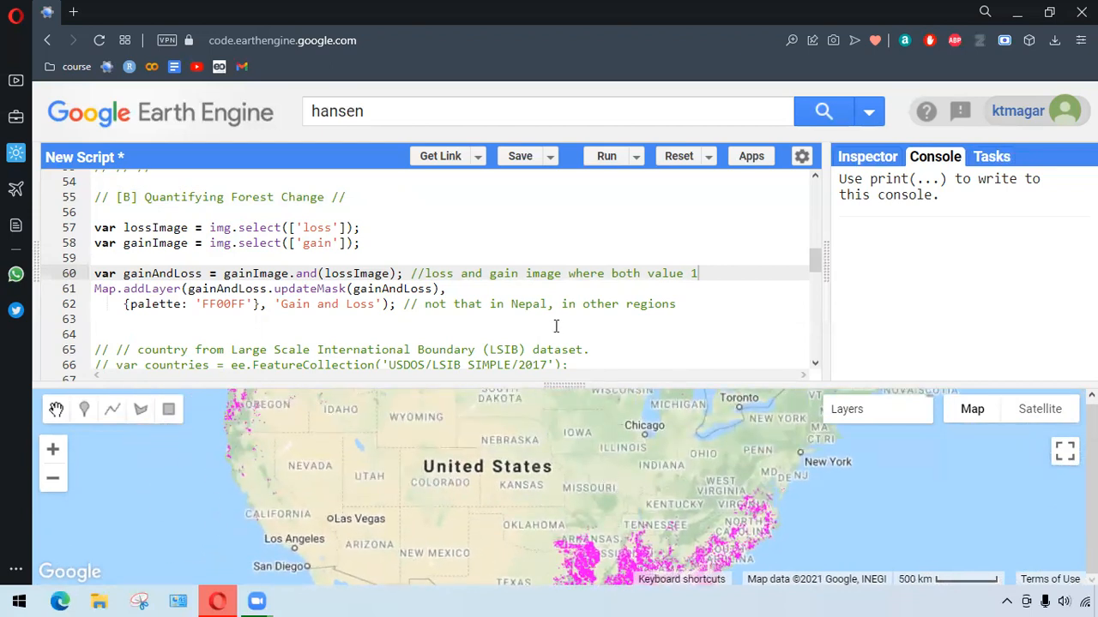
Uncomment the countries/np Nepal boundary lines and the lossImage reduceRegion sum block.
scroll(down, 3)
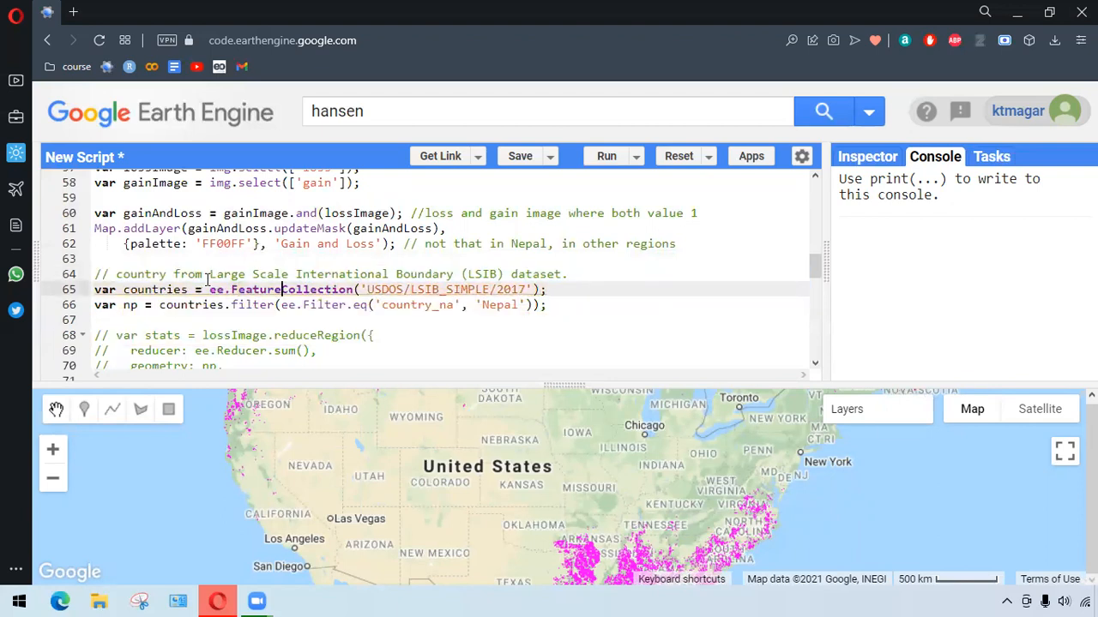
mouse_move(566, 274)
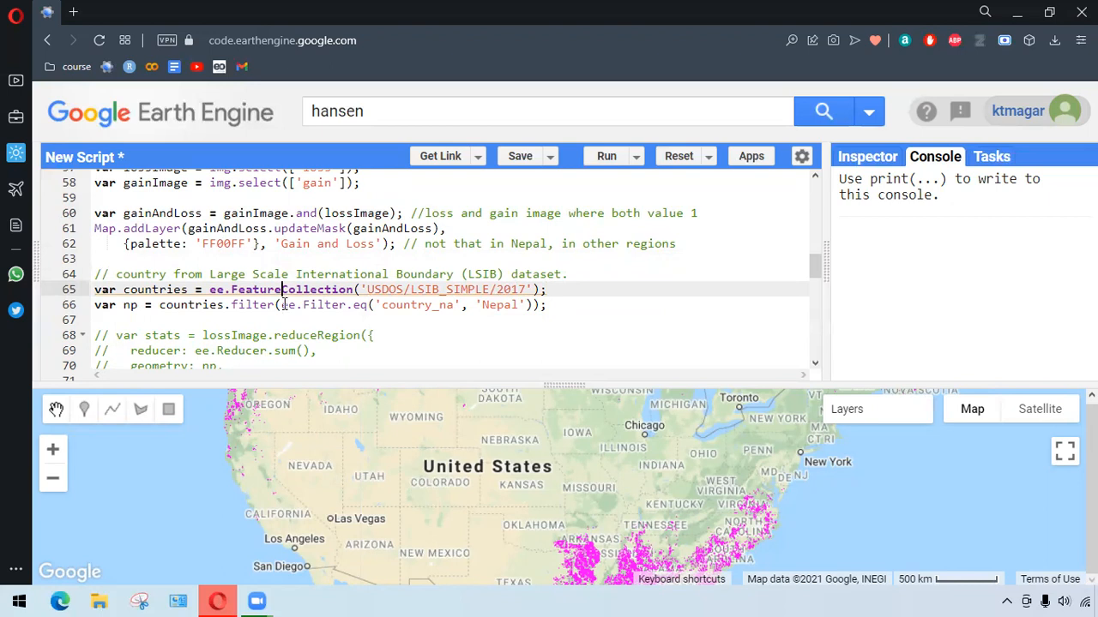
mouse_move(391, 306)
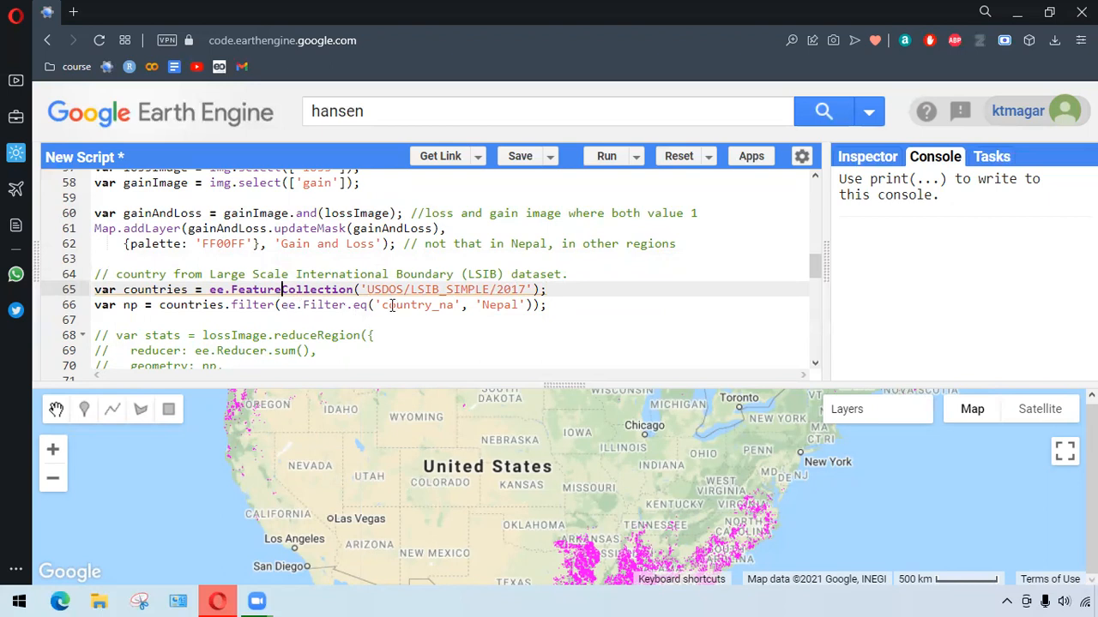
mouse_move(333, 305)
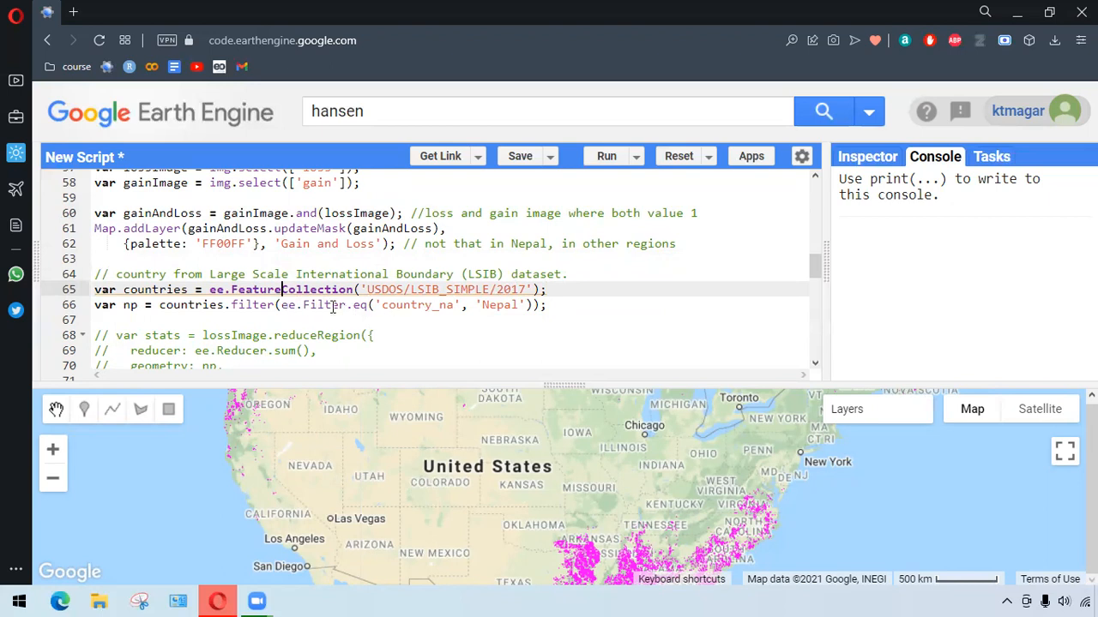
click(130, 306)
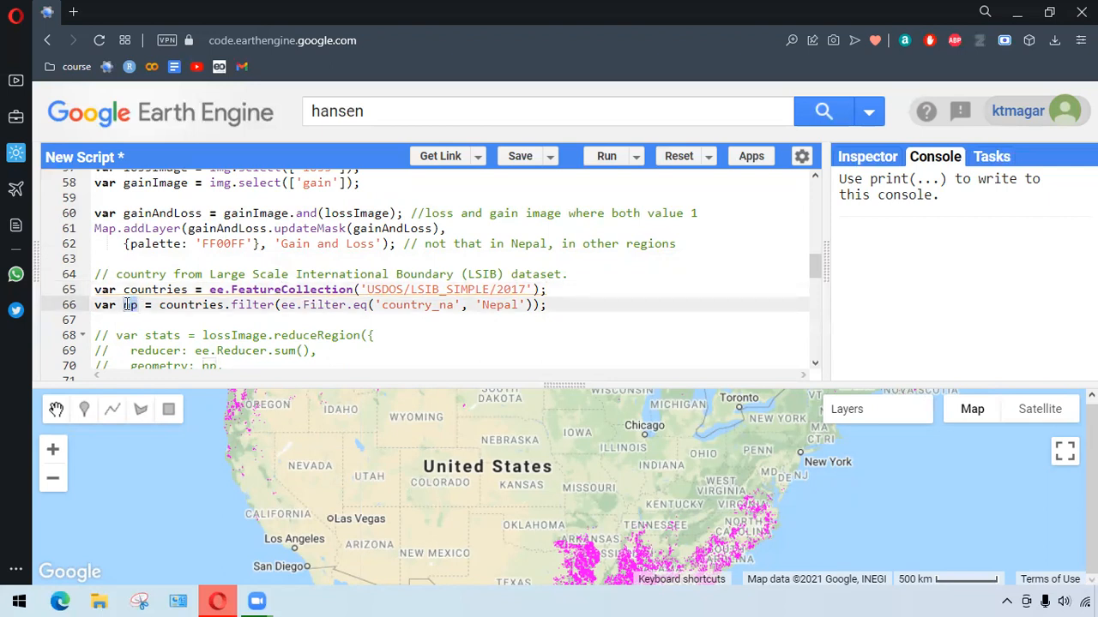
scroll(down, 3)
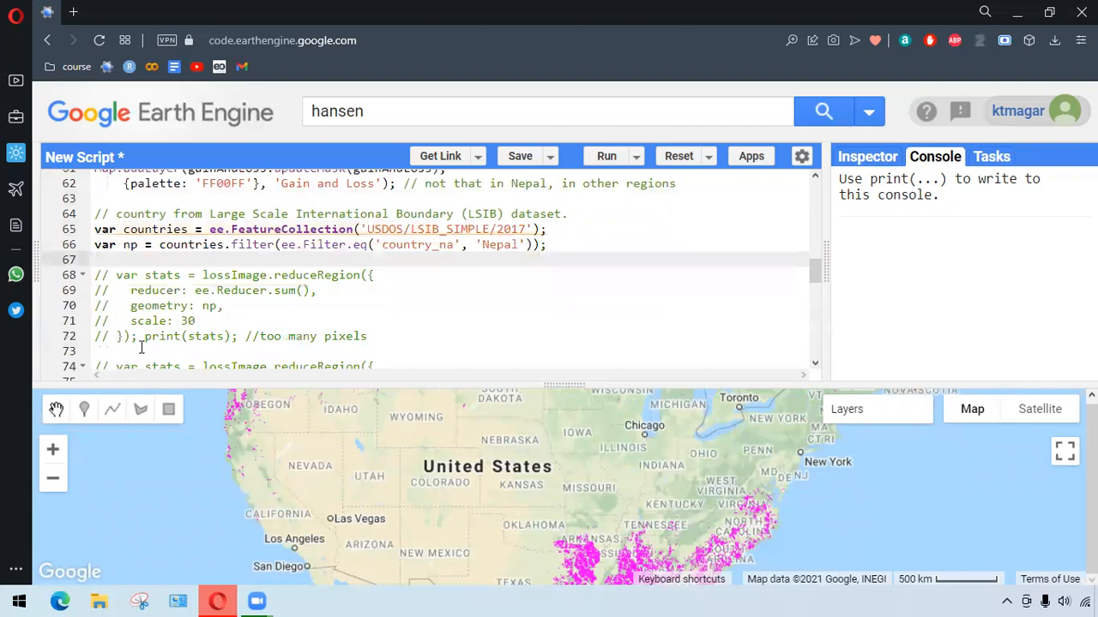
drag(103, 290, 369, 336)
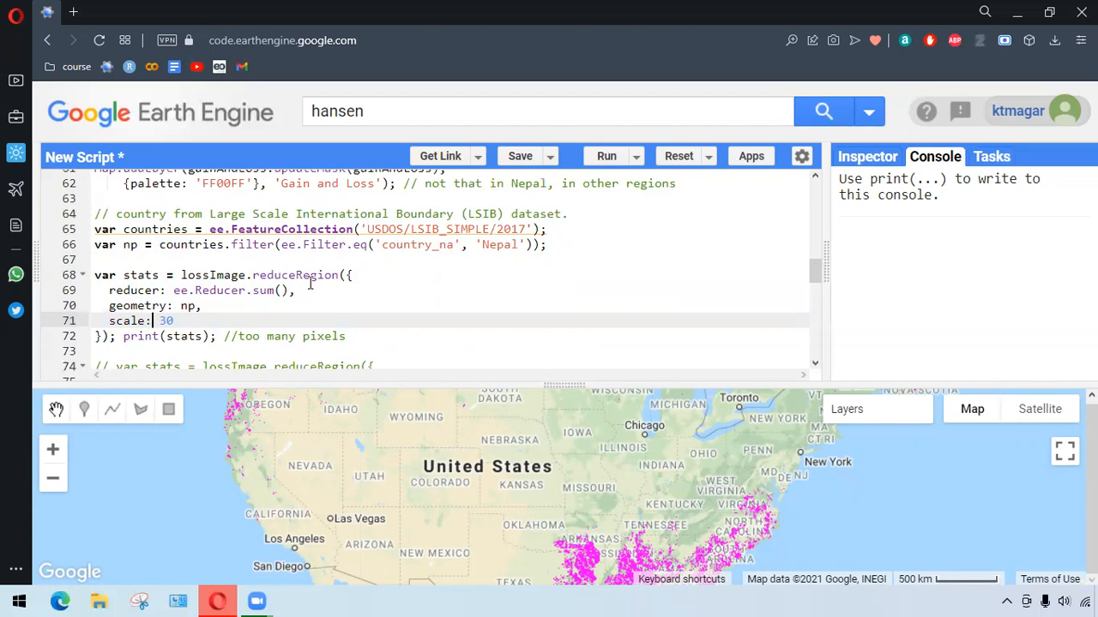
mouse_move(268, 292)
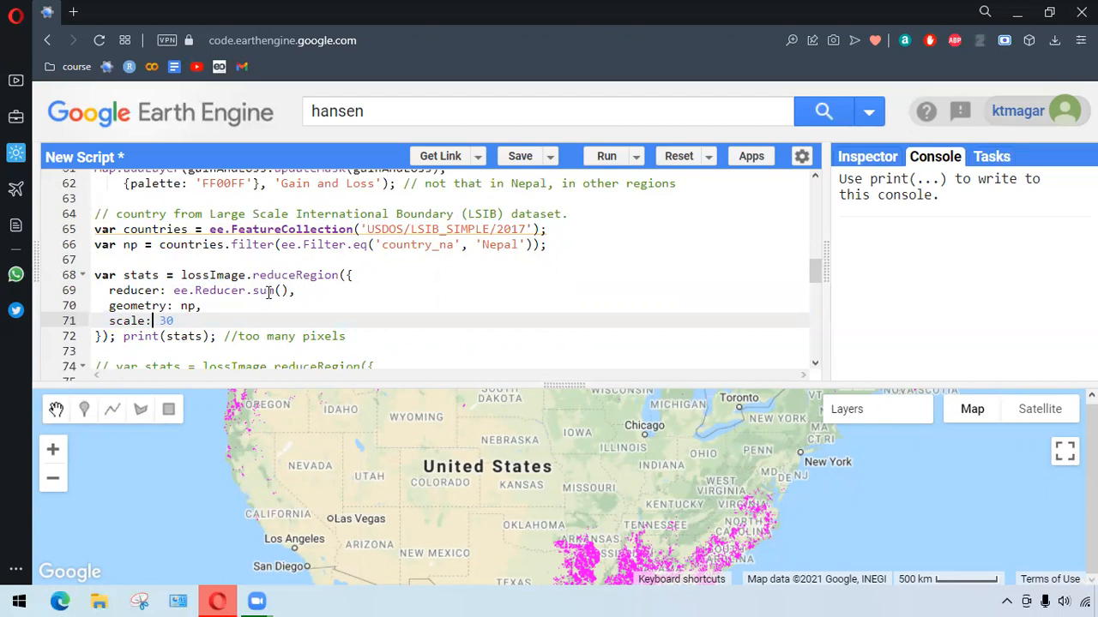
mouse_move(252, 315)
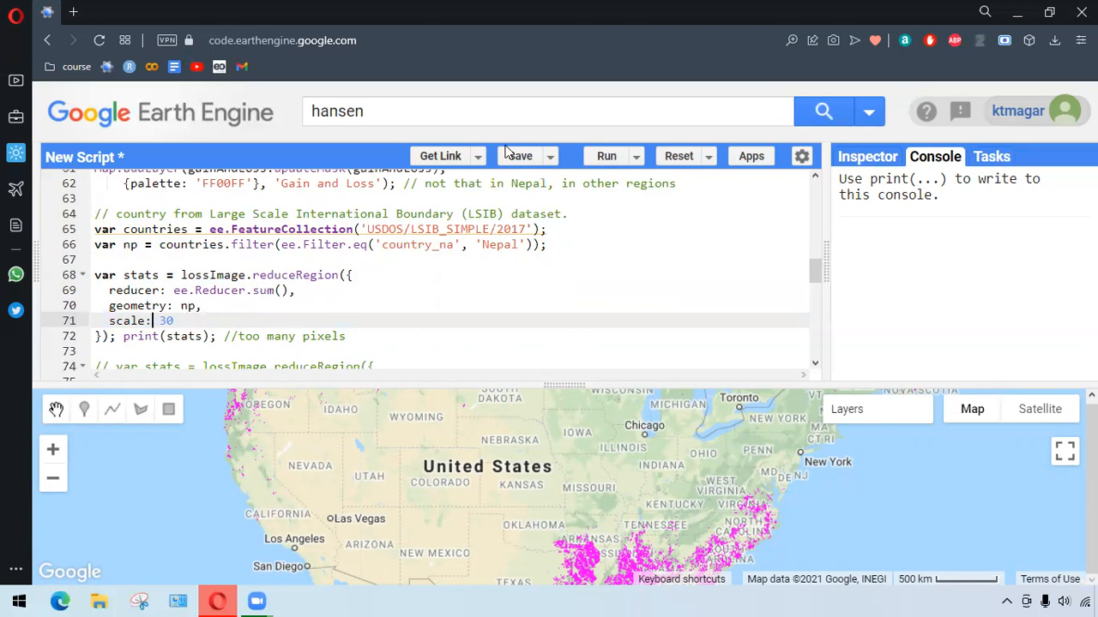
Run the Nepal loss sum, which returns the reduceRegion 'too many pixels' error.
click(607, 154)
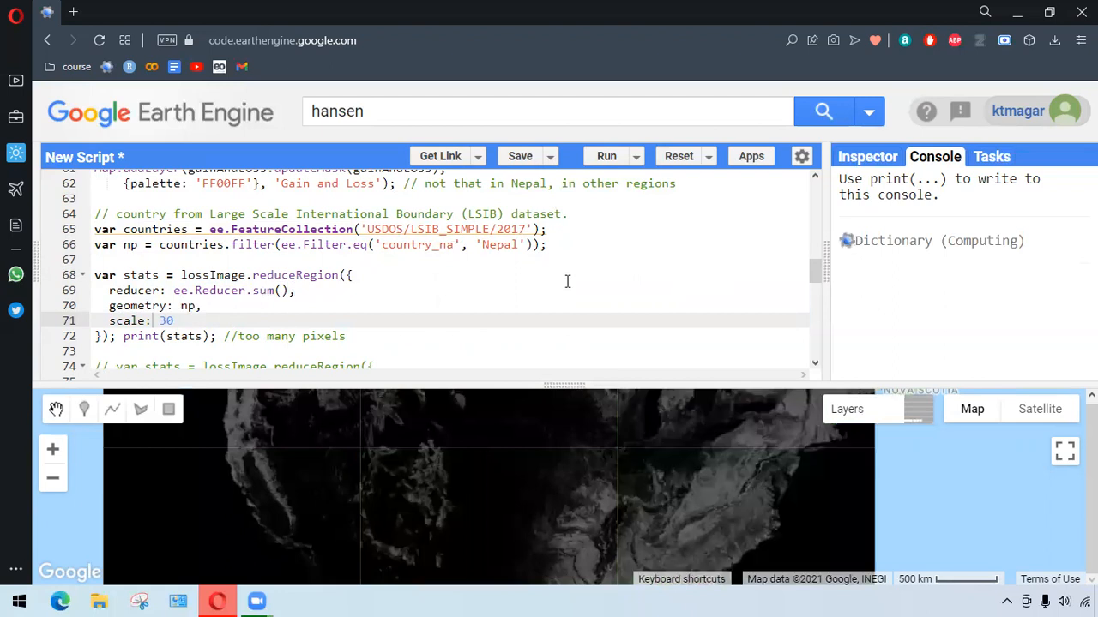
click(607, 155)
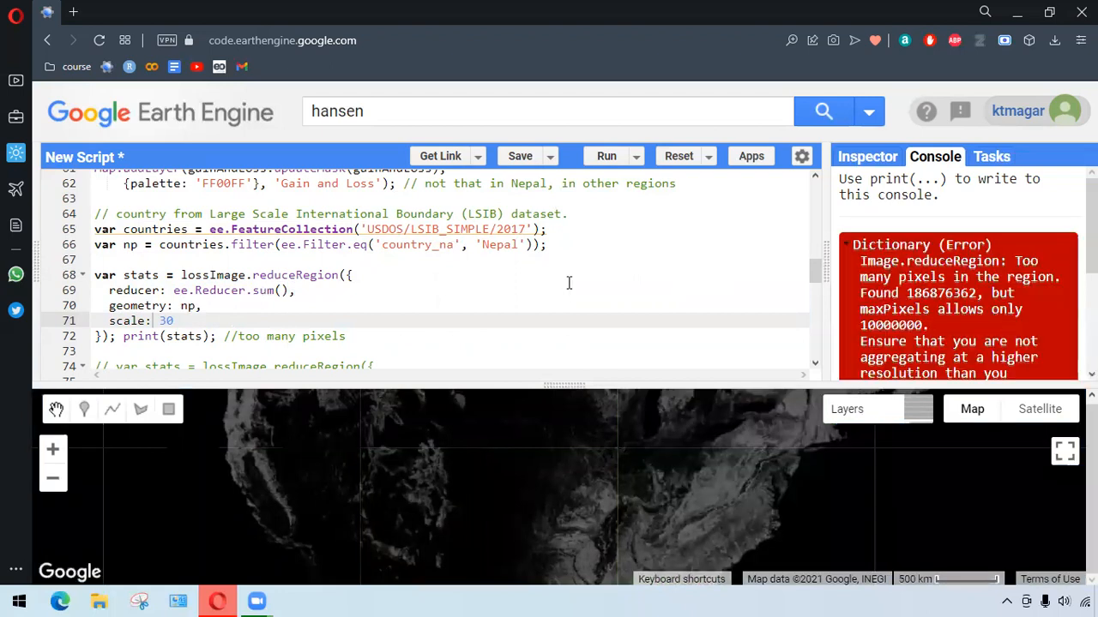
mouse_move(991, 319)
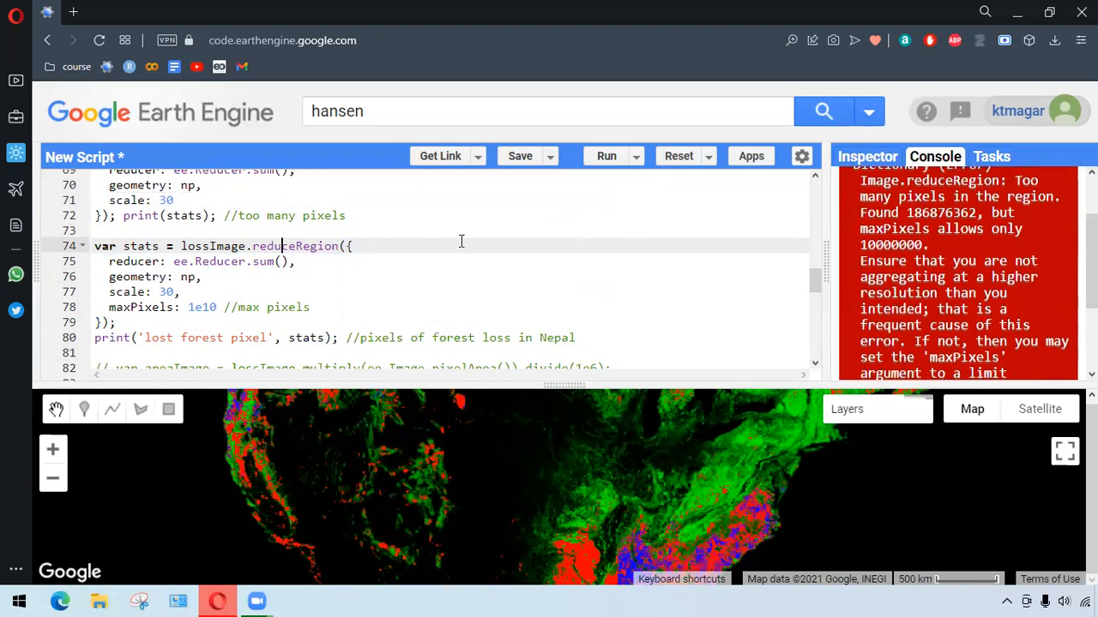
Rerun with maxPixels 1e10 and read 'lost forest pixel' loss ≈ 817992.21 in the Console.
click(608, 155)
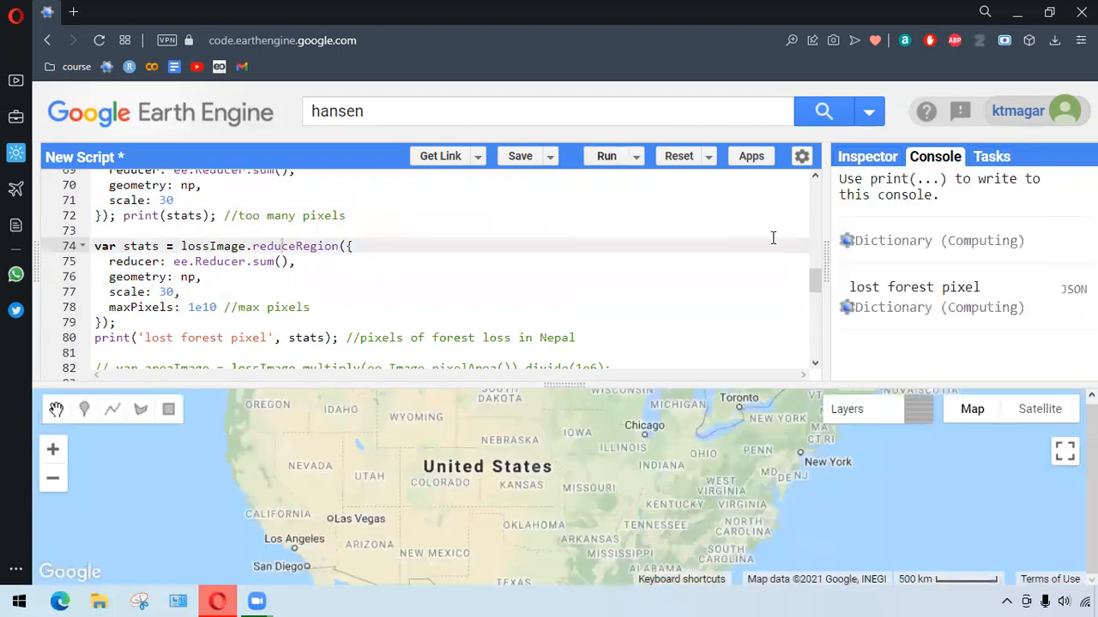
mouse_move(913, 264)
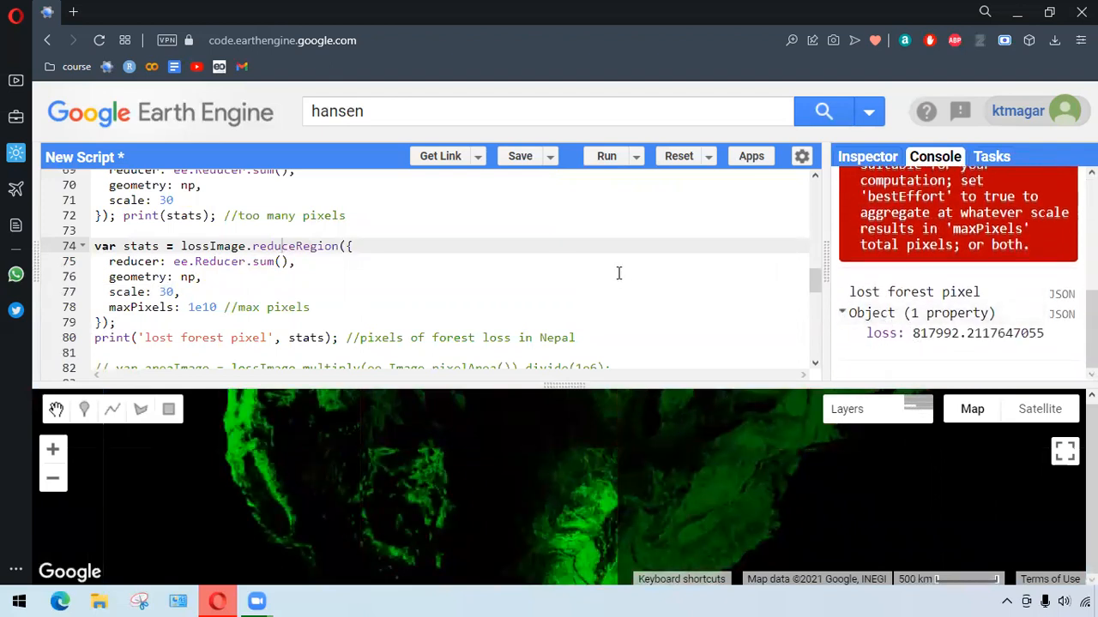
scroll(down, 3)
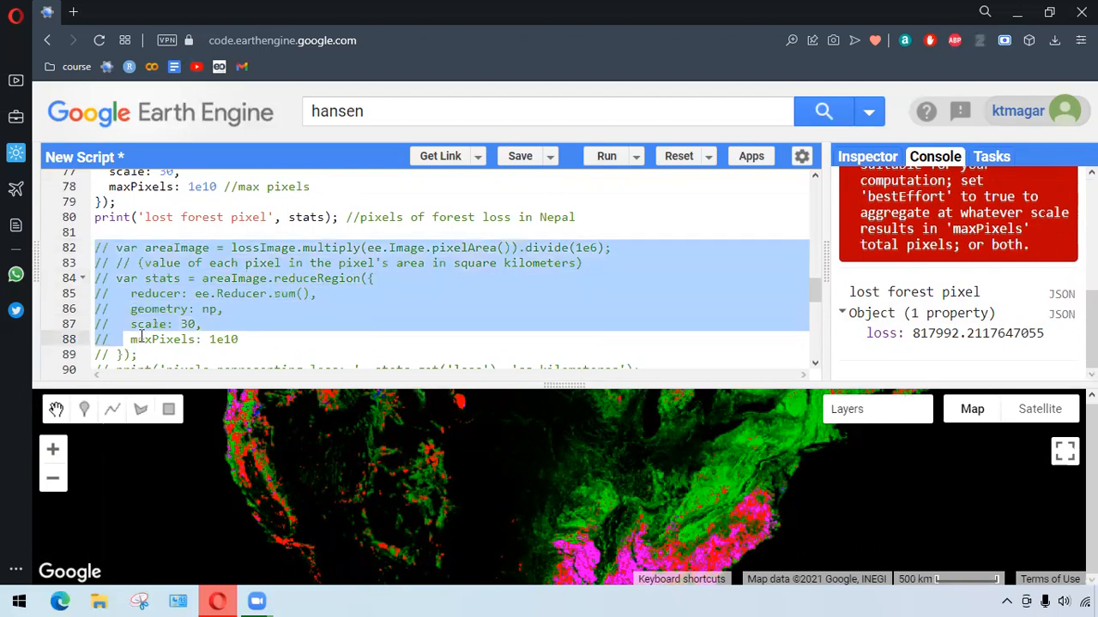
Run the reduceRegion with maxPixels 1e10 and print loss as about 647.67 sq kilometres.
scroll(down, 3)
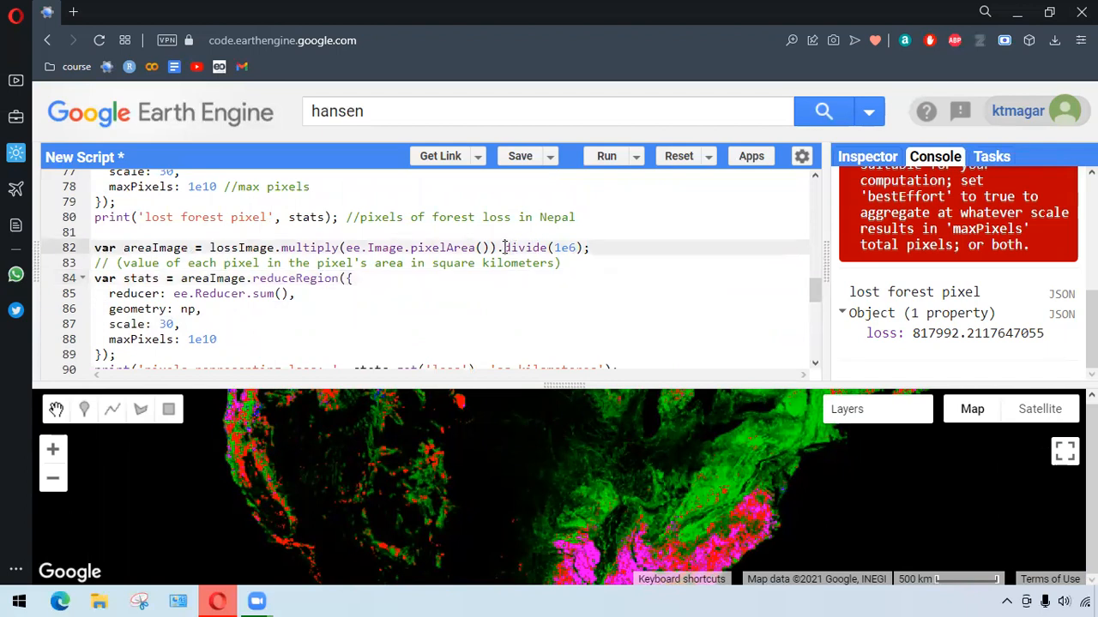
double_click(525, 247)
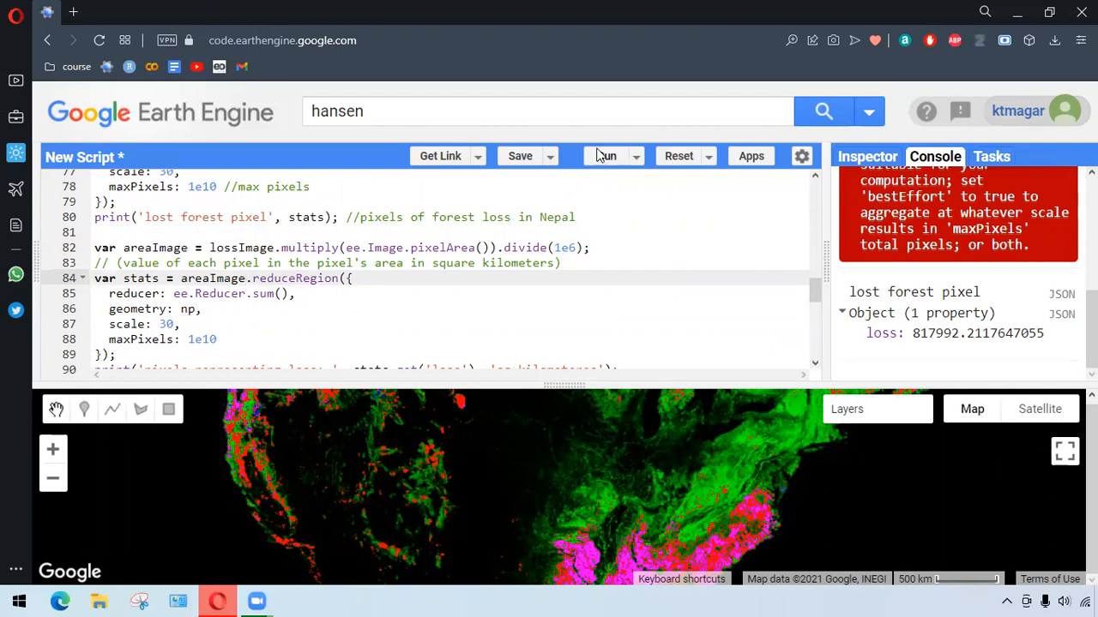
click(607, 154)
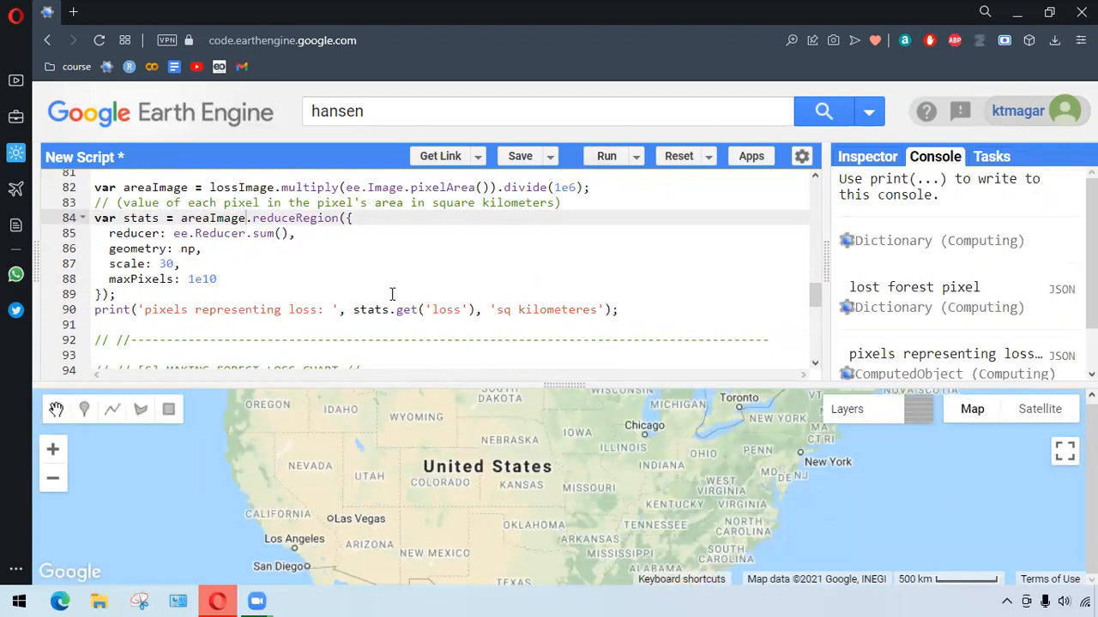
click(607, 154)
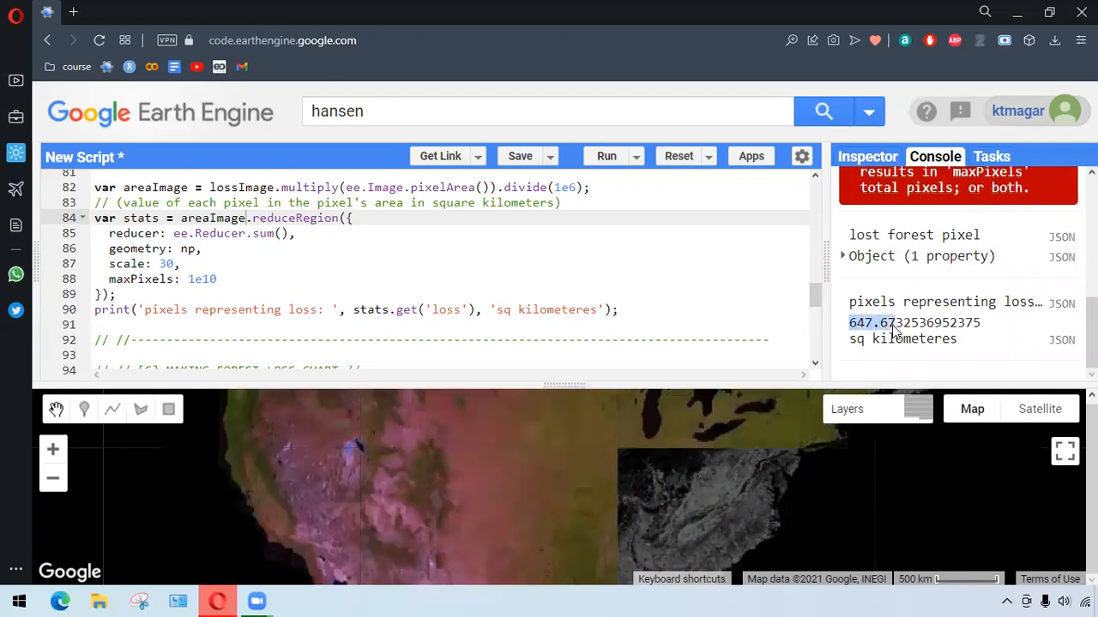
right_click(914, 322)
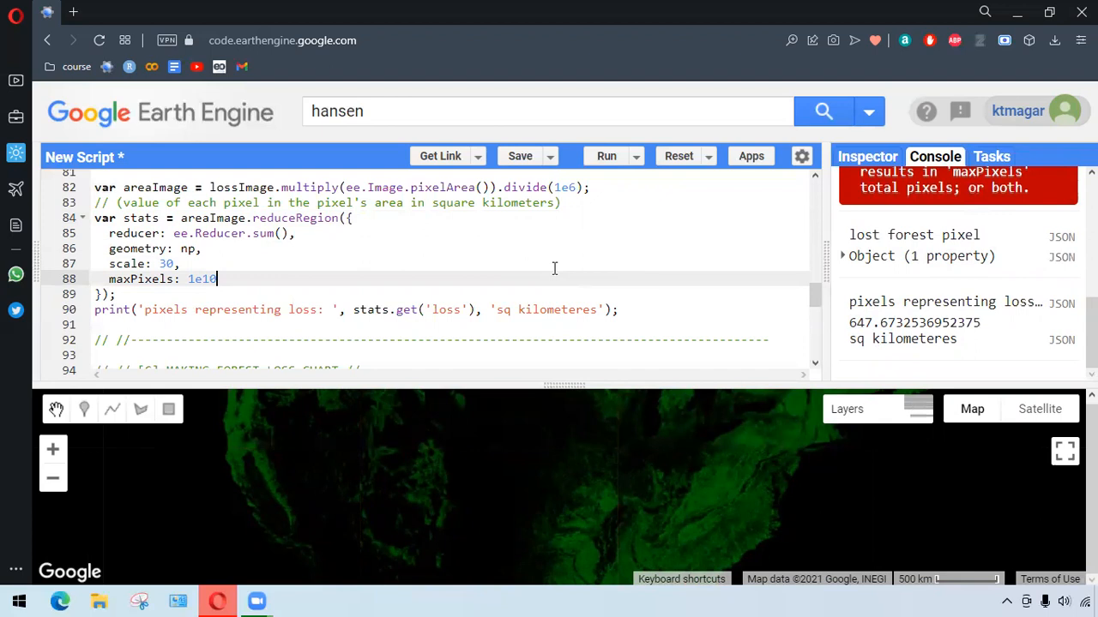
scroll(down, 3)
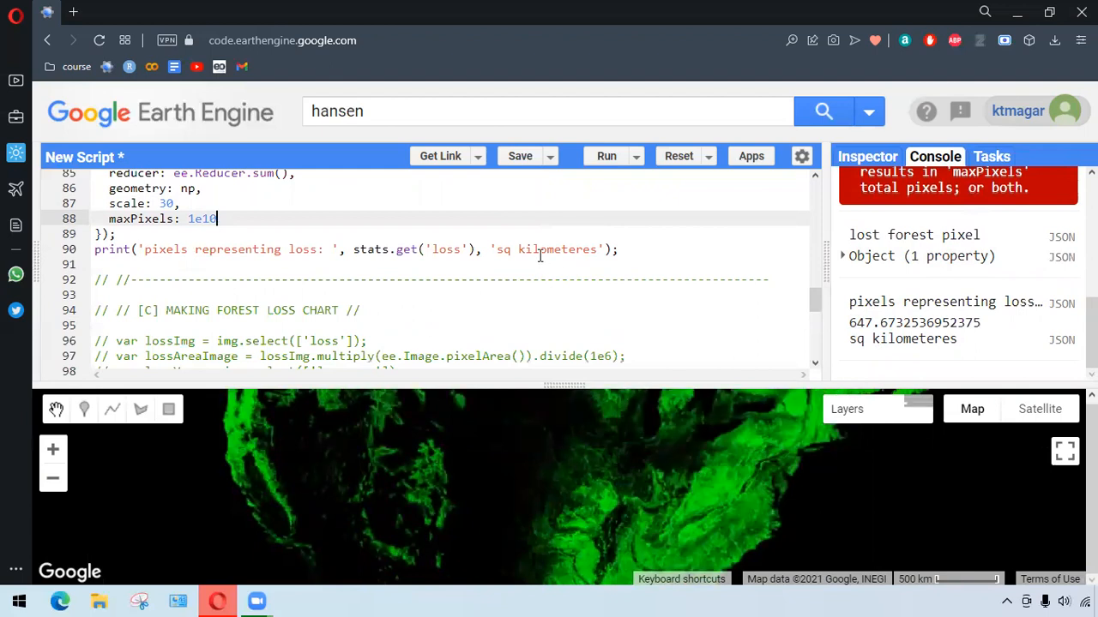
mouse_move(500, 238)
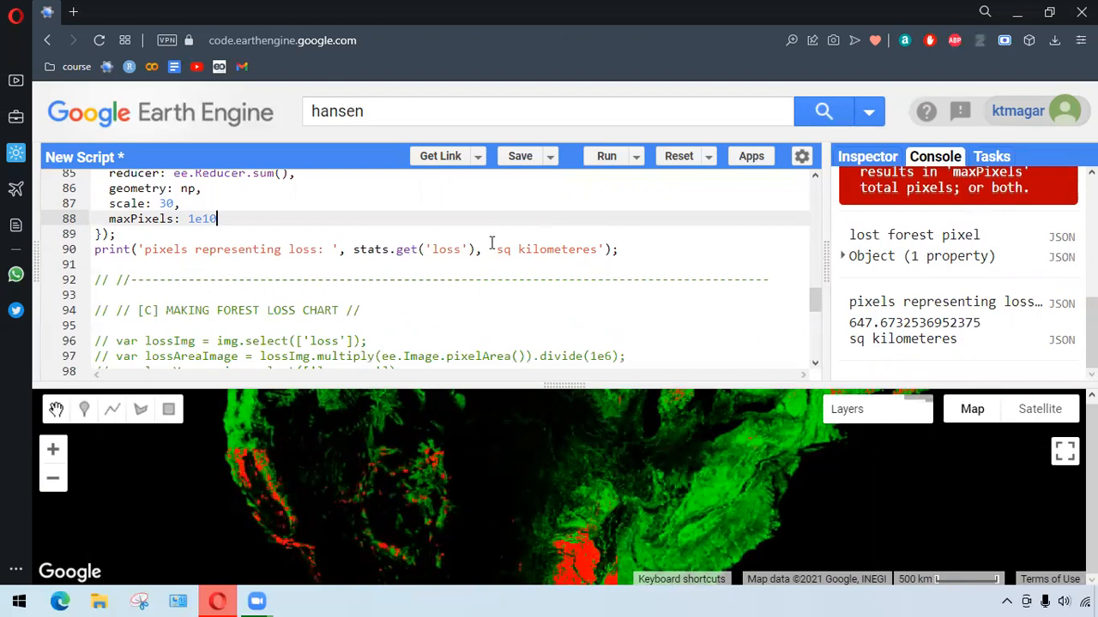
Enable the [C] MAKING FOREST LOSS CHART block grouping loss by lossByYear and run it.
scroll(down, 3)
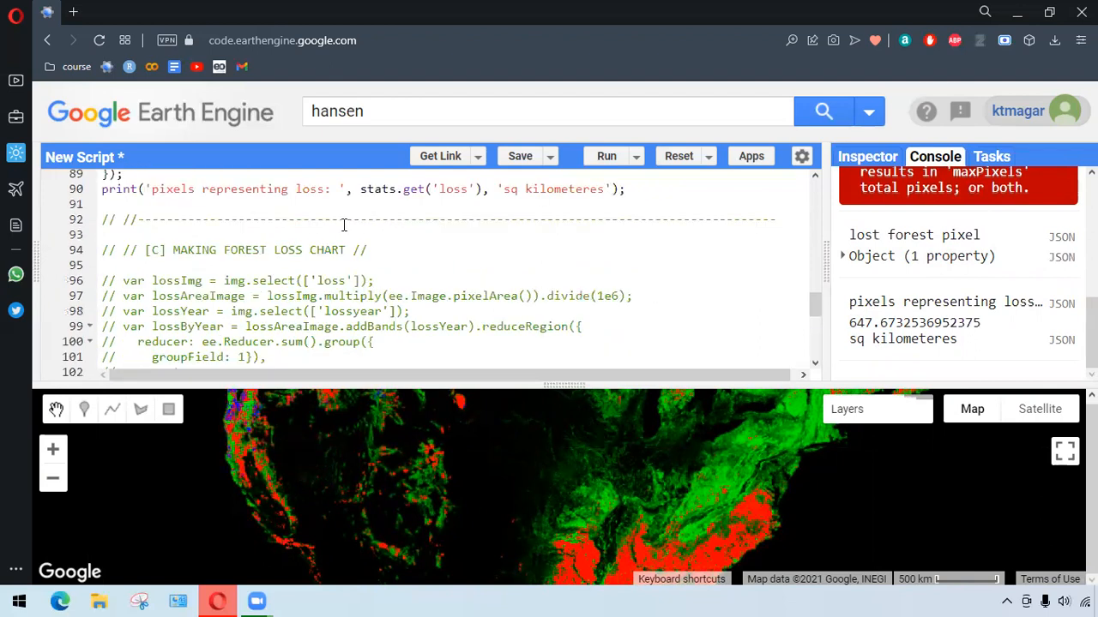
scroll(down, 3)
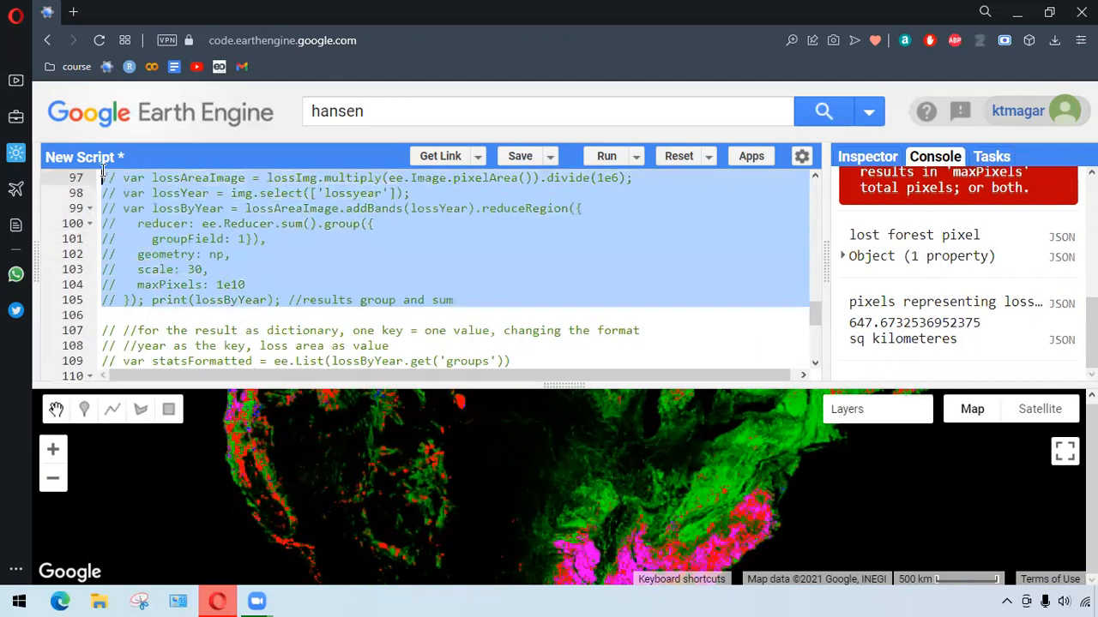
scroll(up, 3)
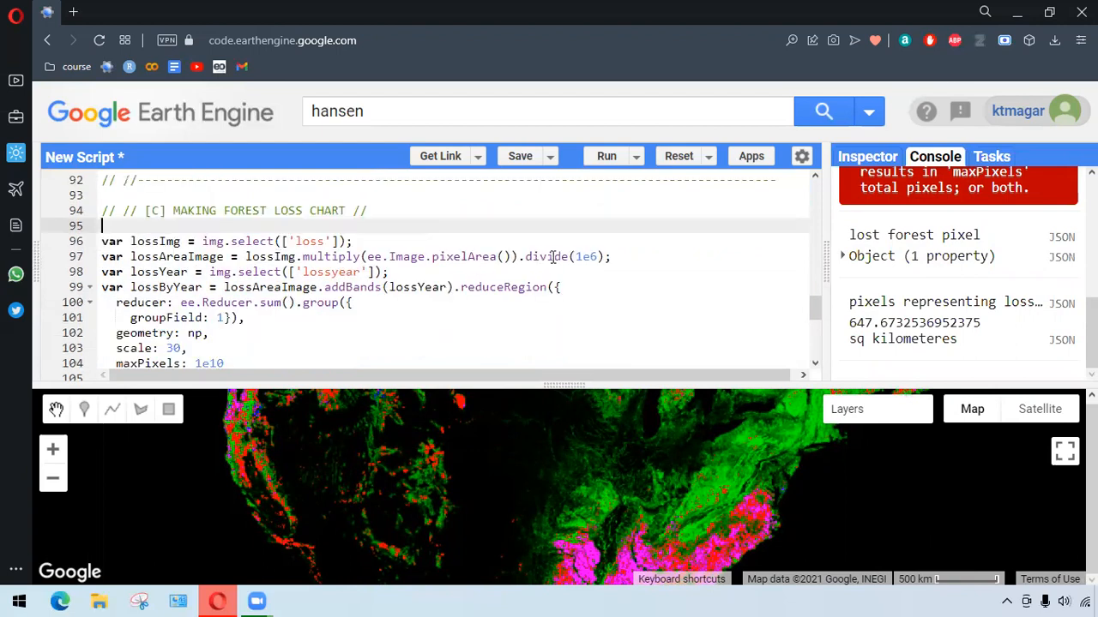
double_click(586, 257)
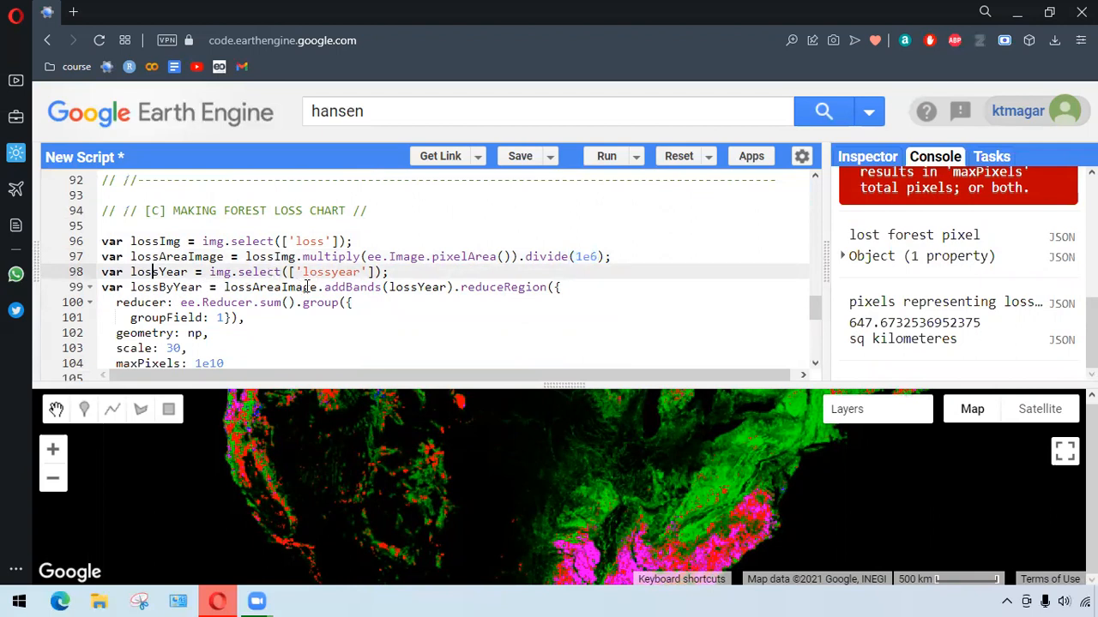
scroll(down, 3)
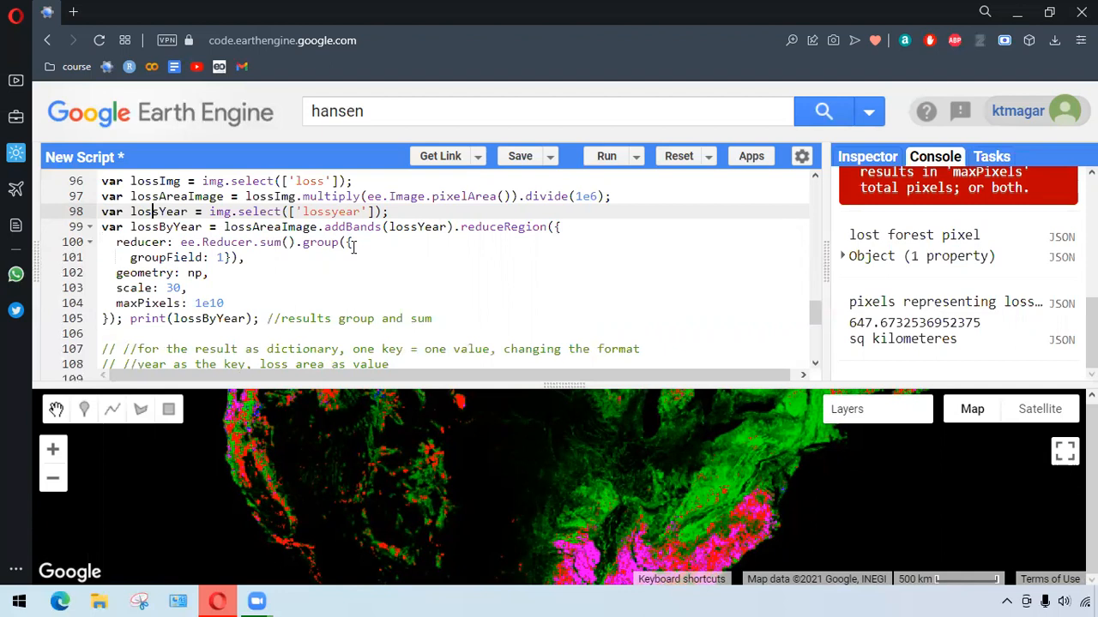
mouse_move(590, 175)
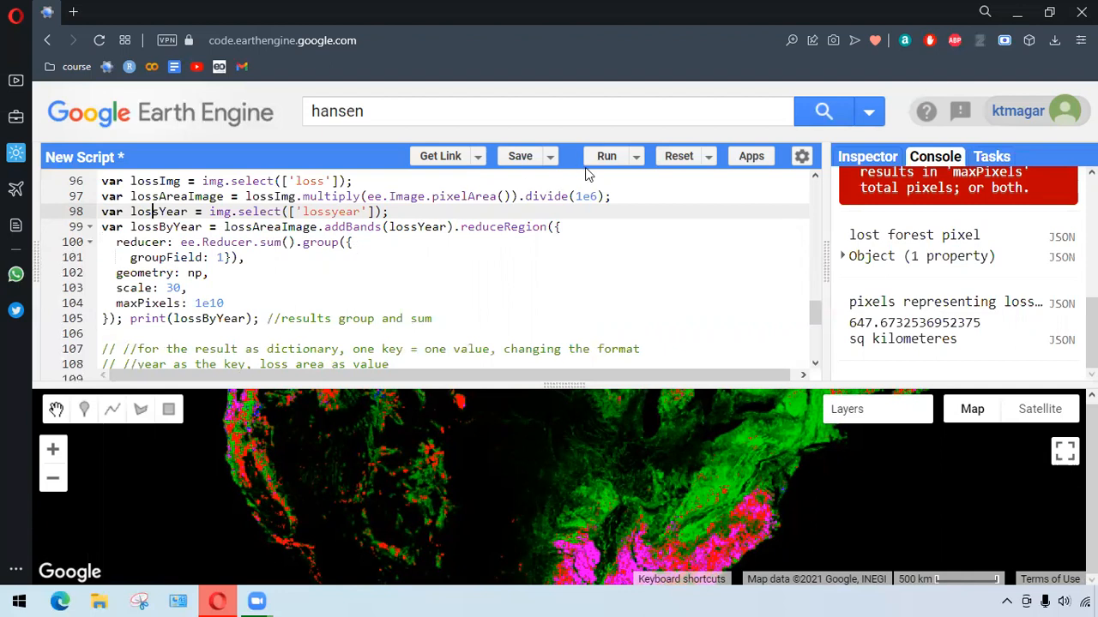
click(607, 155)
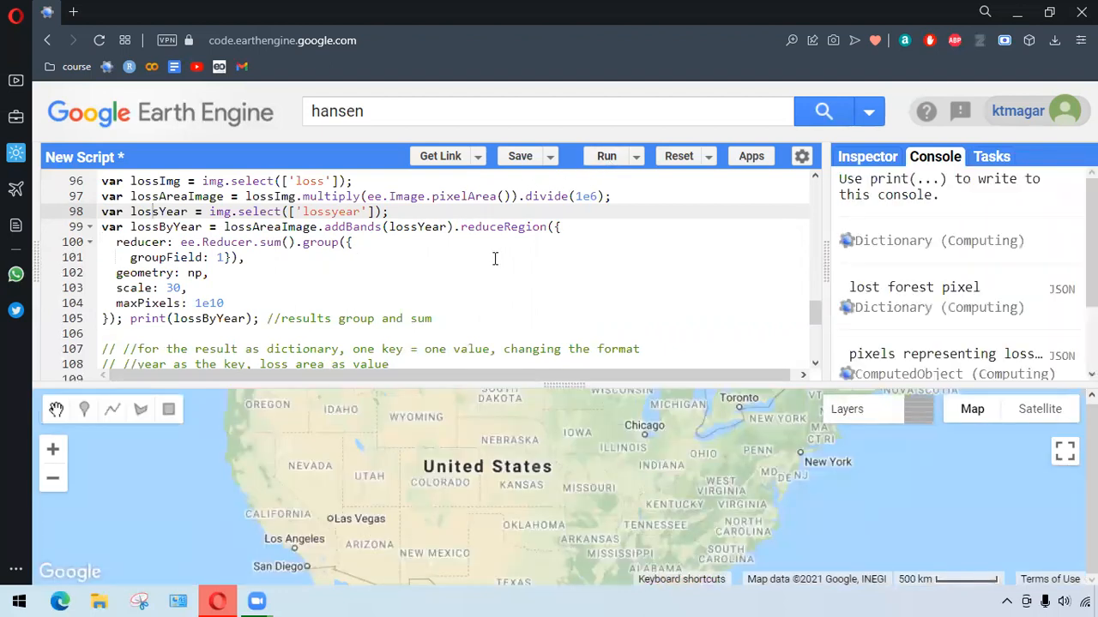
mouse_move(504, 252)
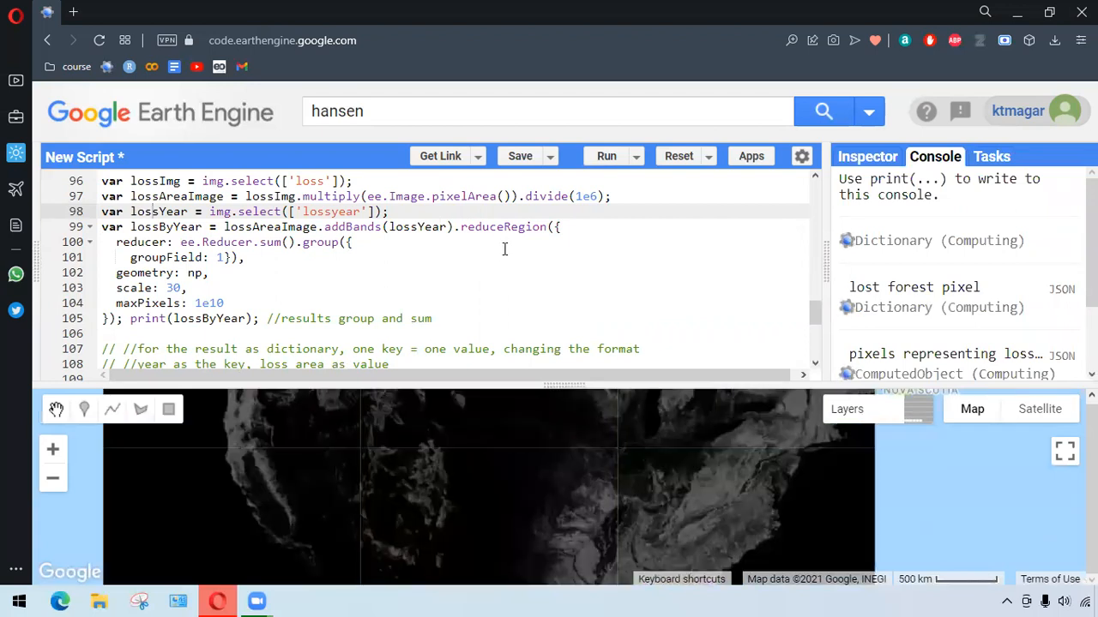
click(608, 155)
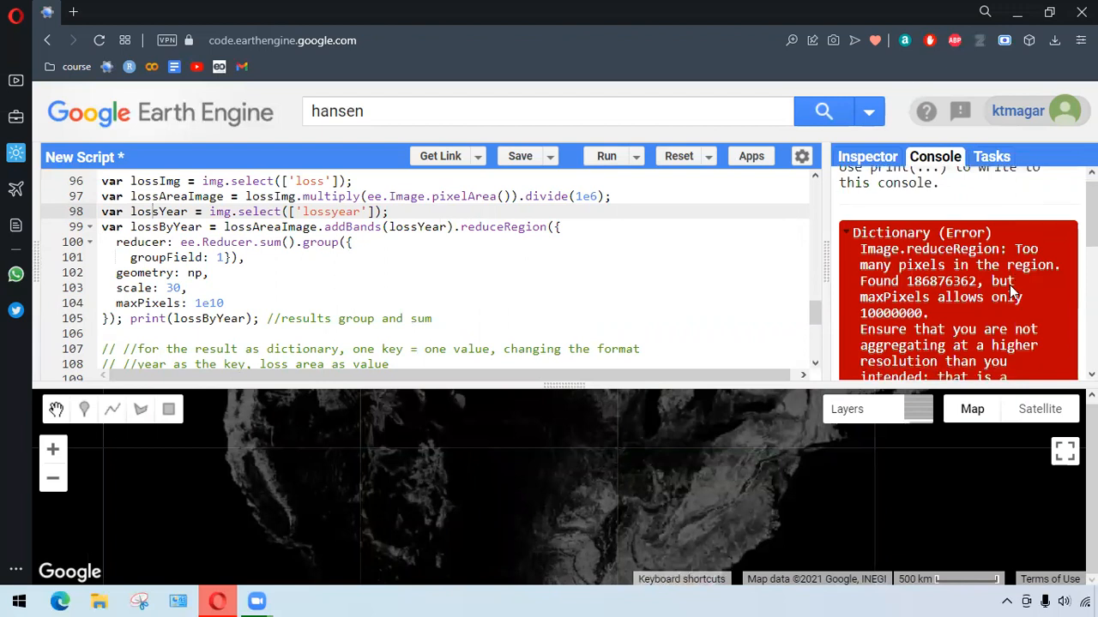
click(606, 154)
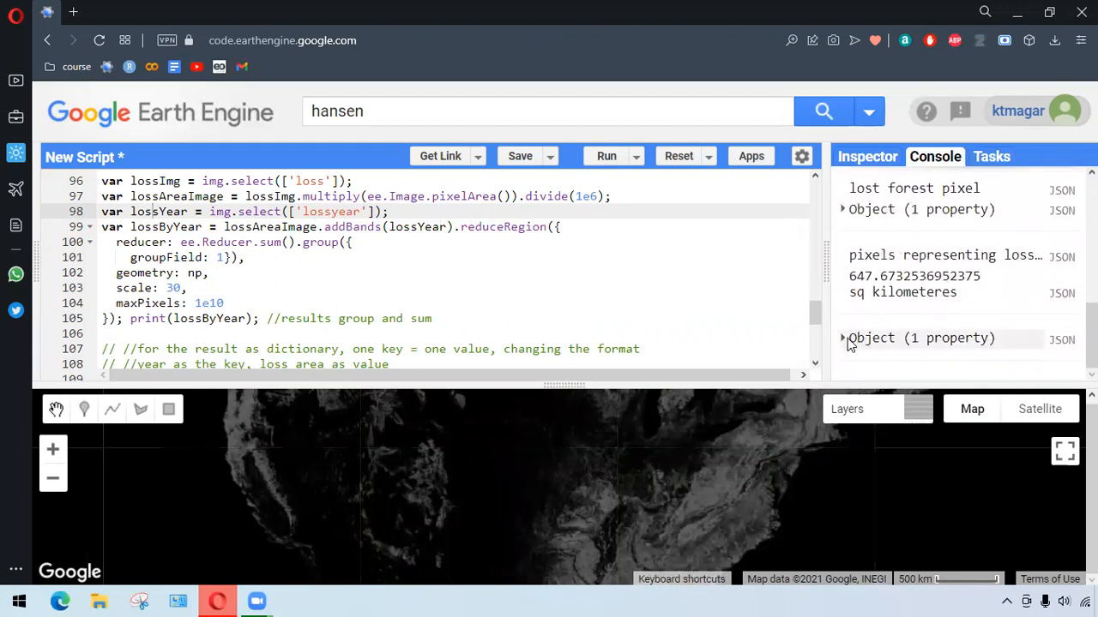
Expand the Console result to show the 20 year groups, group 1 at about 17.01.
click(841, 338)
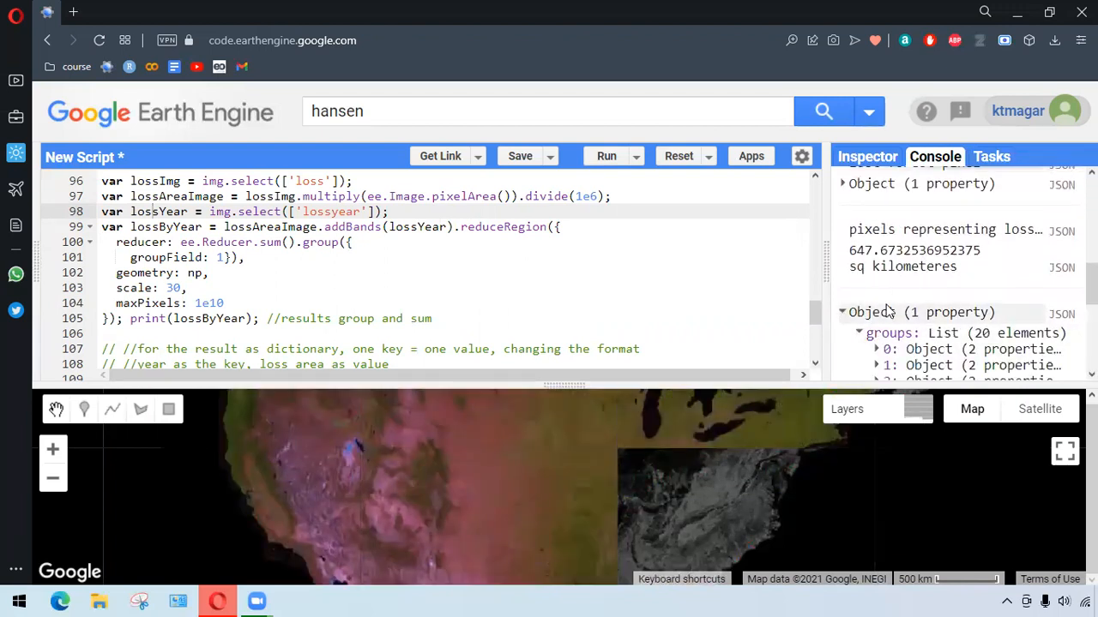
scroll(up, 3)
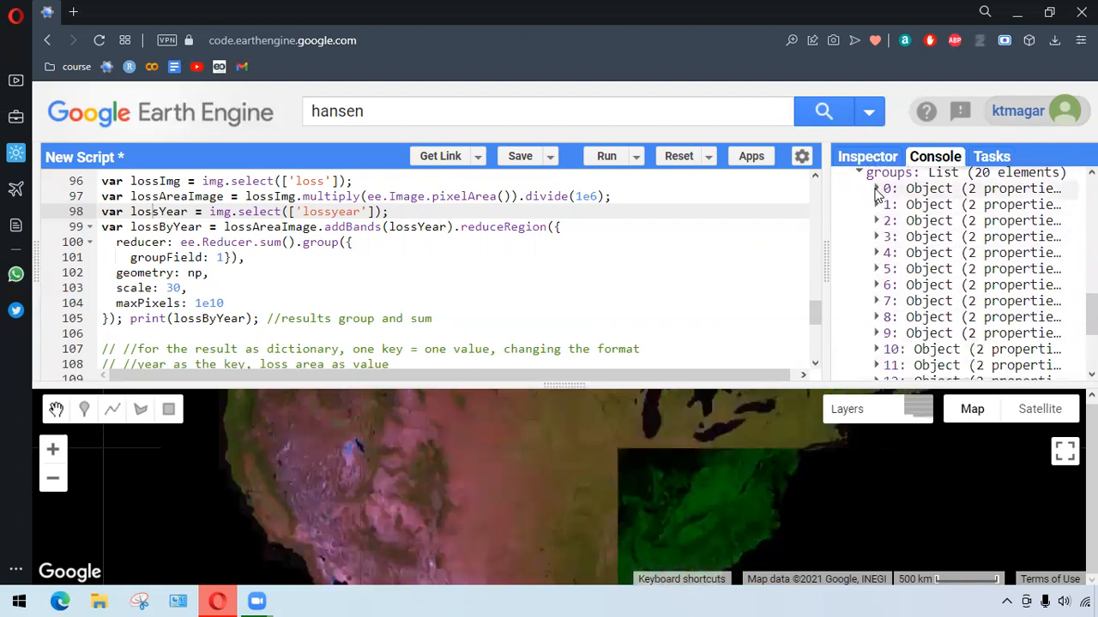
click(876, 187)
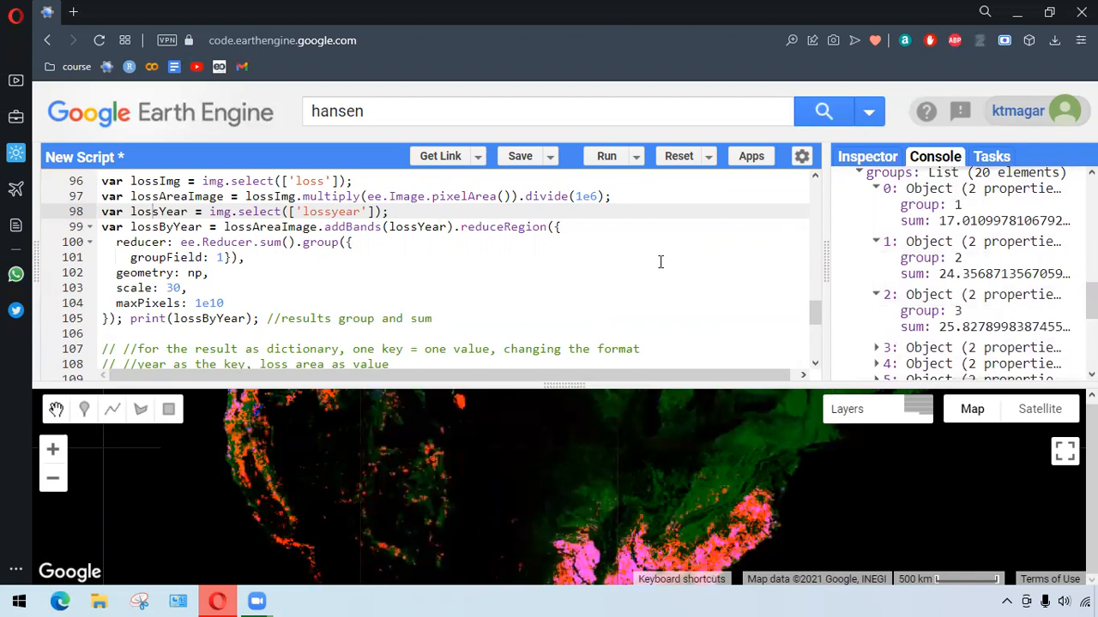
scroll(down, 3)
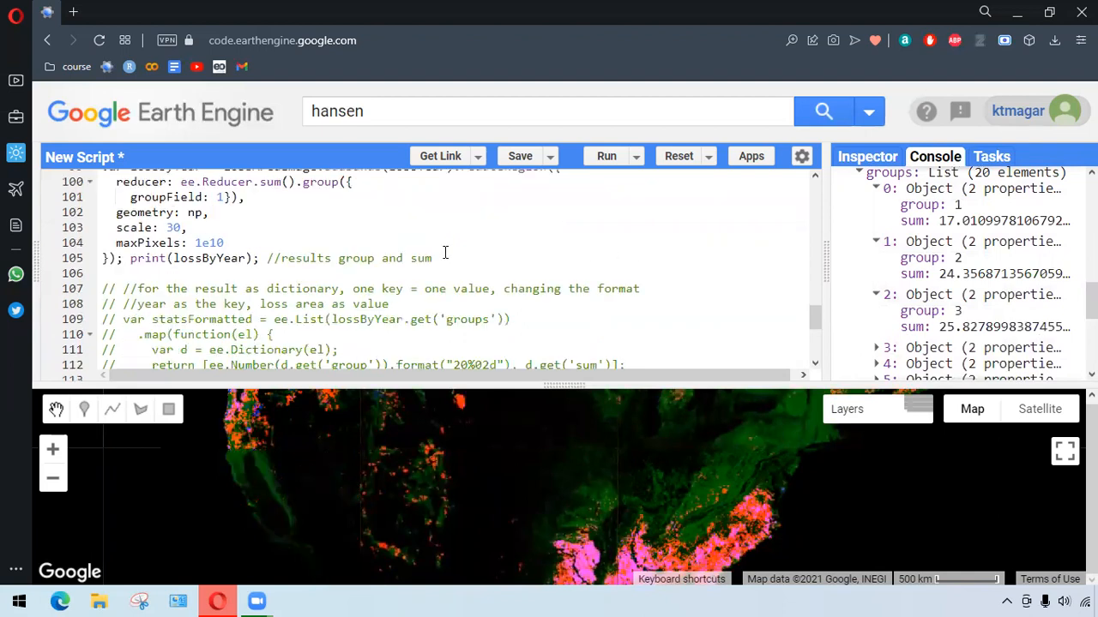
Enable statsFormatted and statsDictionary, run, and expand the 'stats dict' object mapping 2001 onward to areas.
scroll(down, 3)
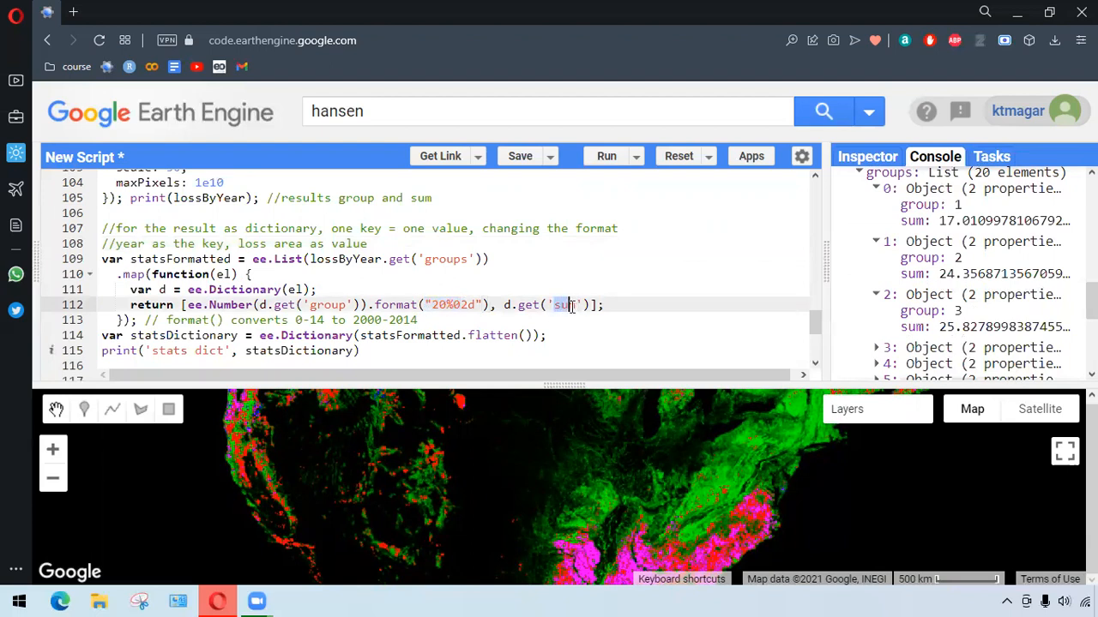
scroll(down, 3)
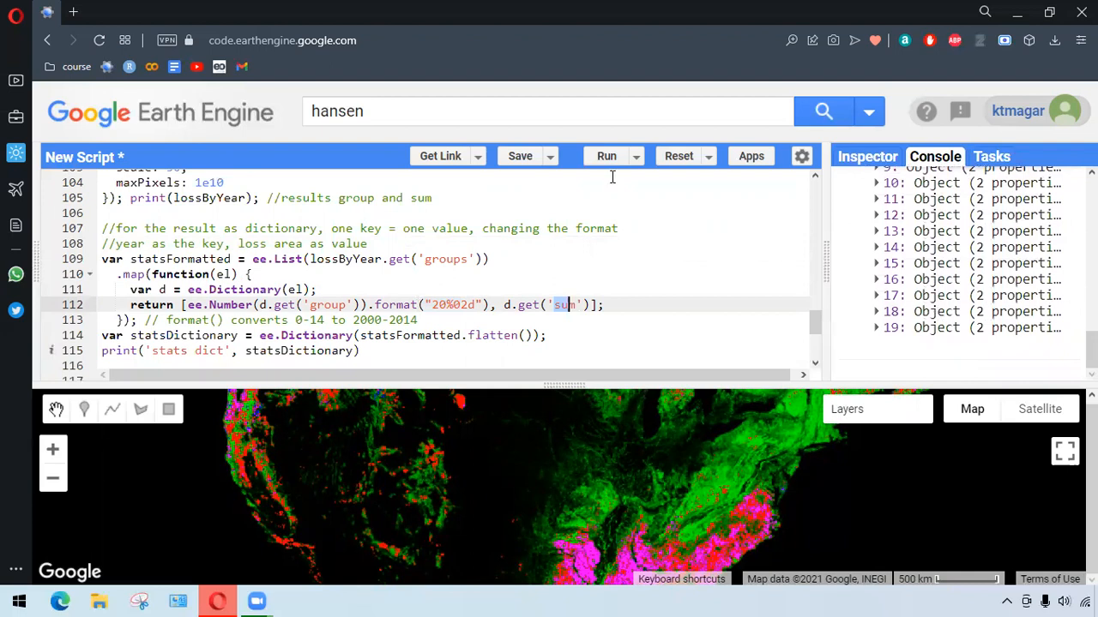
click(607, 155)
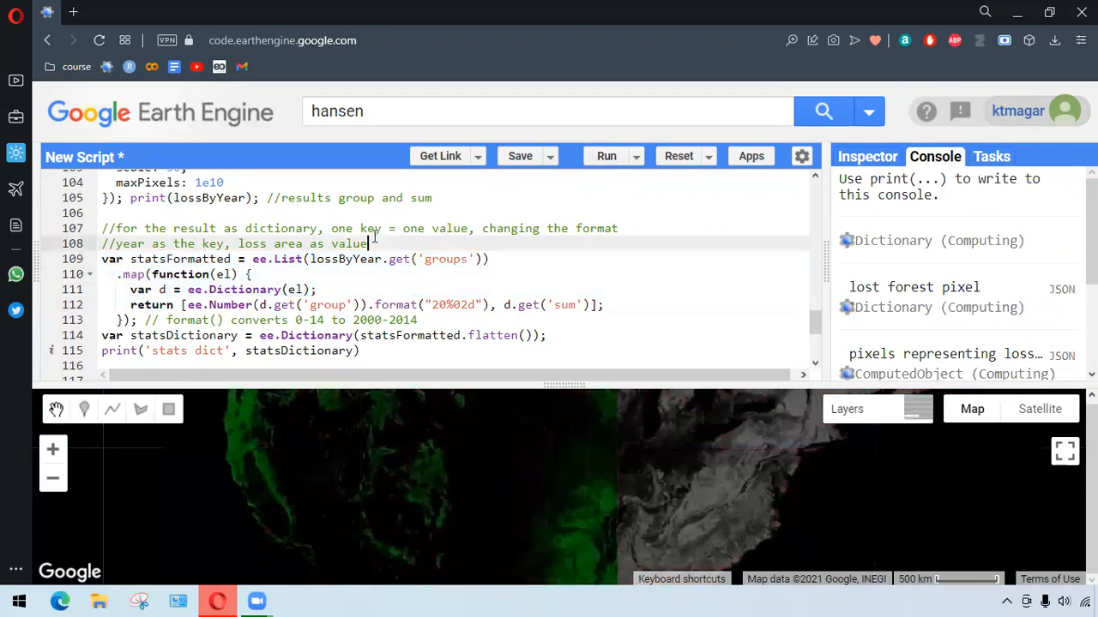
click(607, 154)
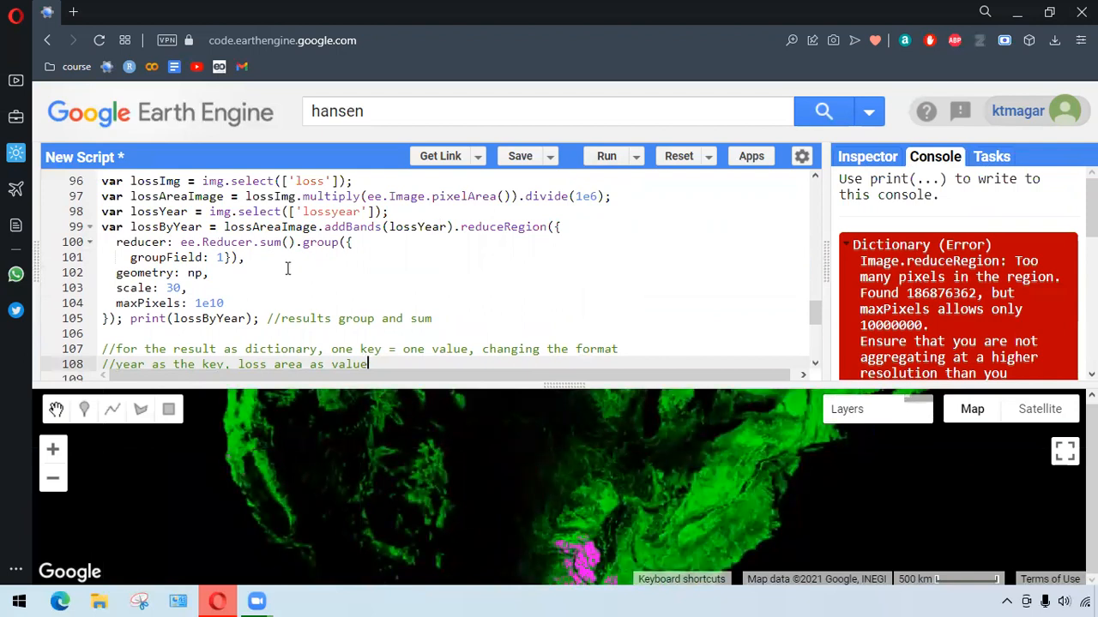
scroll(down, 3)
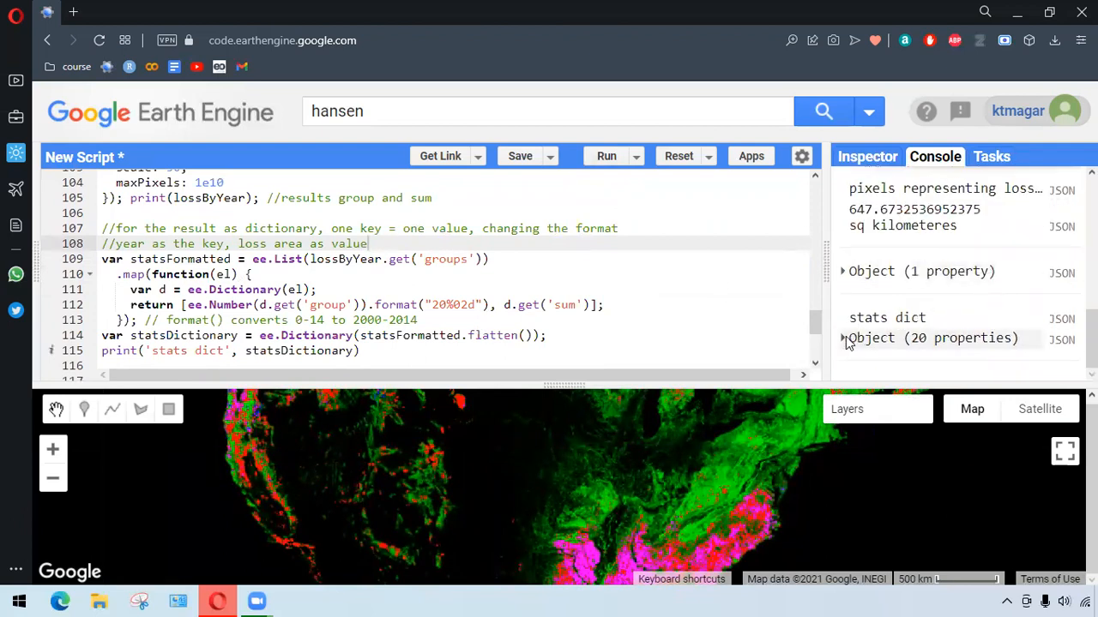
click(843, 338)
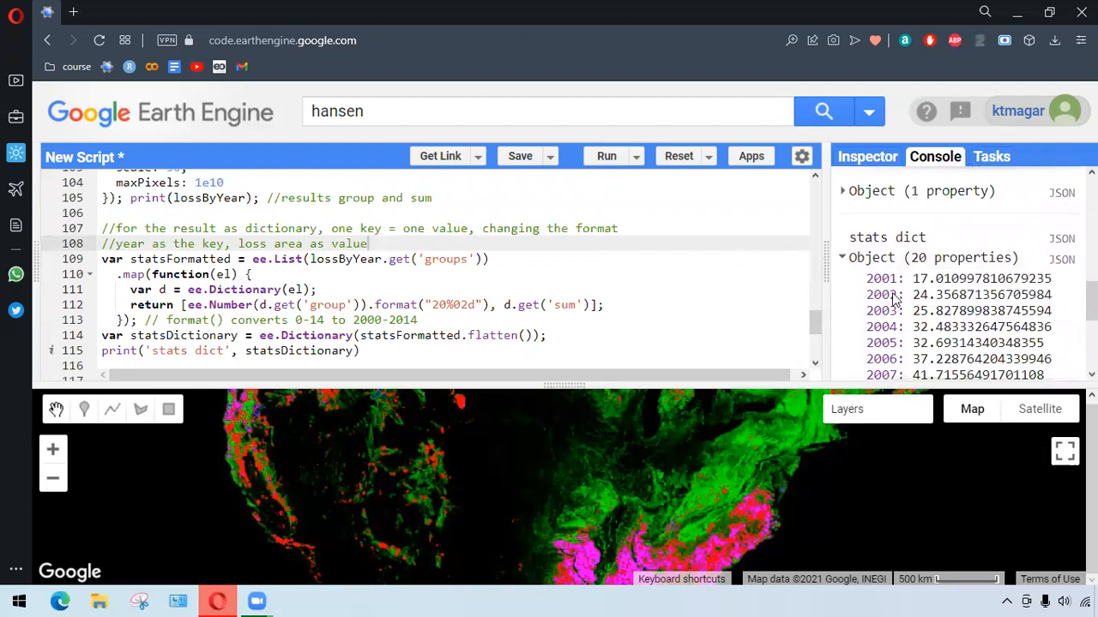
scroll(down, 3)
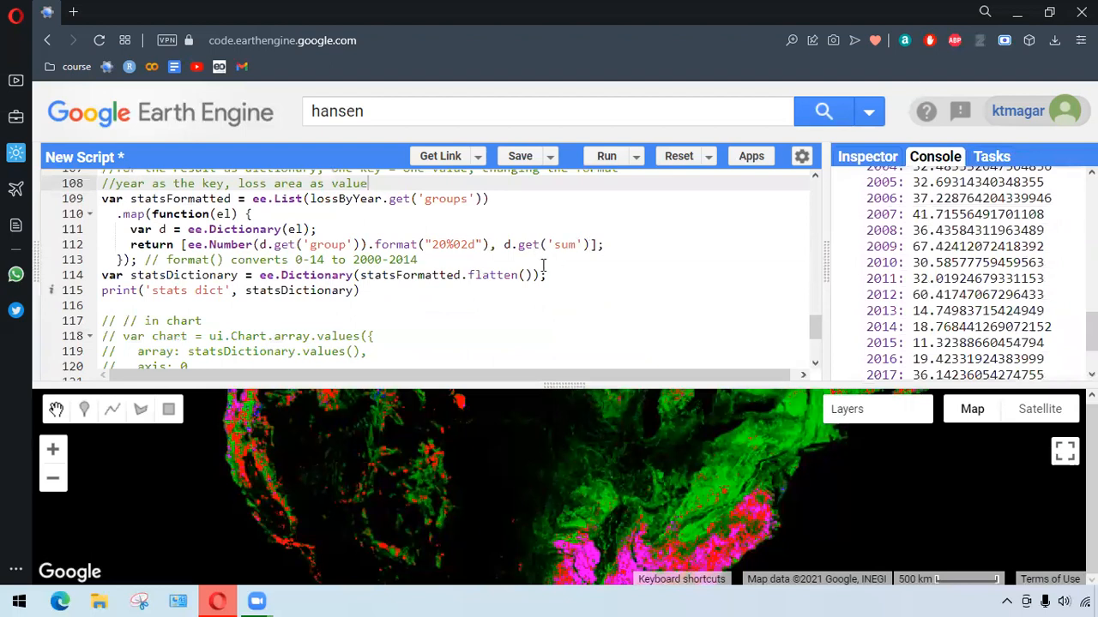
Enable the chart code with .setOptions title 'Yearly Forest Loss', Year and area axes, legend none, and print(chart).
scroll(up, 3)
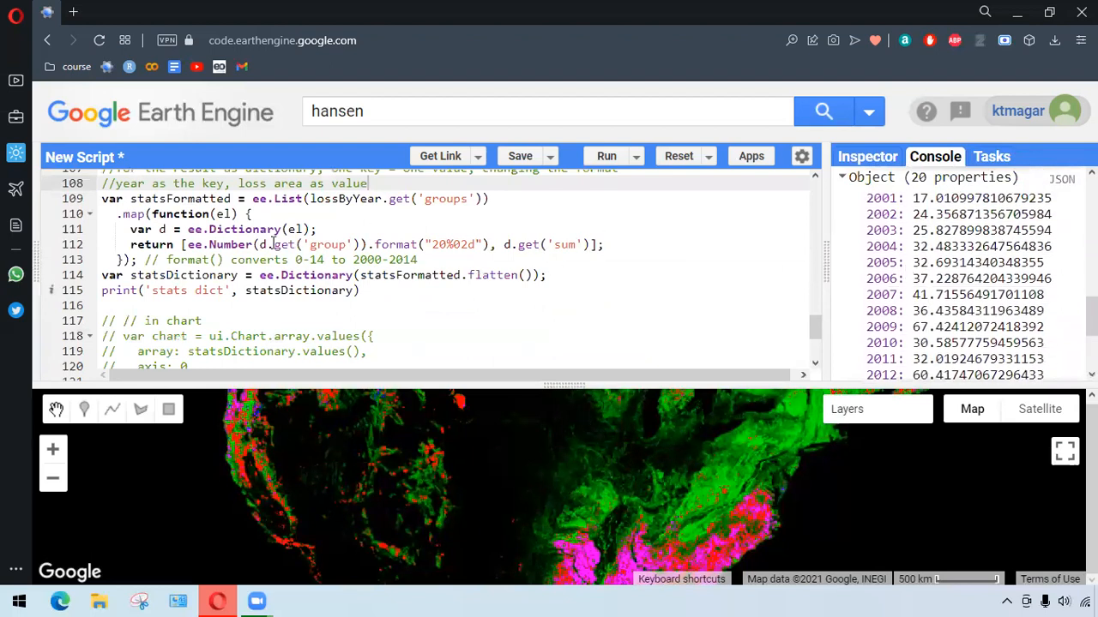
scroll(down, 3)
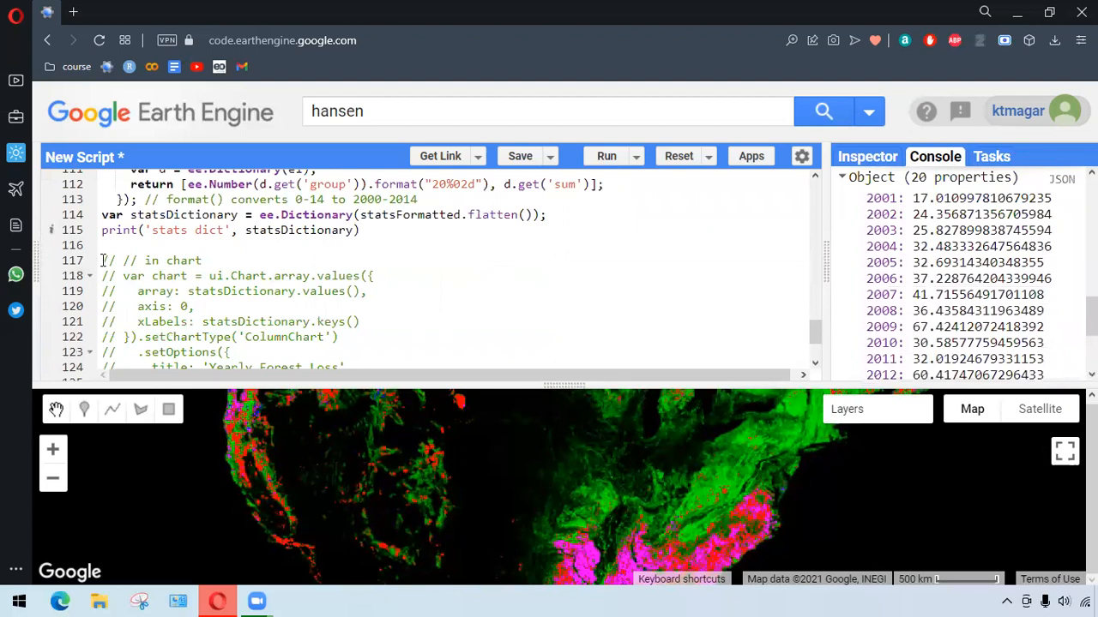
scroll(down, 3)
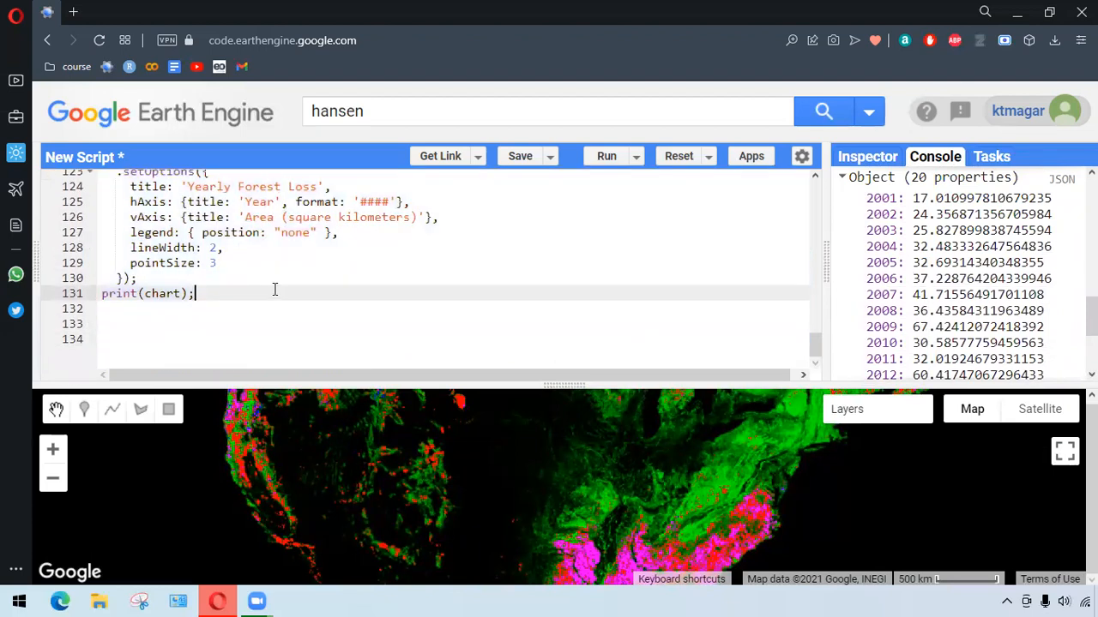
scroll(up, 3)
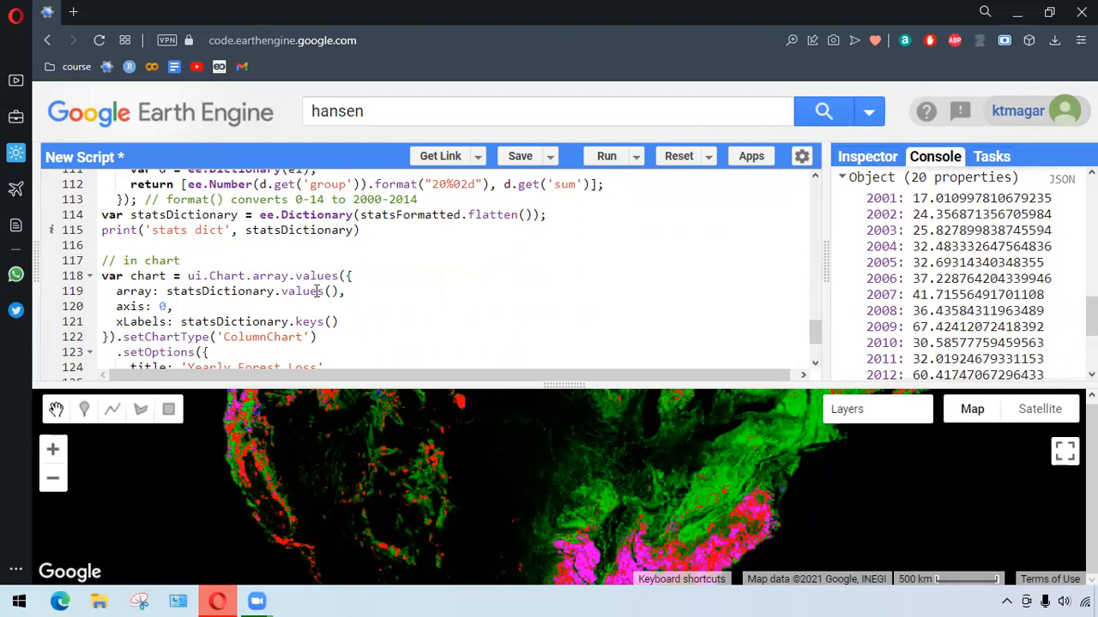
mouse_move(294, 302)
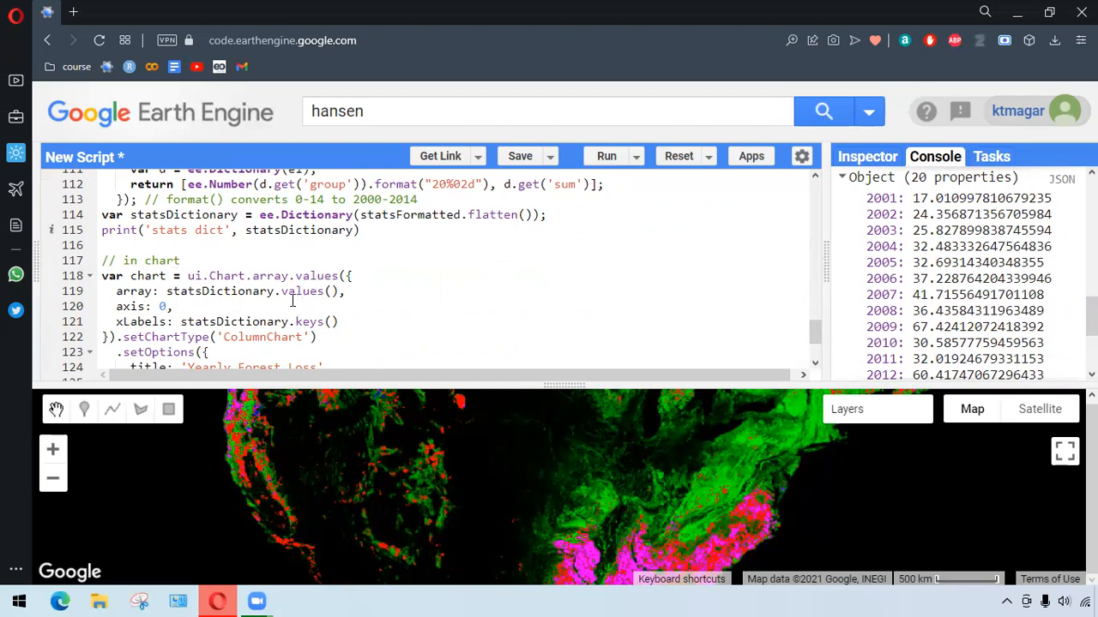
mouse_move(301, 295)
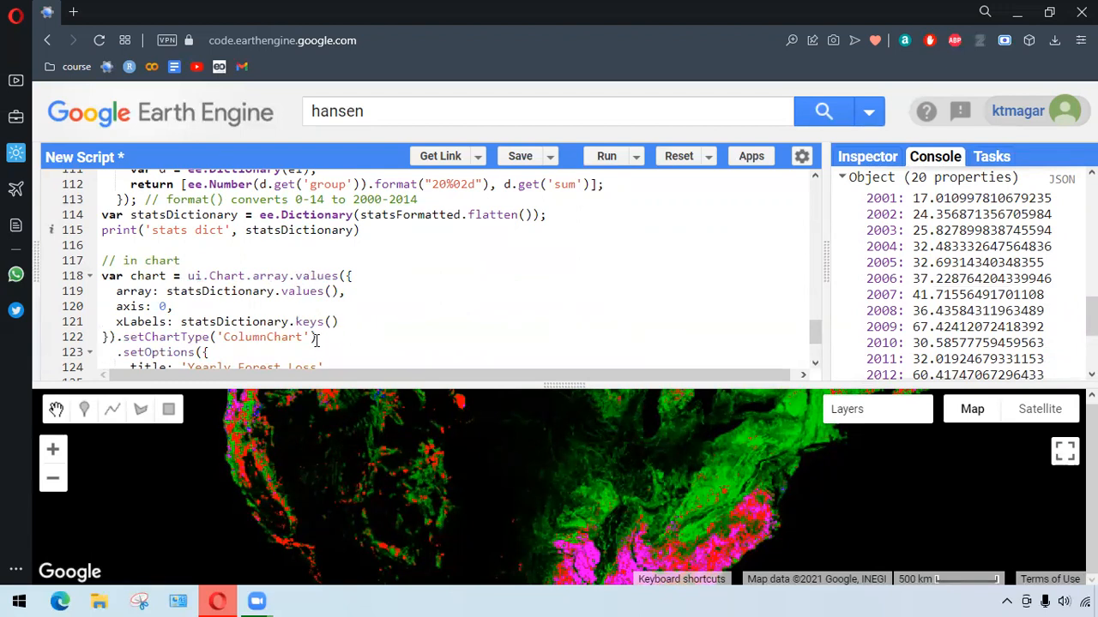
scroll(down, 3)
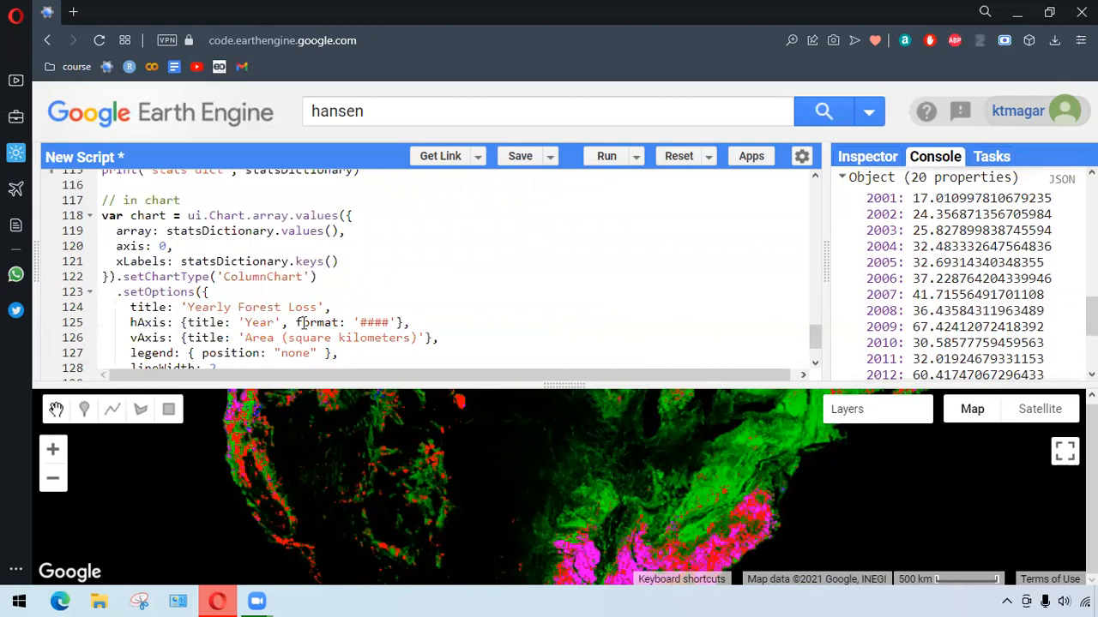
scroll(down, 3)
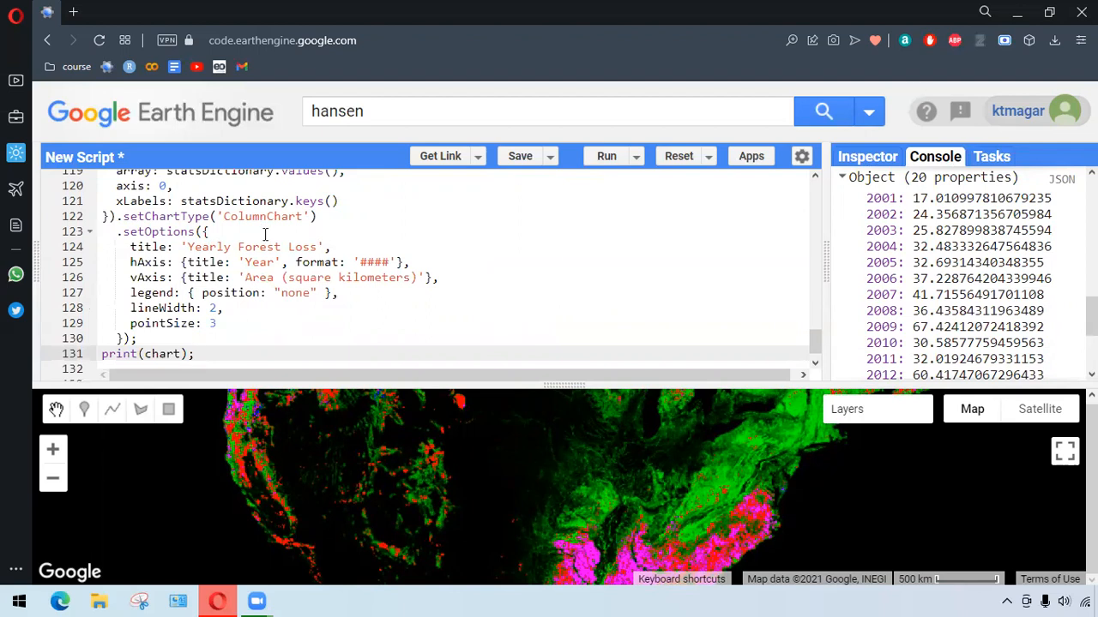
scroll(down, 3)
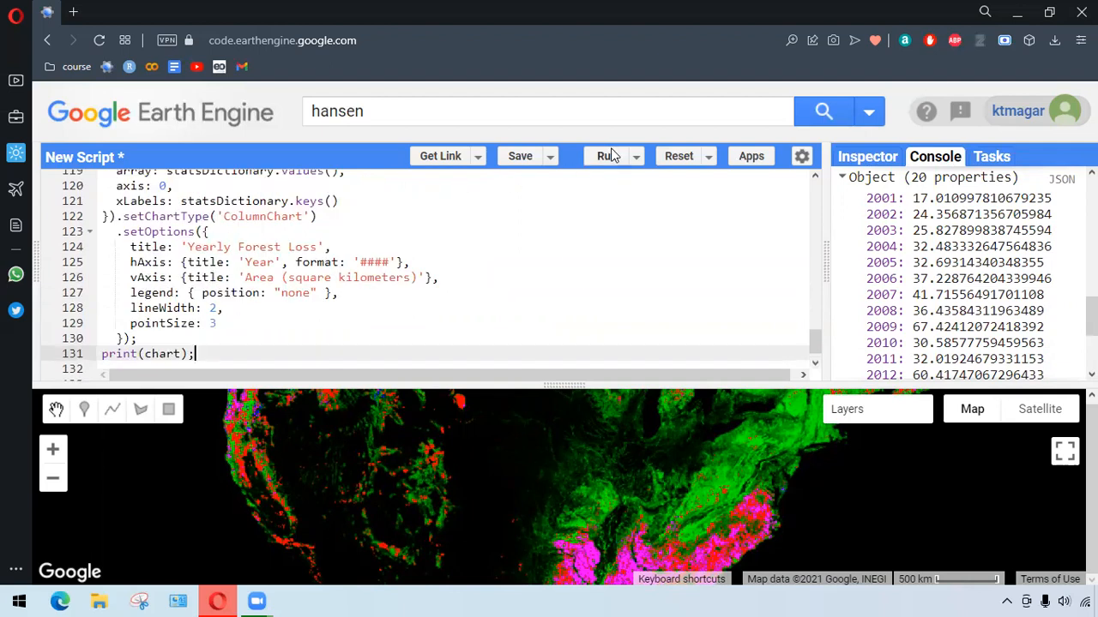
Run the script and view the Yearly Forest Loss 2001–2020 column chart in its own tab.
click(607, 154)
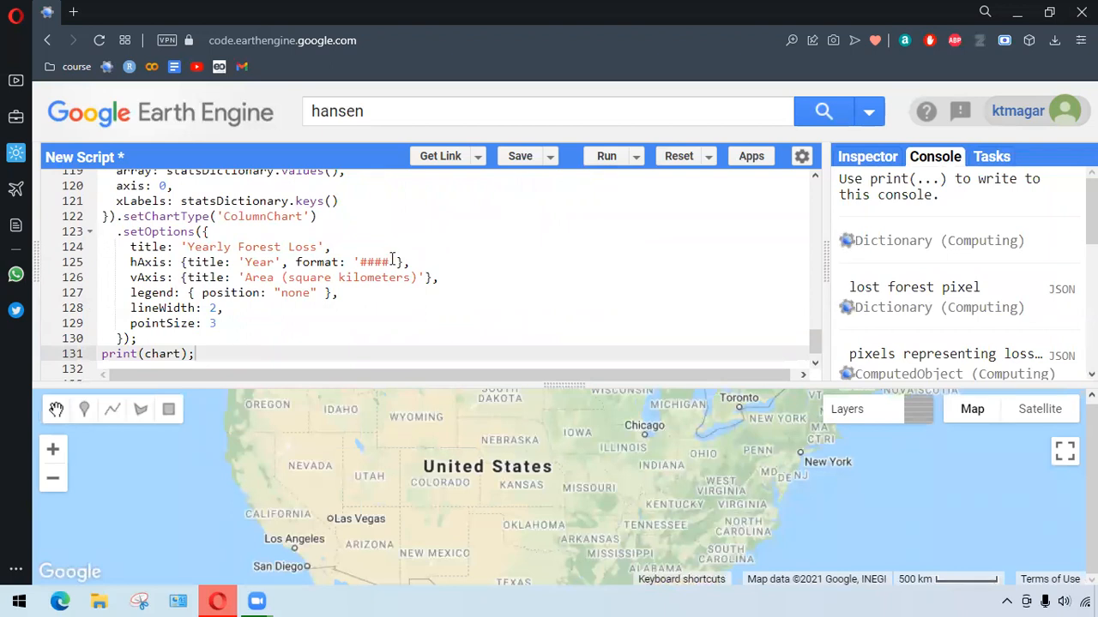
click(607, 155)
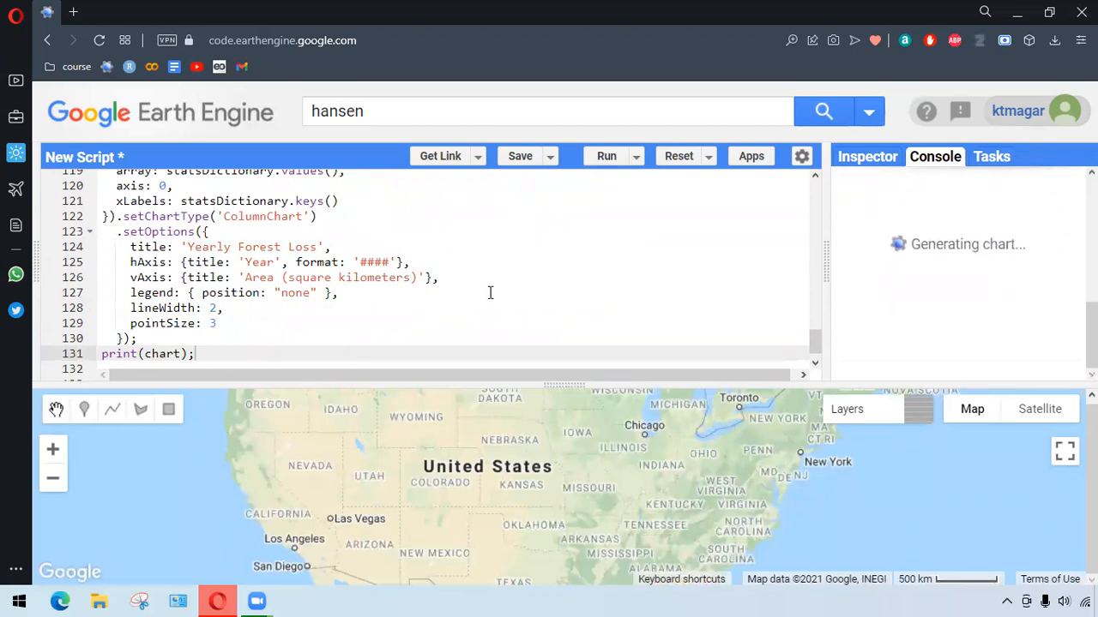
scroll(up, 3)
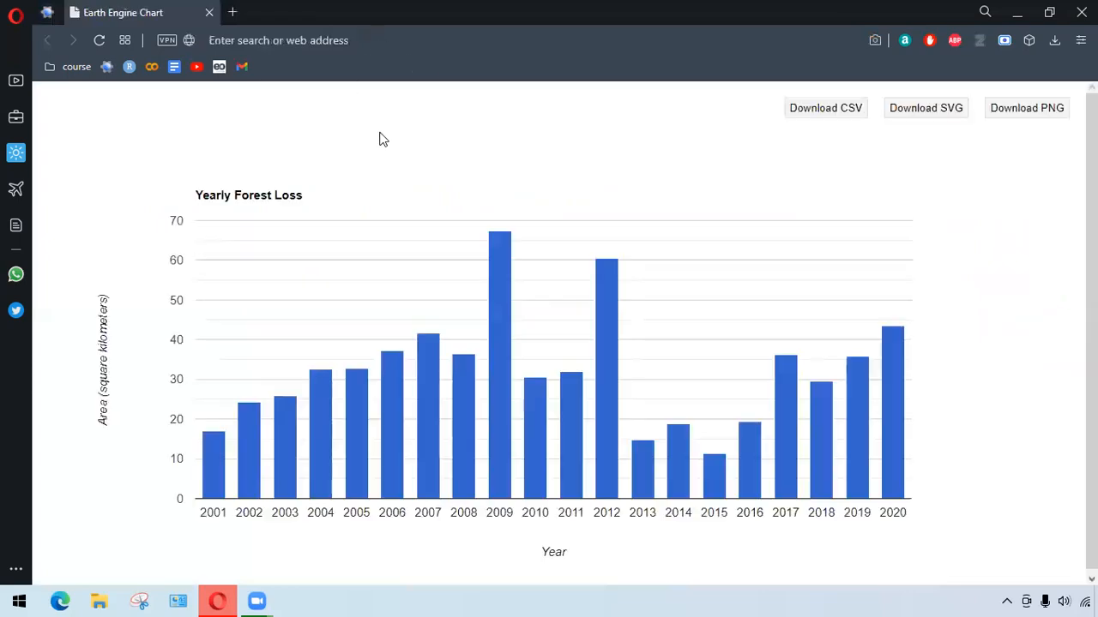
mouse_move(398, 349)
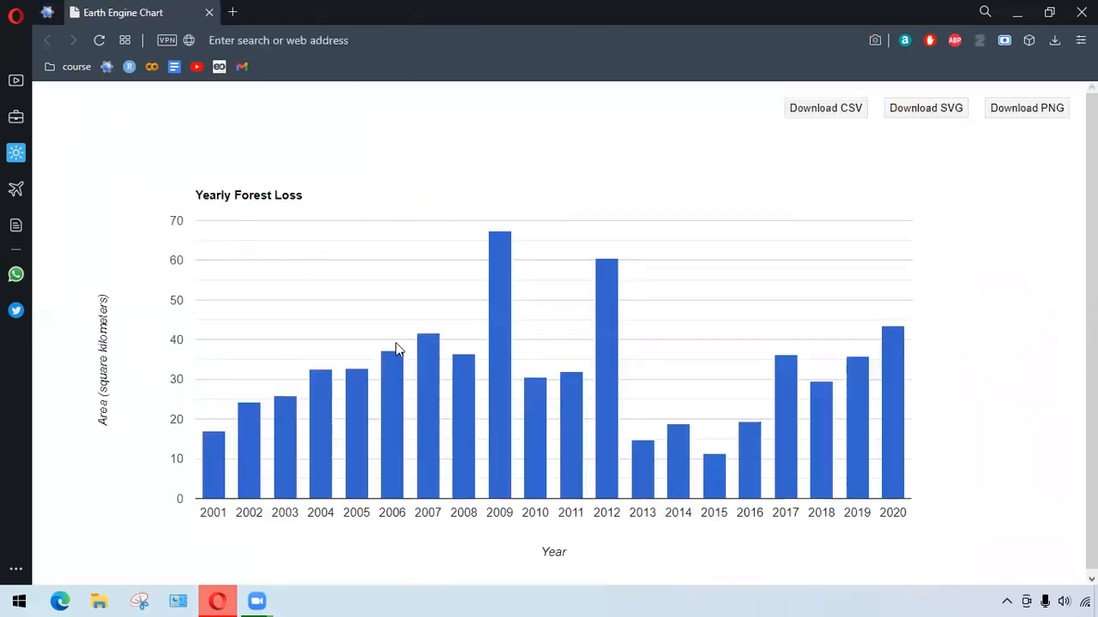
mouse_move(301, 397)
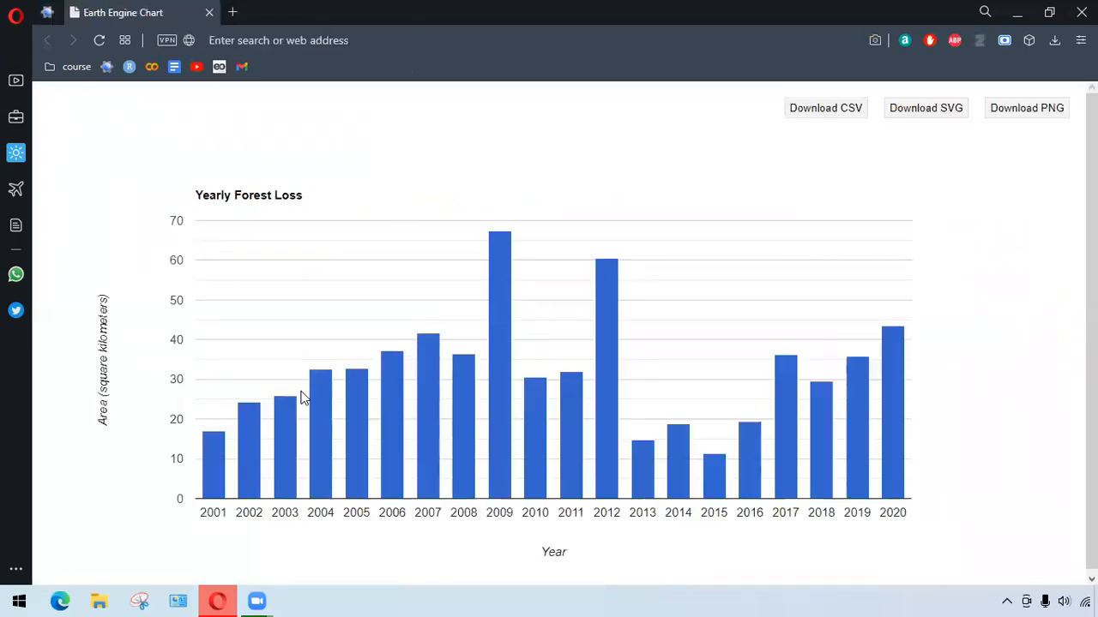
mouse_move(274, 388)
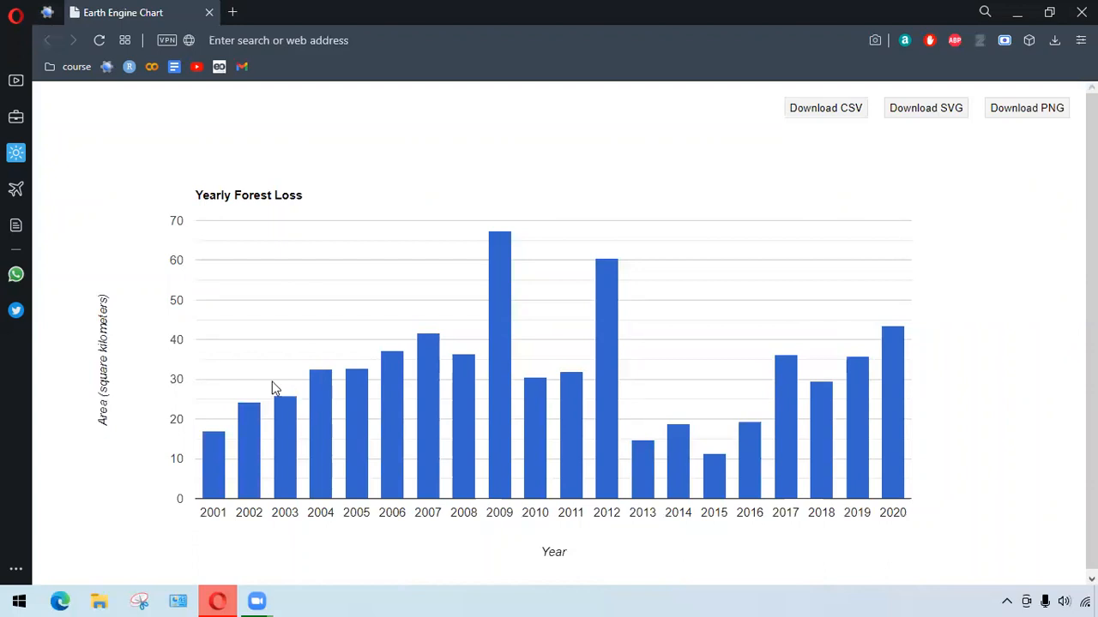
mouse_move(146, 374)
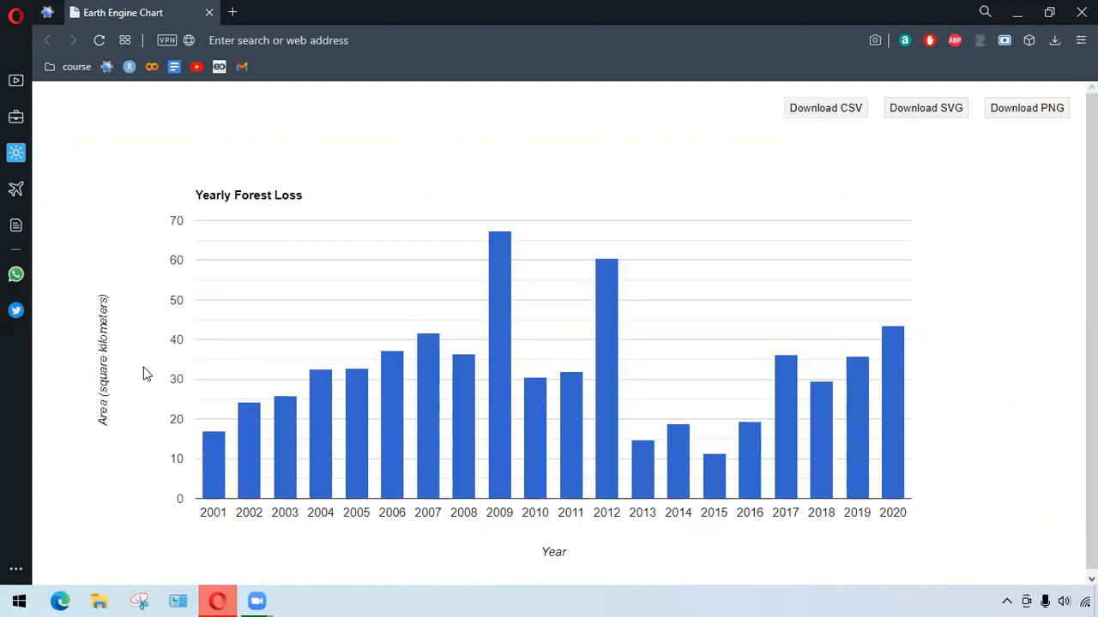
mouse_move(666, 341)
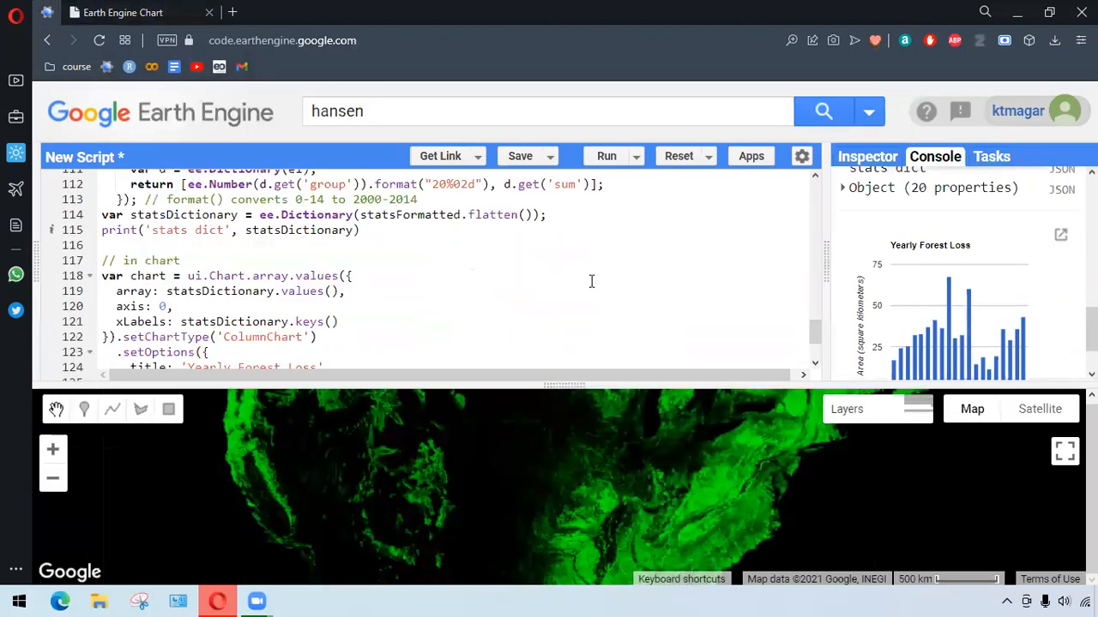
Return to the Code Editor and scroll up to the Nepal boundary filter on line 4.
scroll(down, 3)
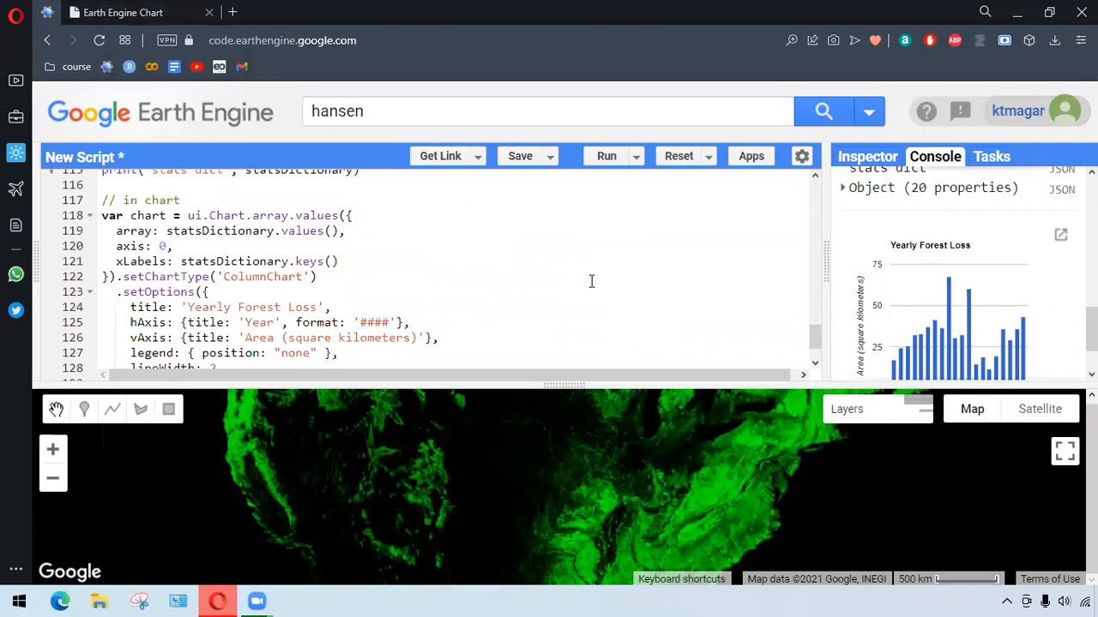
scroll(down, 3)
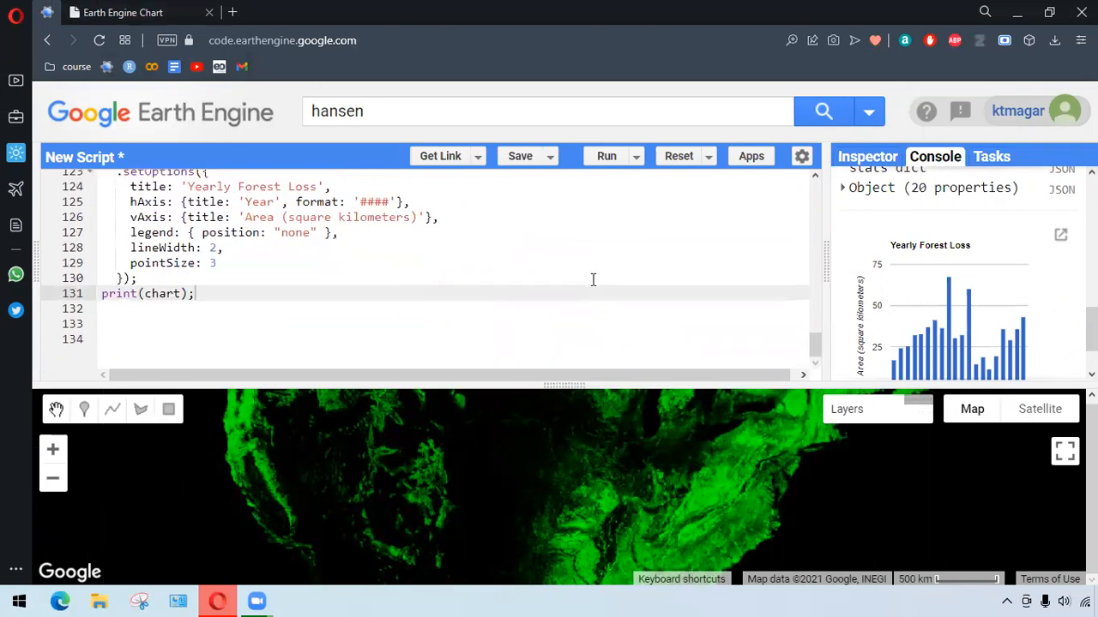
scroll(up, 3)
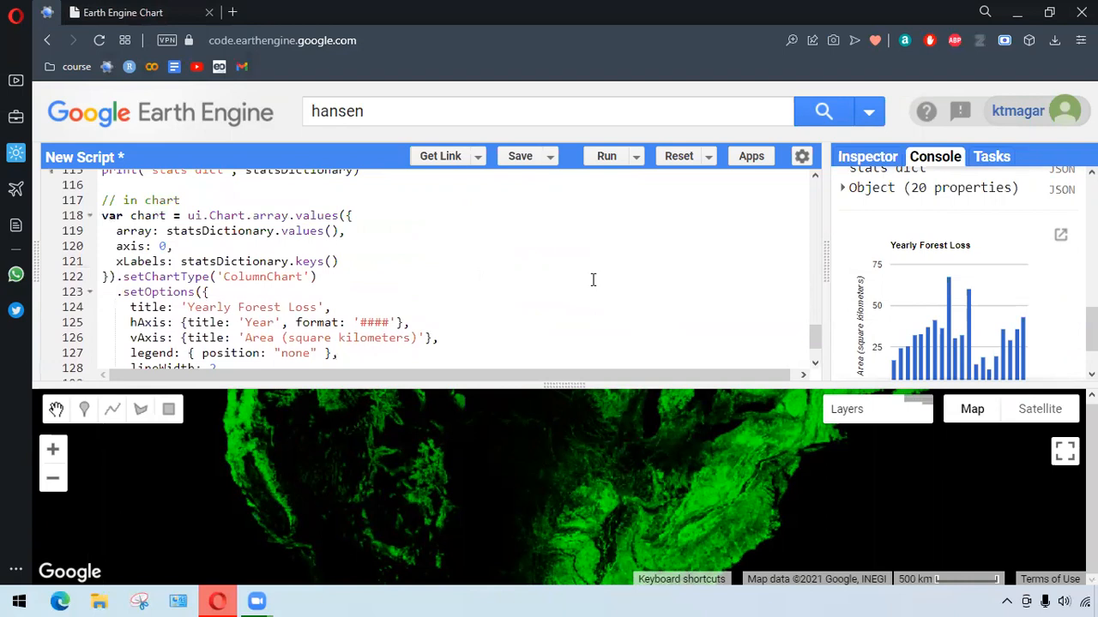
scroll(up, 3)
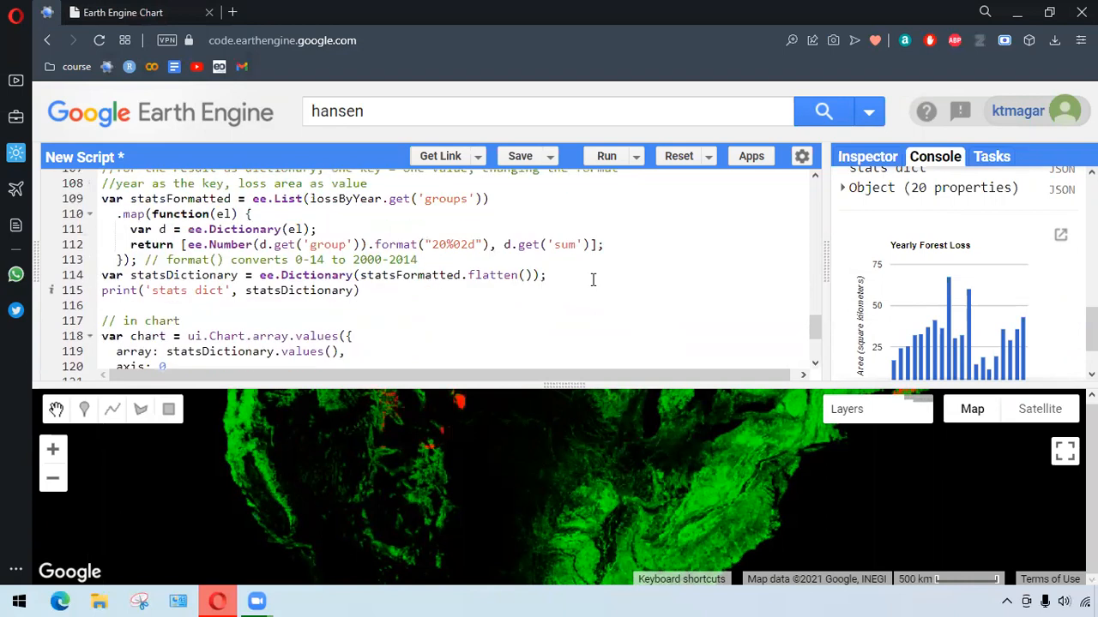
scroll(up, 3)
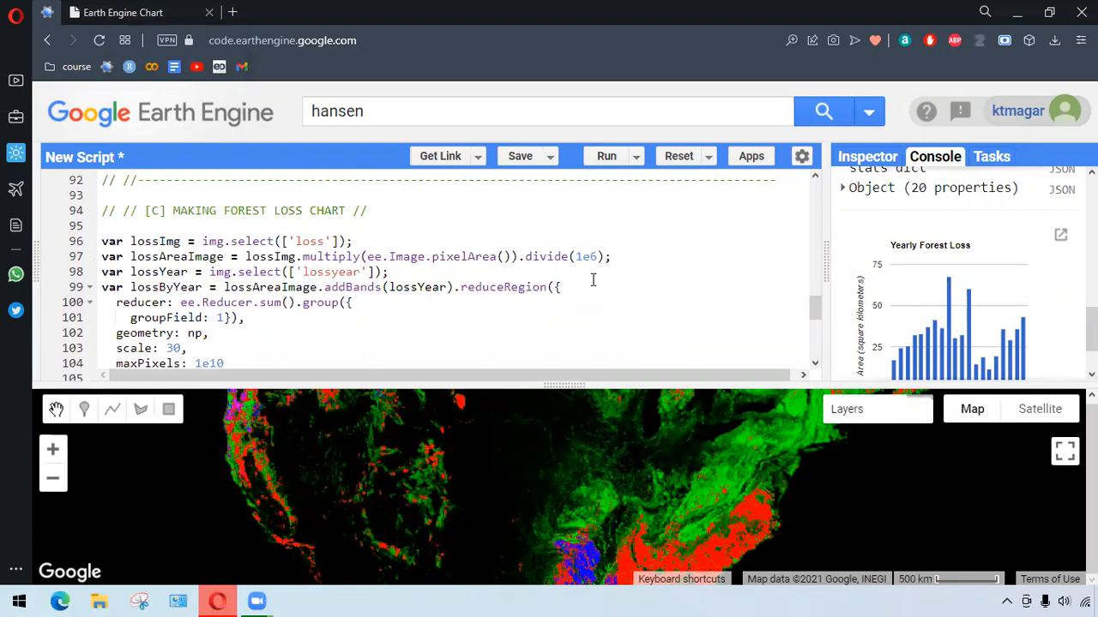
scroll(up, 3)
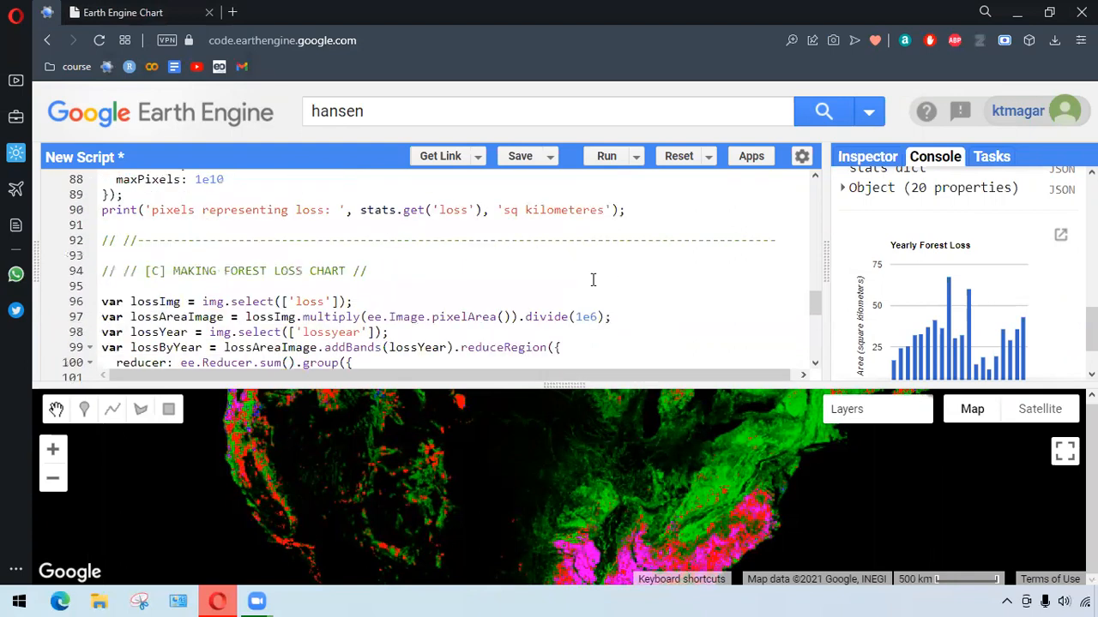
scroll(up, 3)
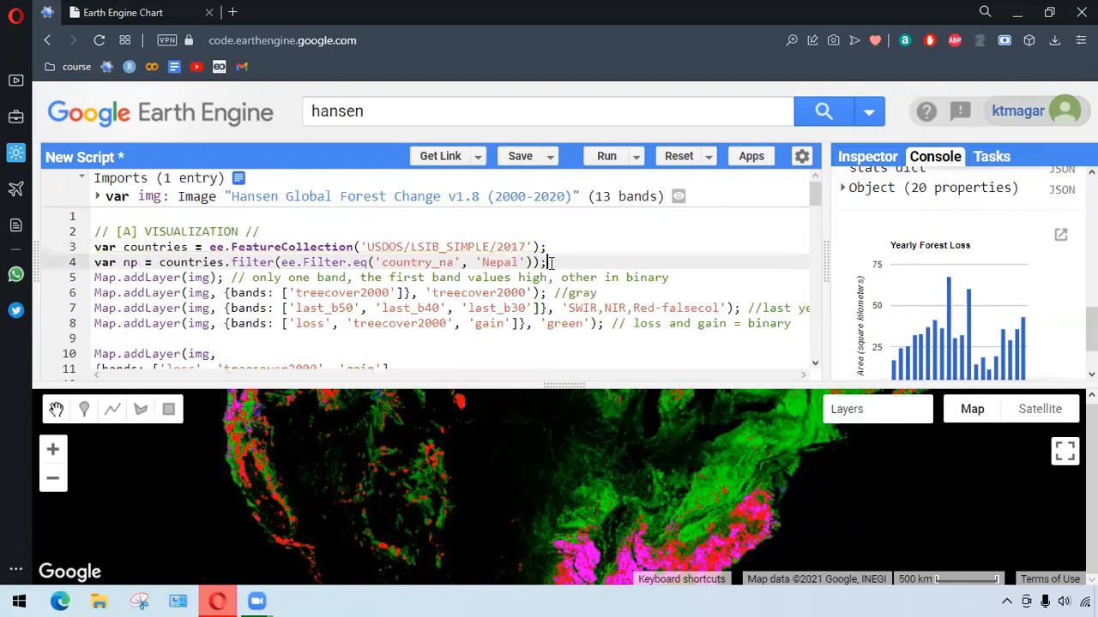
Add var img = img.clip(np) after the np definition to clip the Hansen image to Nepal.
text(var)
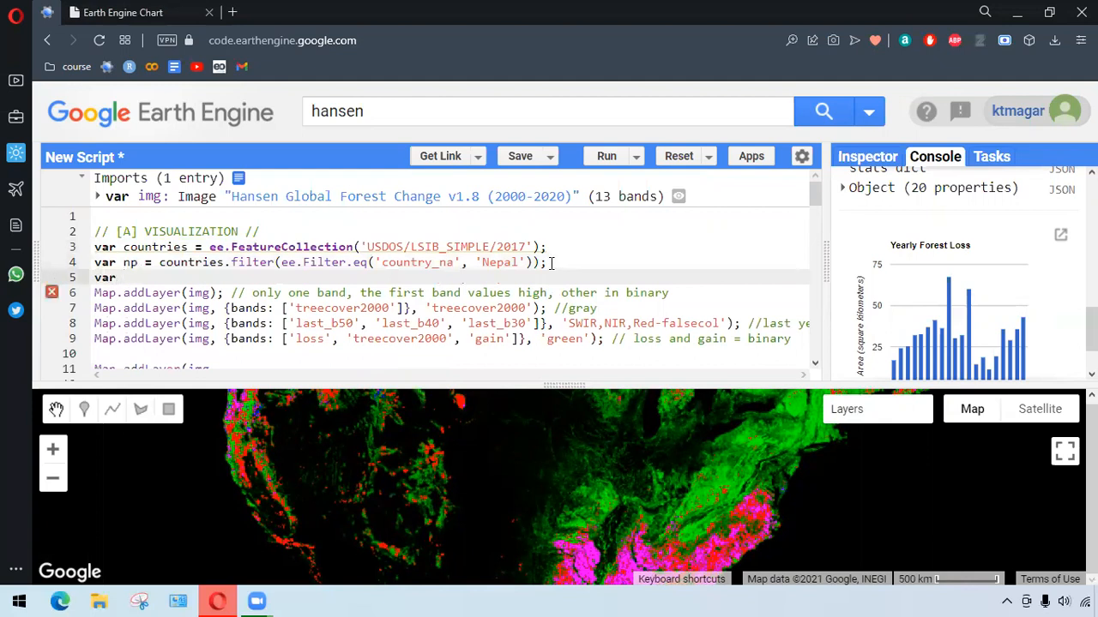
text(img)
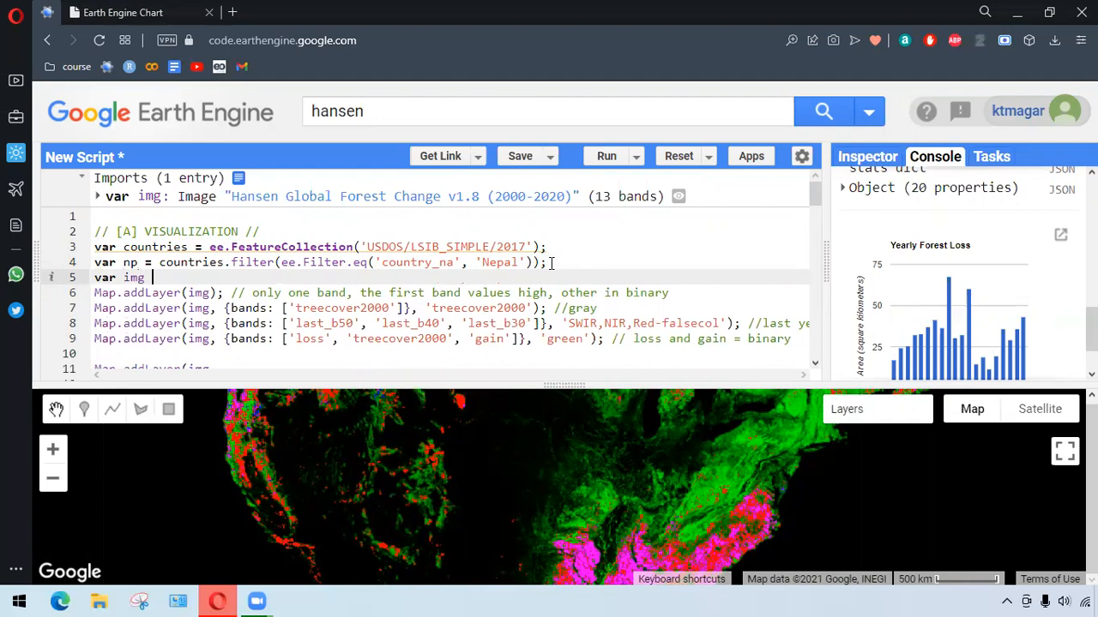
text(= im)
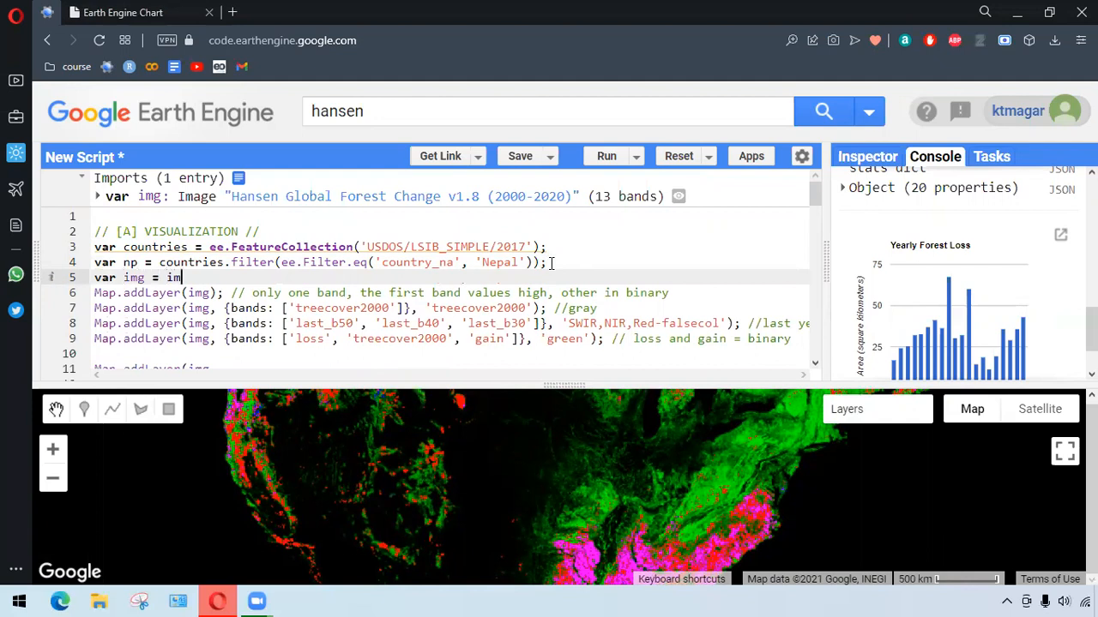
text(g.cl)
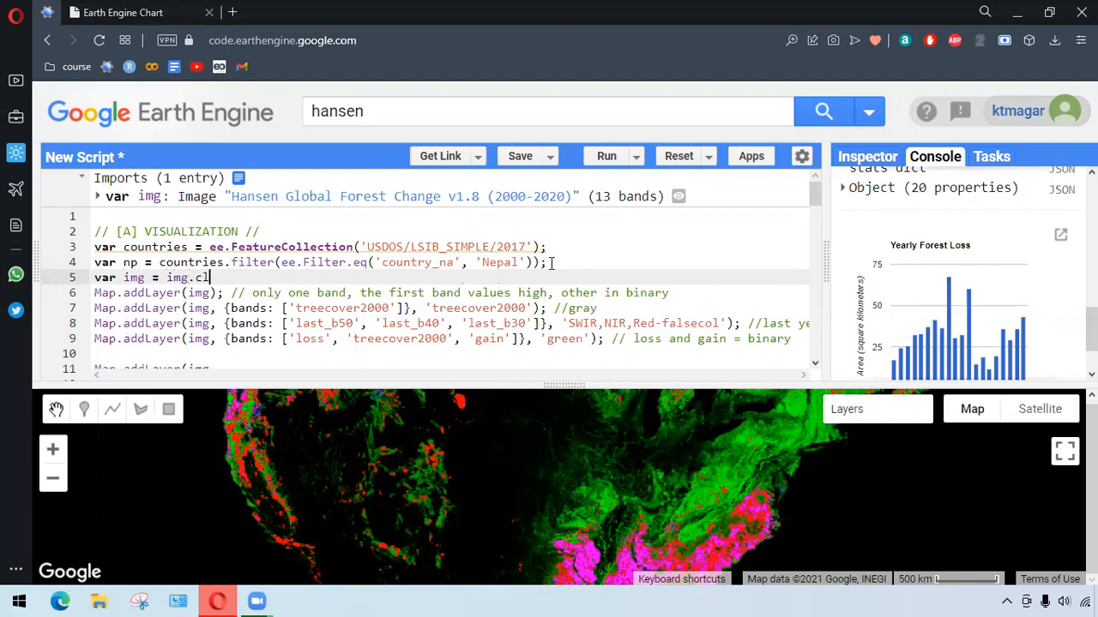
text(ip())
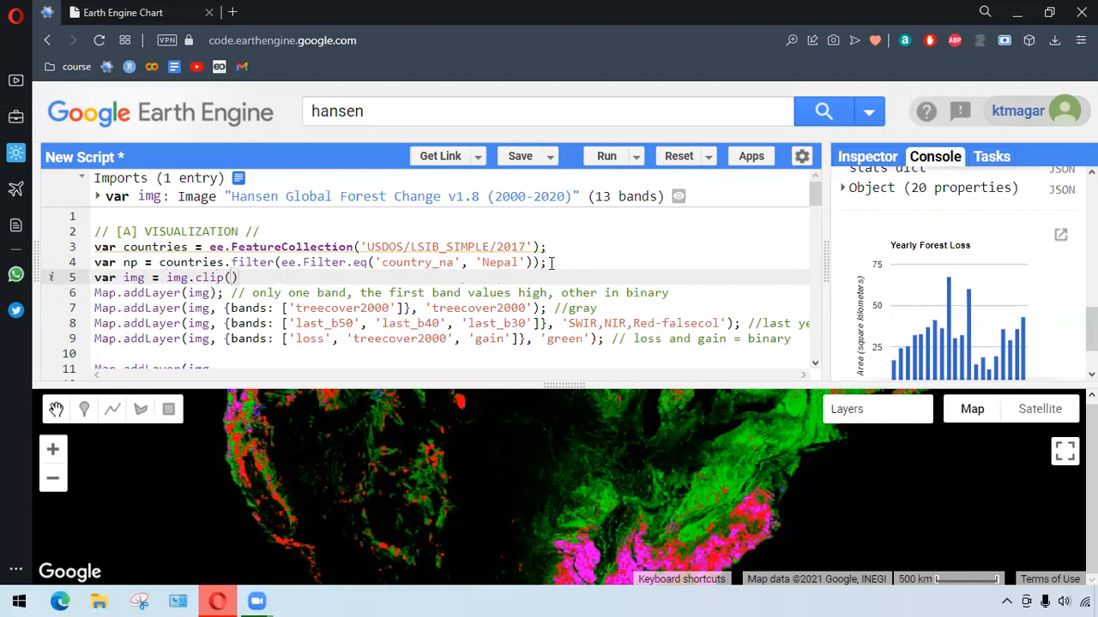
Rerun the script so the forest layers draw only within Nepal.
click(608, 156)
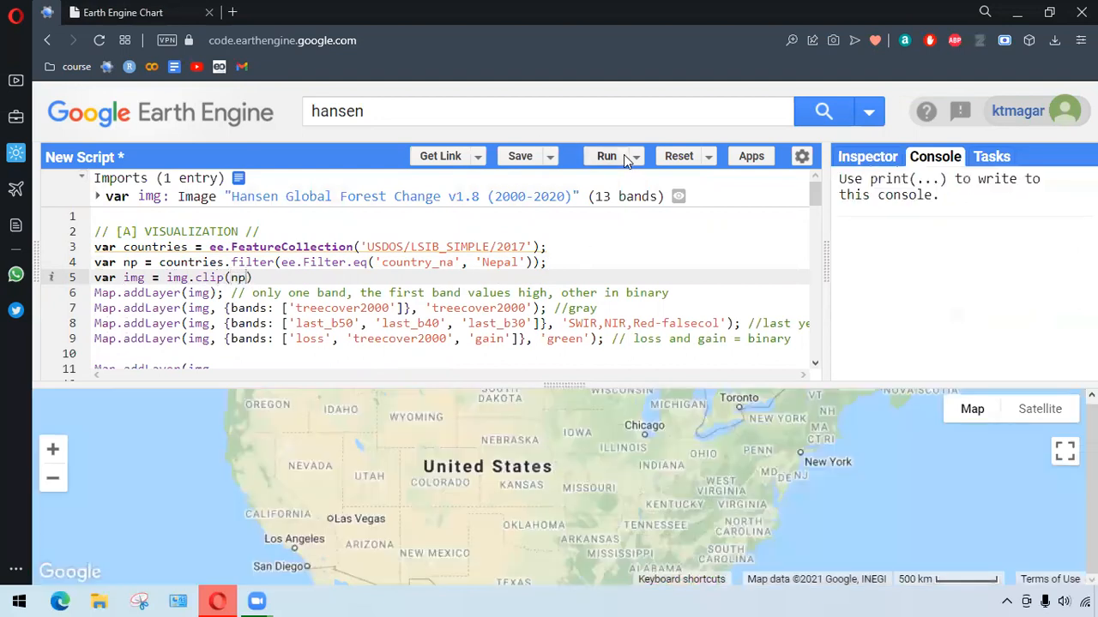
click(607, 154)
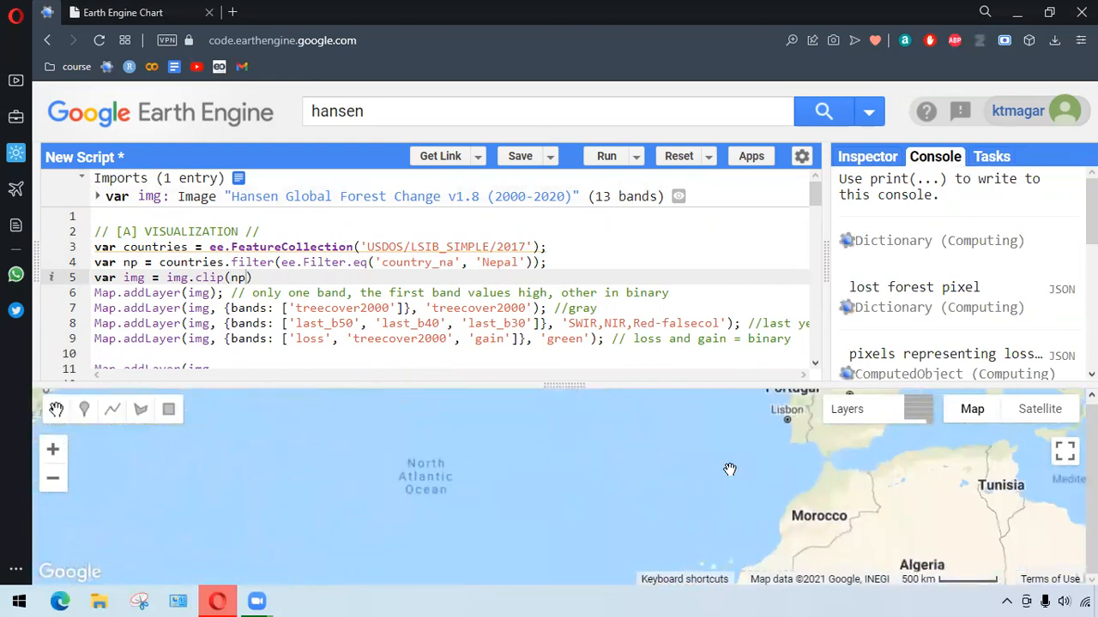
click(607, 154)
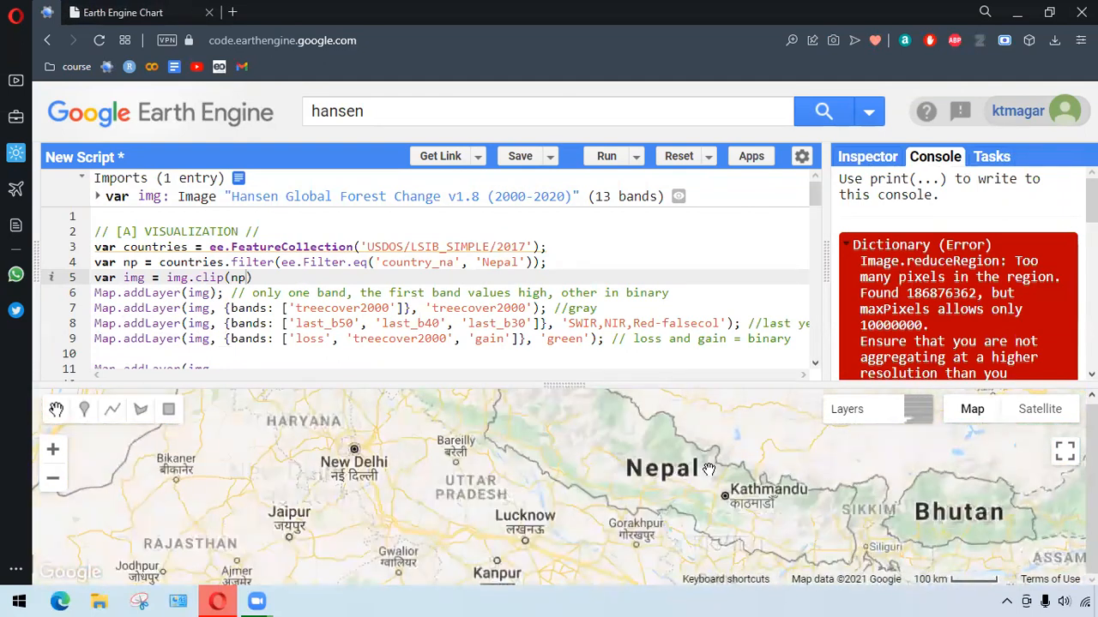
click(607, 154)
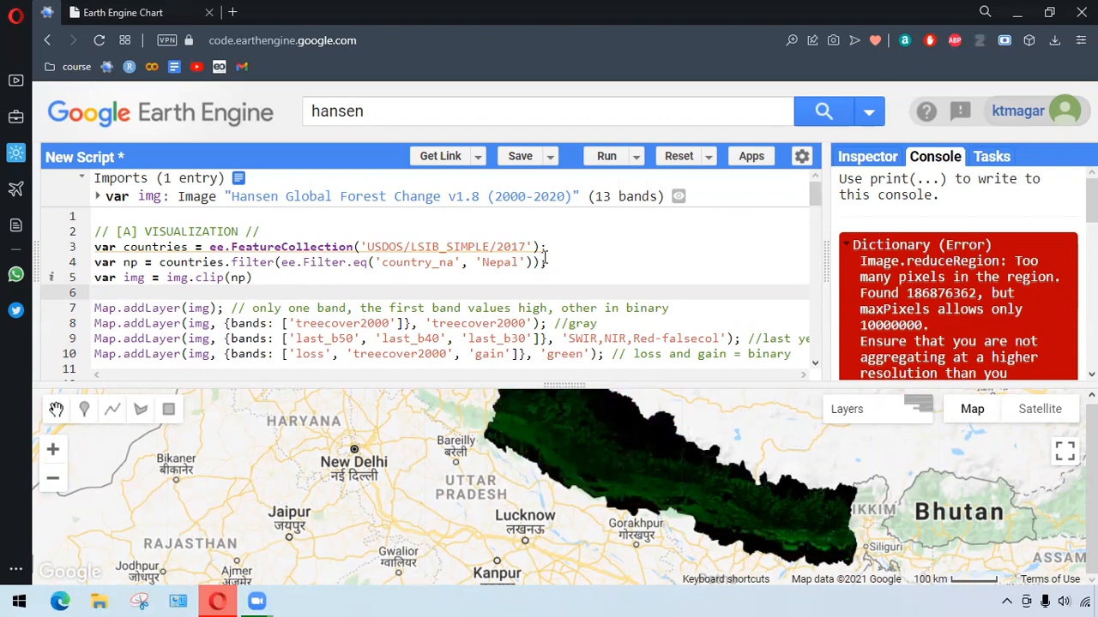
scroll(down, 3)
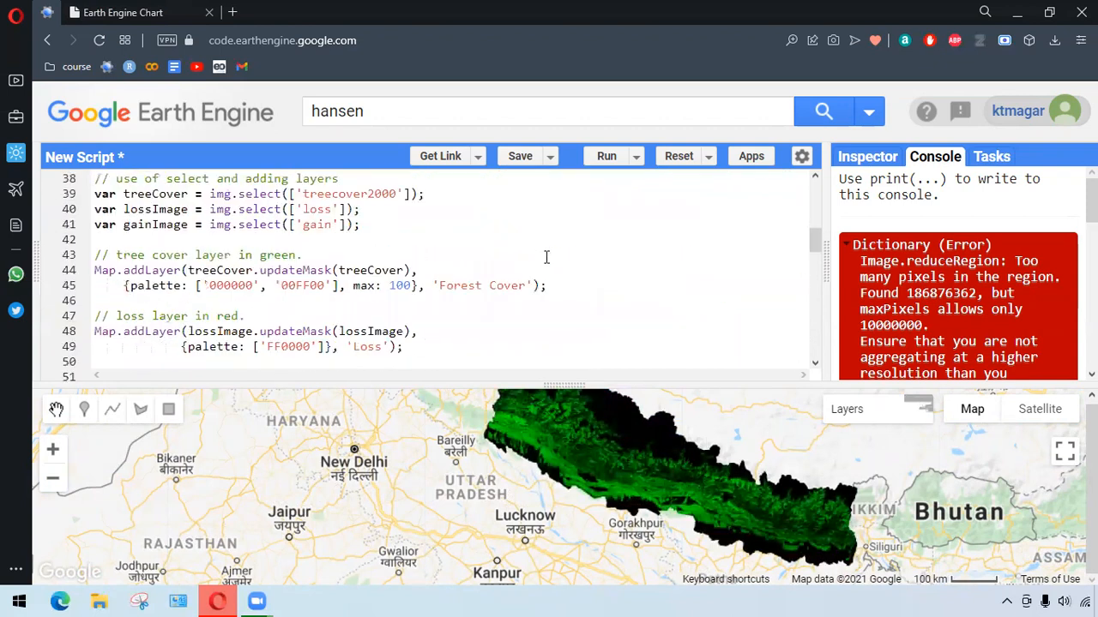
scroll(down, 3)
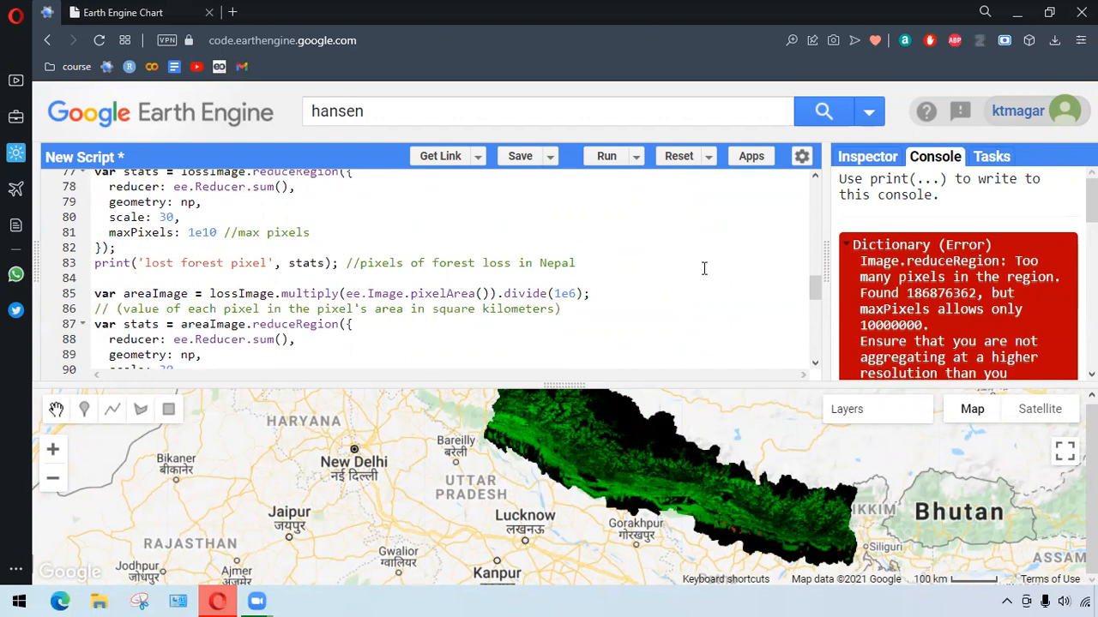
scroll(down, 3)
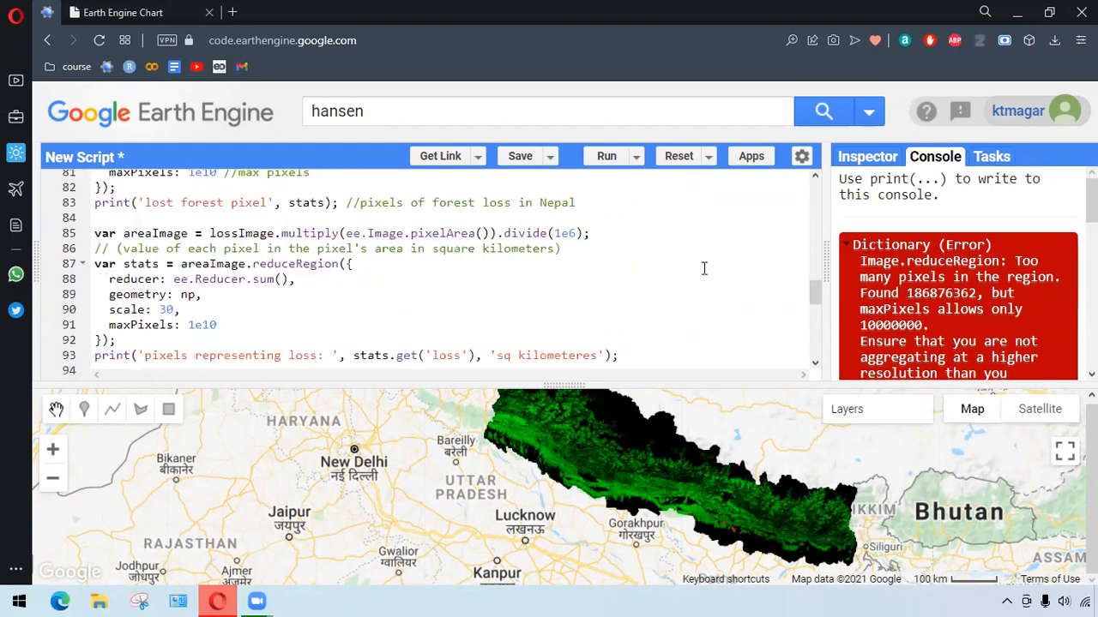
scroll(down, 3)
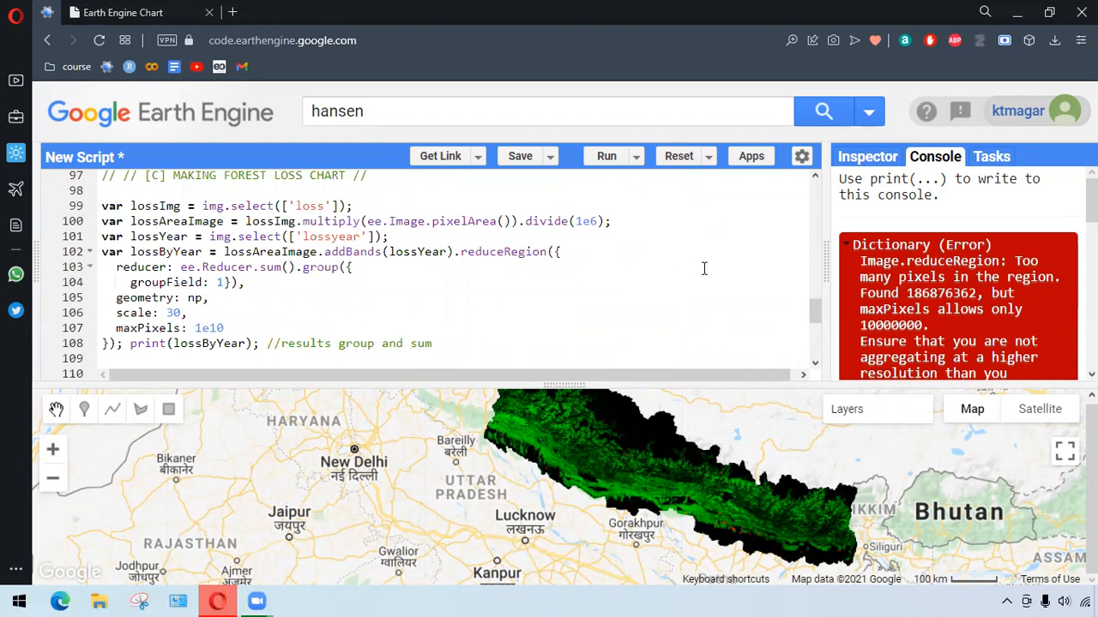
scroll(down, 3)
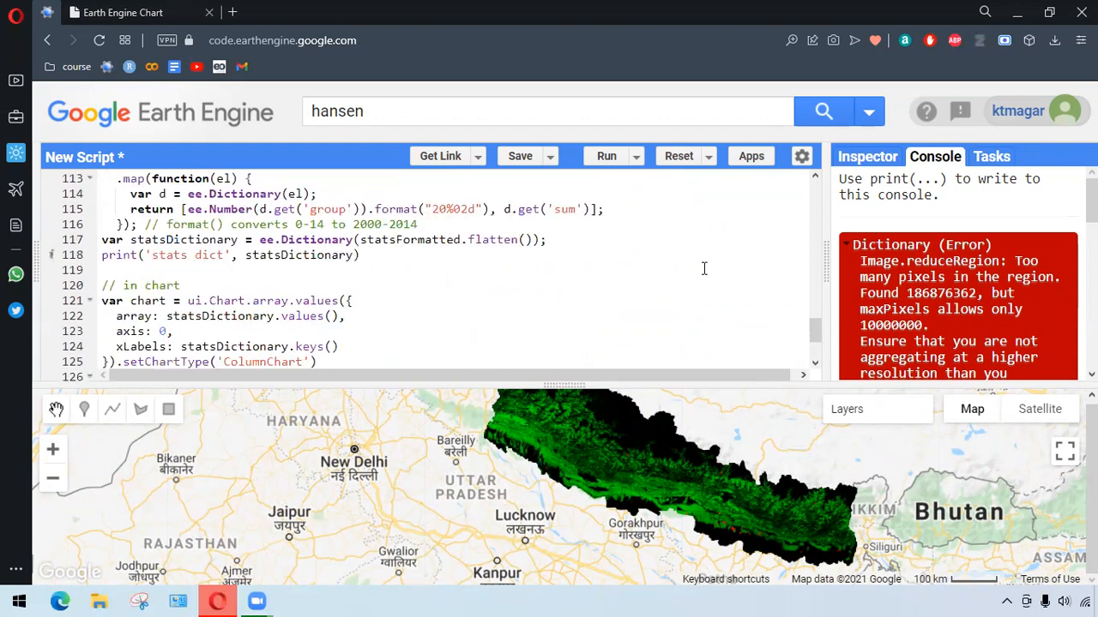